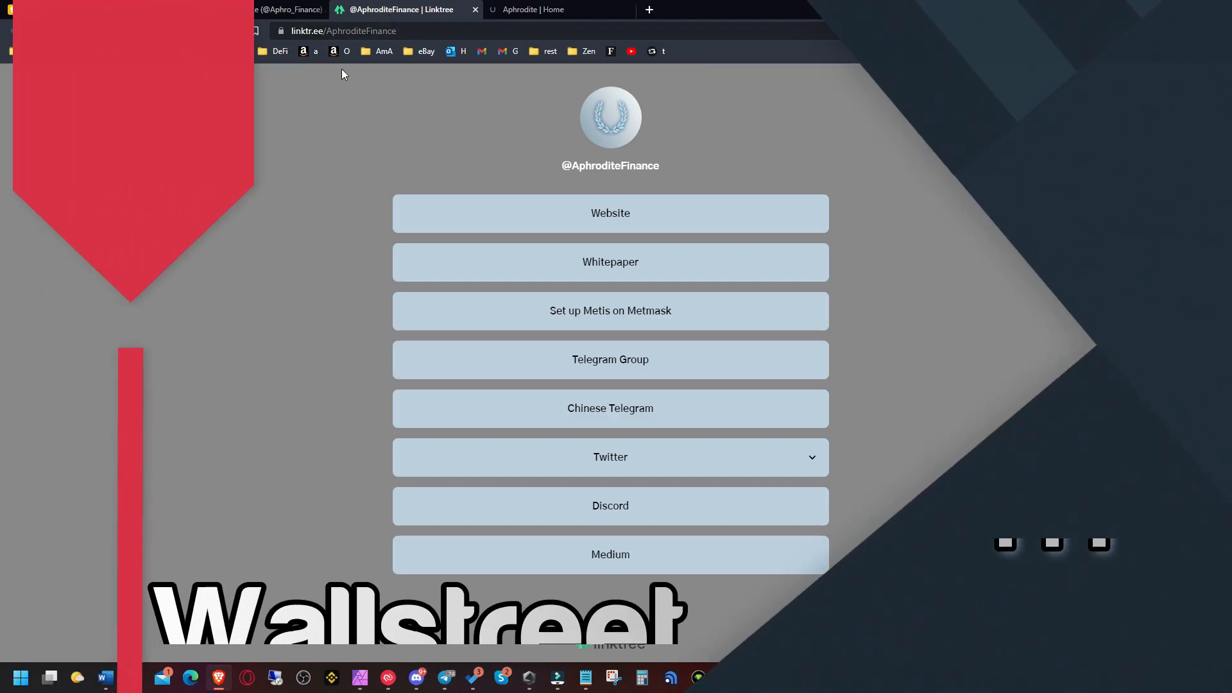
Open the Aphrodite Finance homepage from Linktree and start reading down the page
click(542, 9)
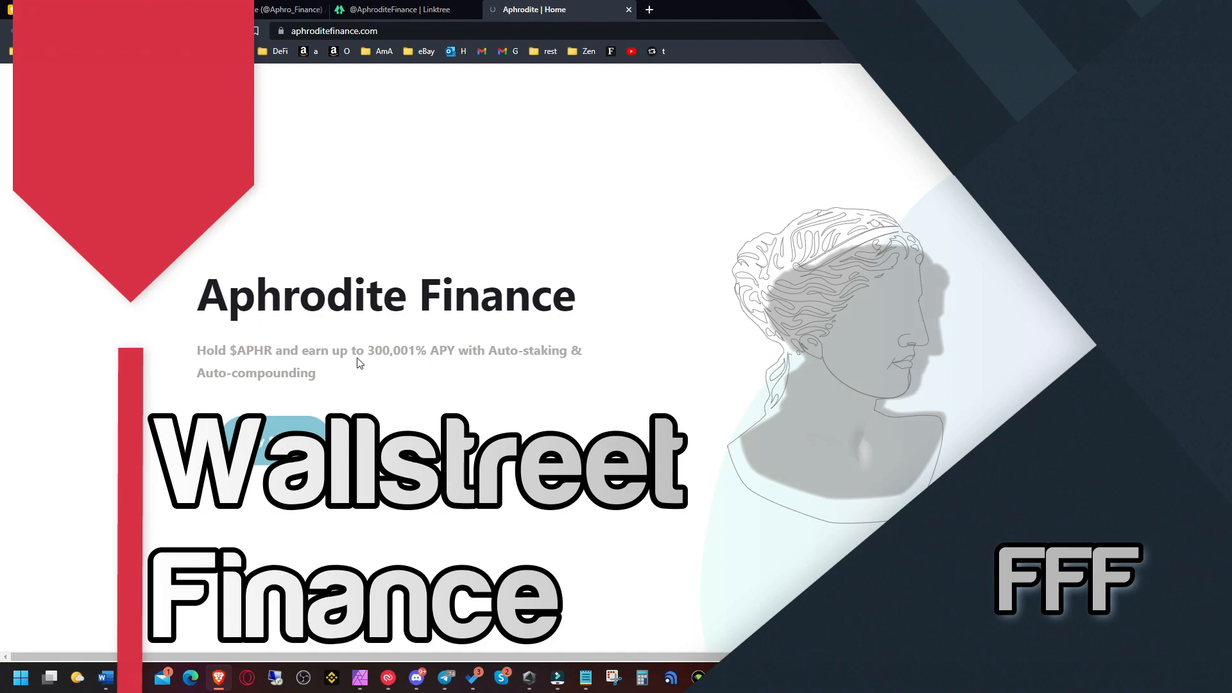
double_click(386, 349)
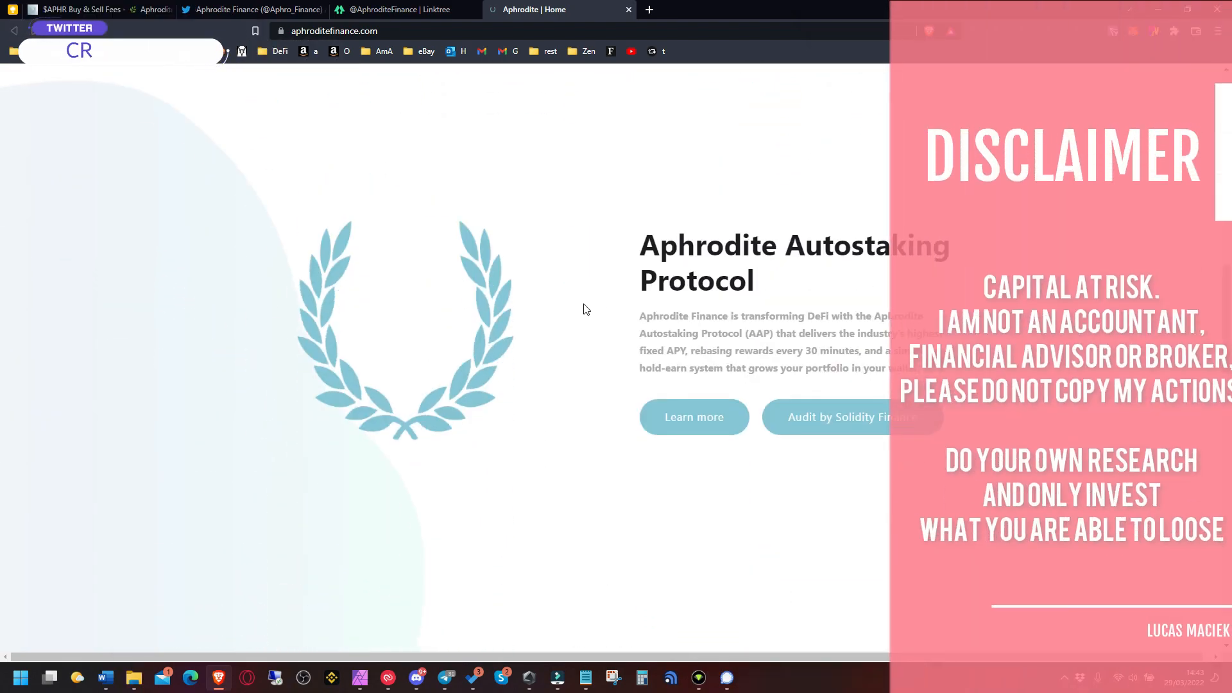
text(MCKMCR)
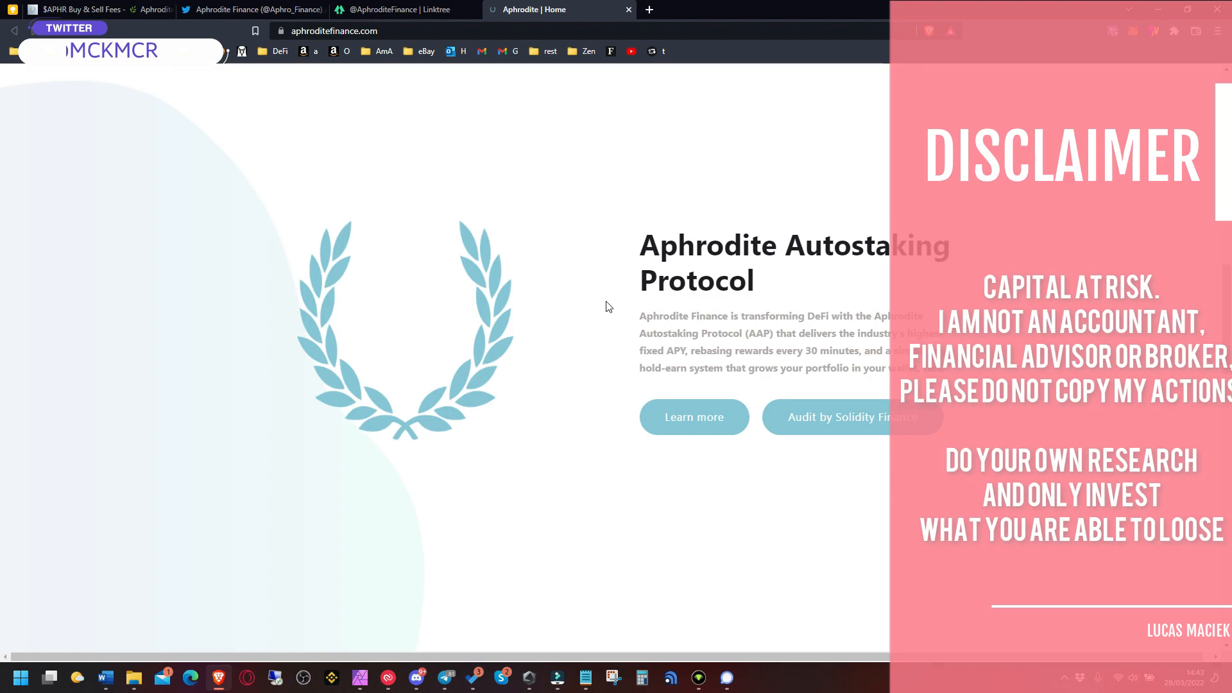
scroll(down, 3)
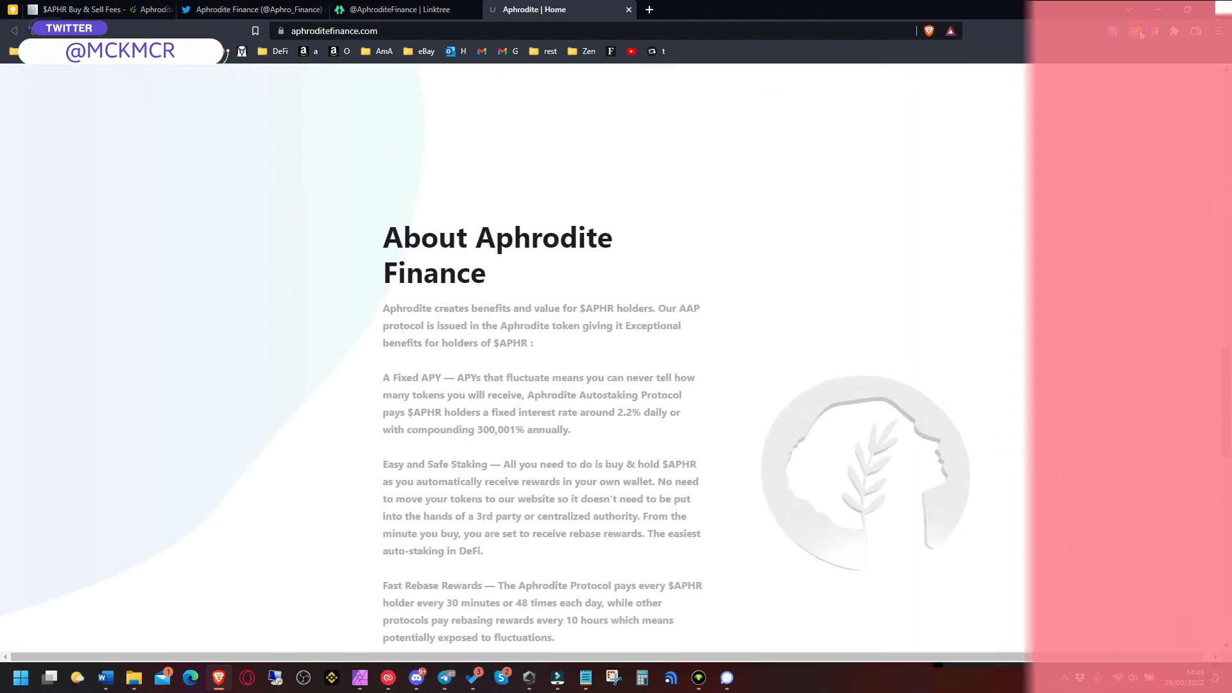
Check the MetaMask wallet popup, then read down to the tokenomics cards and Stay In Touch footer
click(1132, 31)
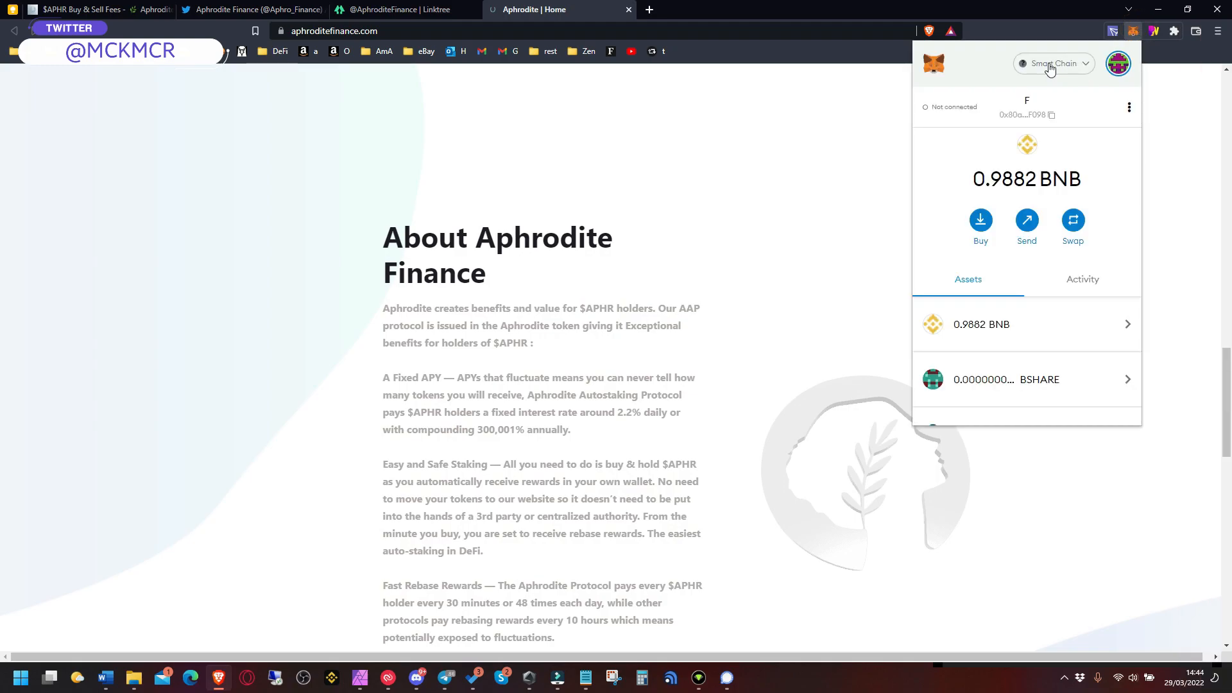
scroll(down, 3)
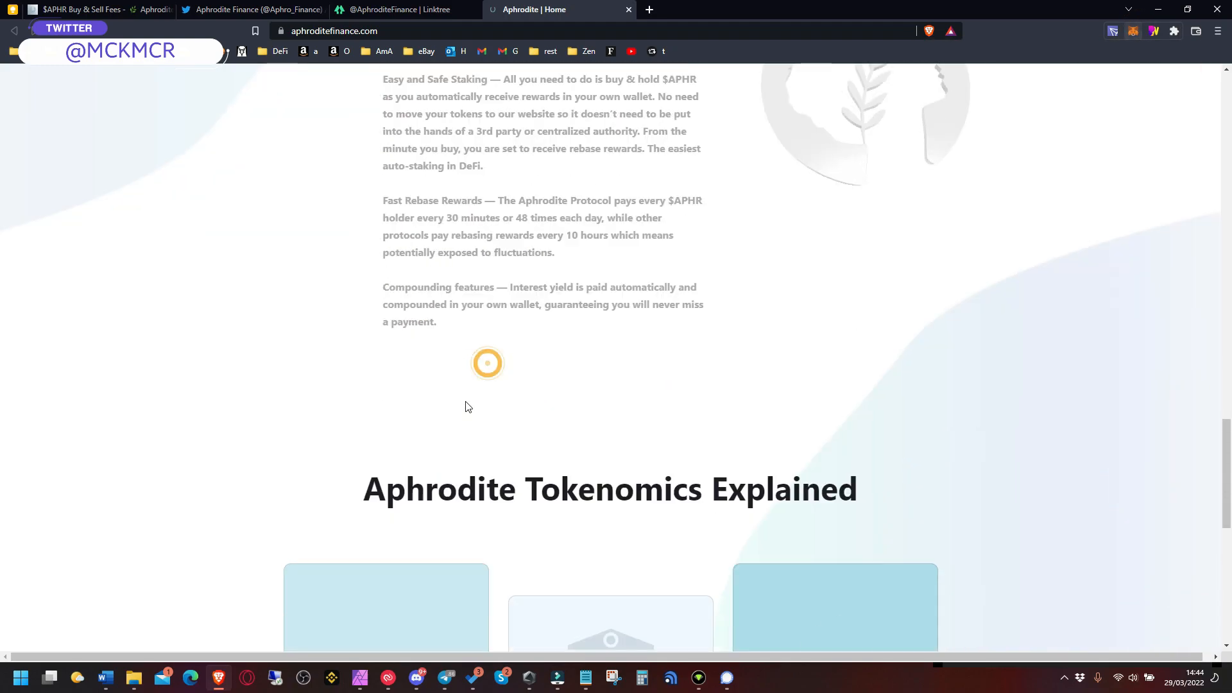
scroll(down, 3)
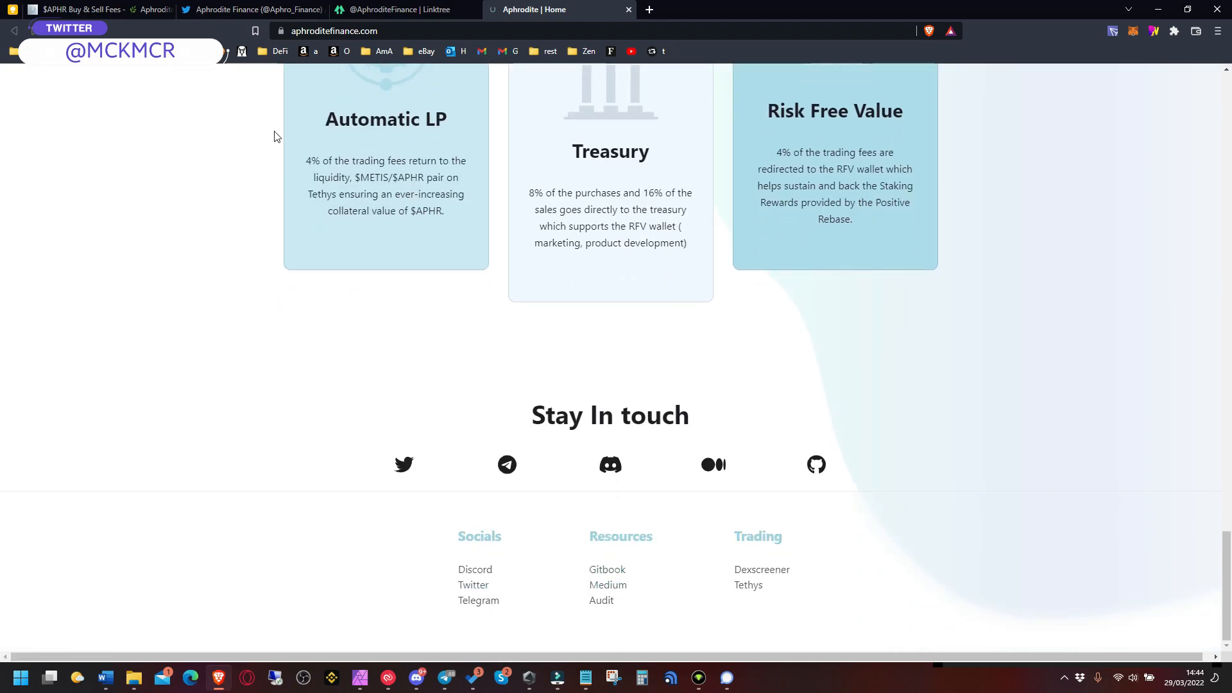
Read the Buy & Sell Fees, Treasury and Fixed APY docs pages, ending on How to set up Metis
click(78, 9)
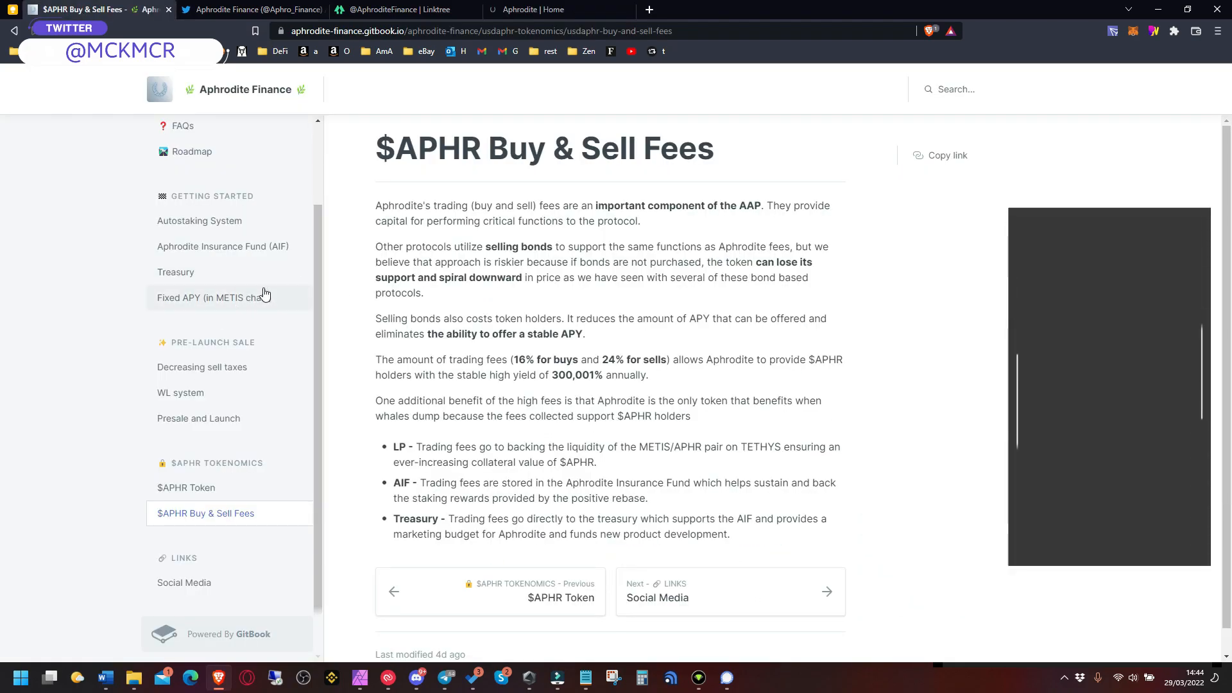
click(176, 273)
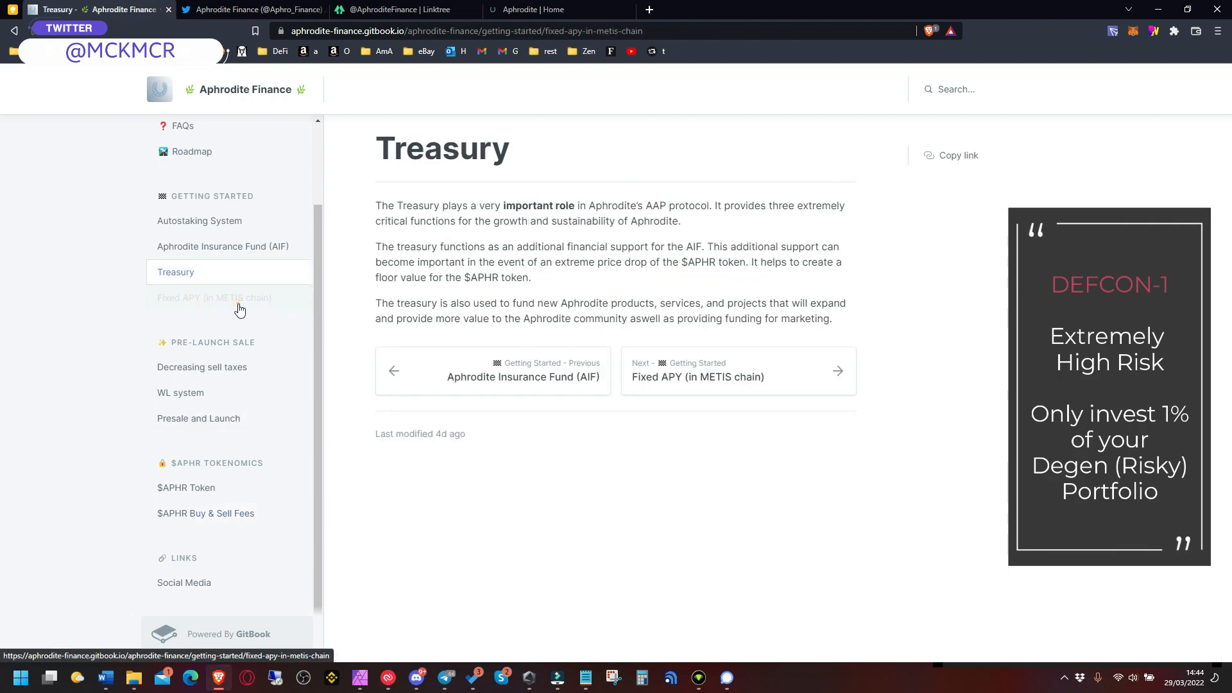
click(214, 297)
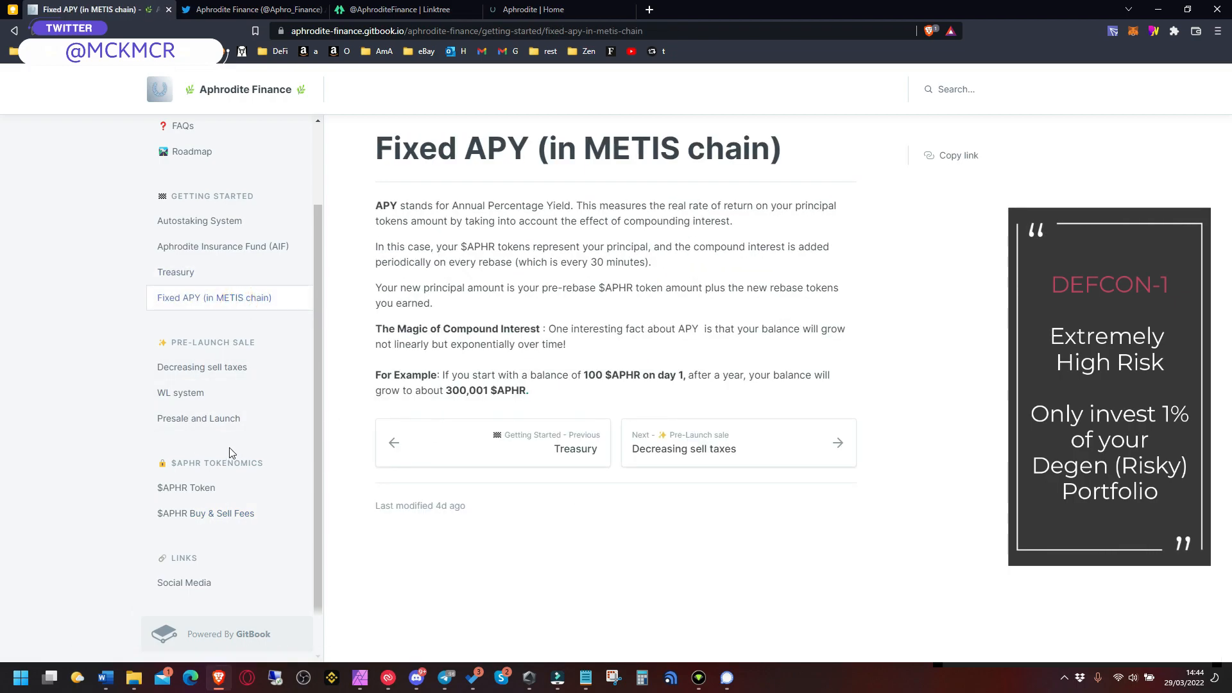
mouse_move(208, 430)
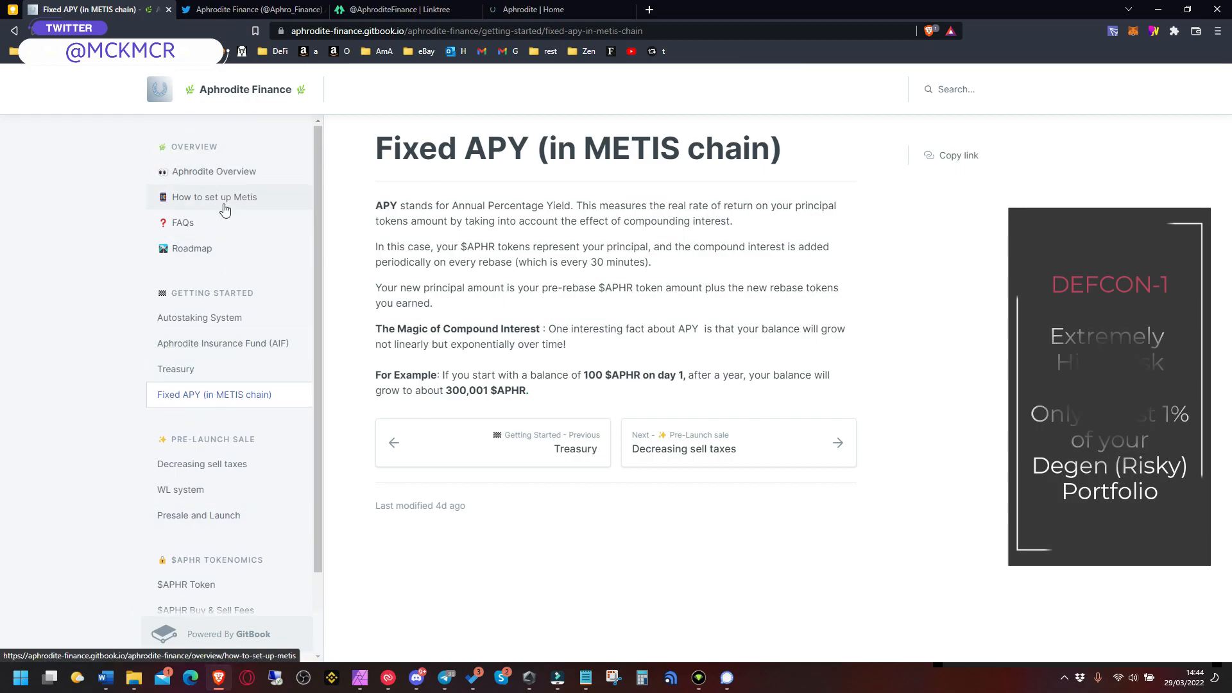
click(215, 196)
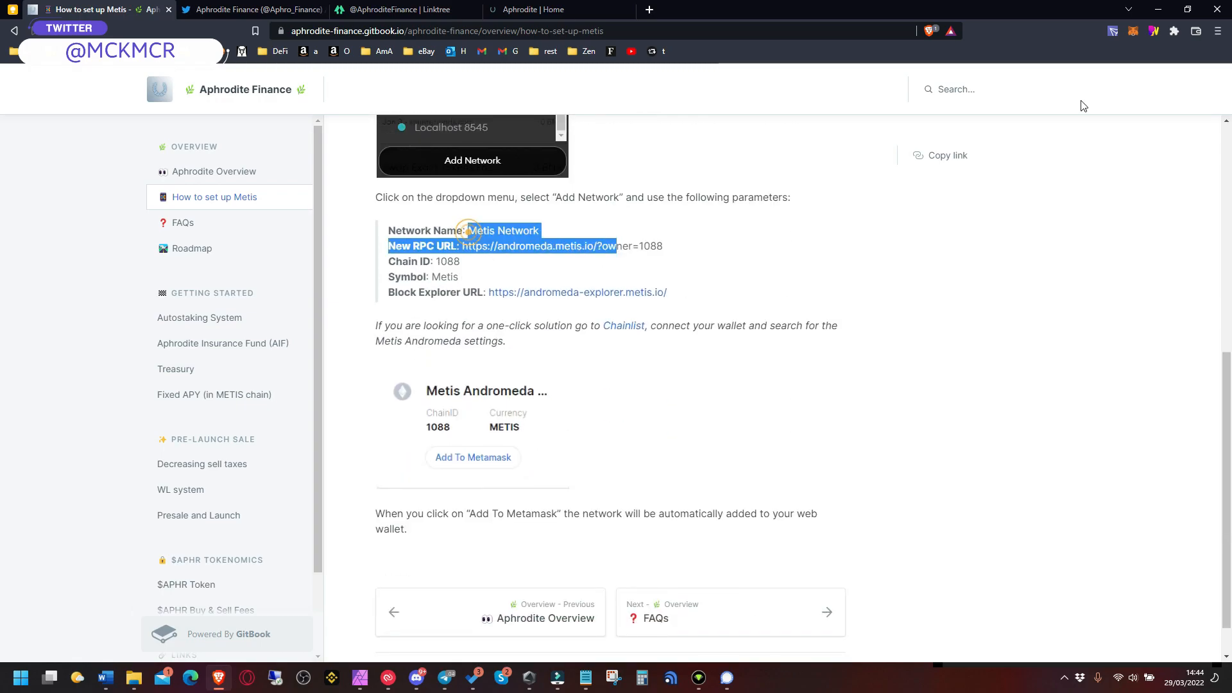
Reach MetaMask's blank Add a network form via Settings > Networks for the Metis parameters
click(1133, 31)
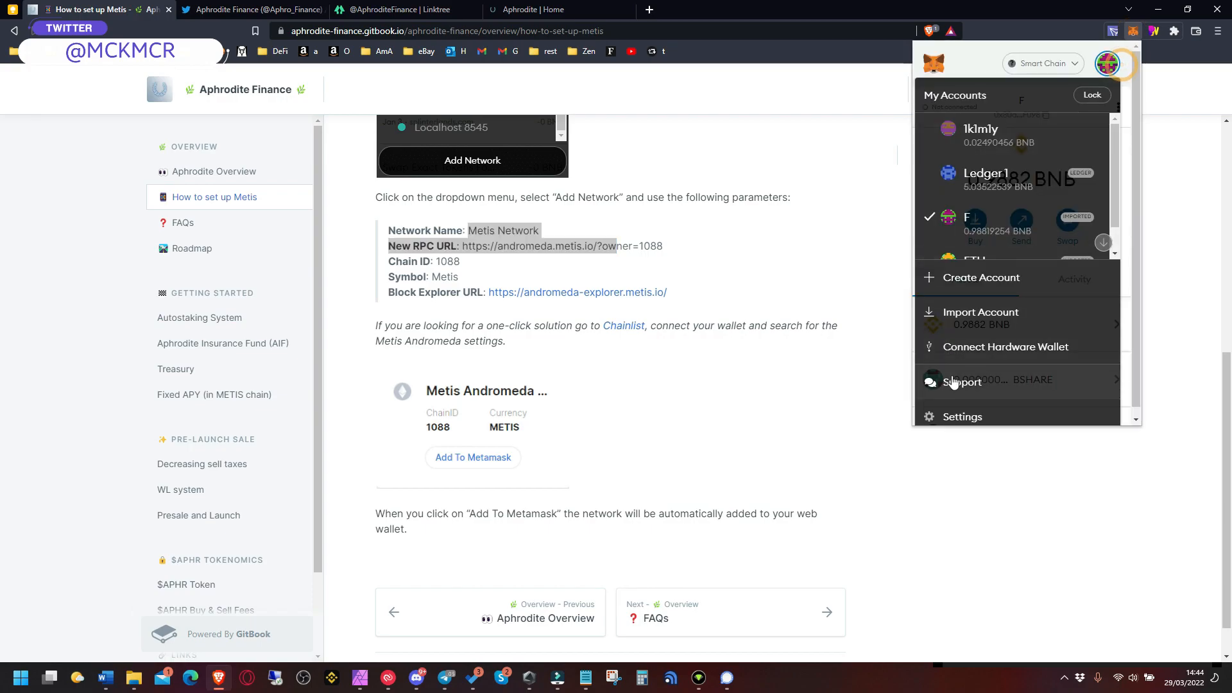
click(962, 416)
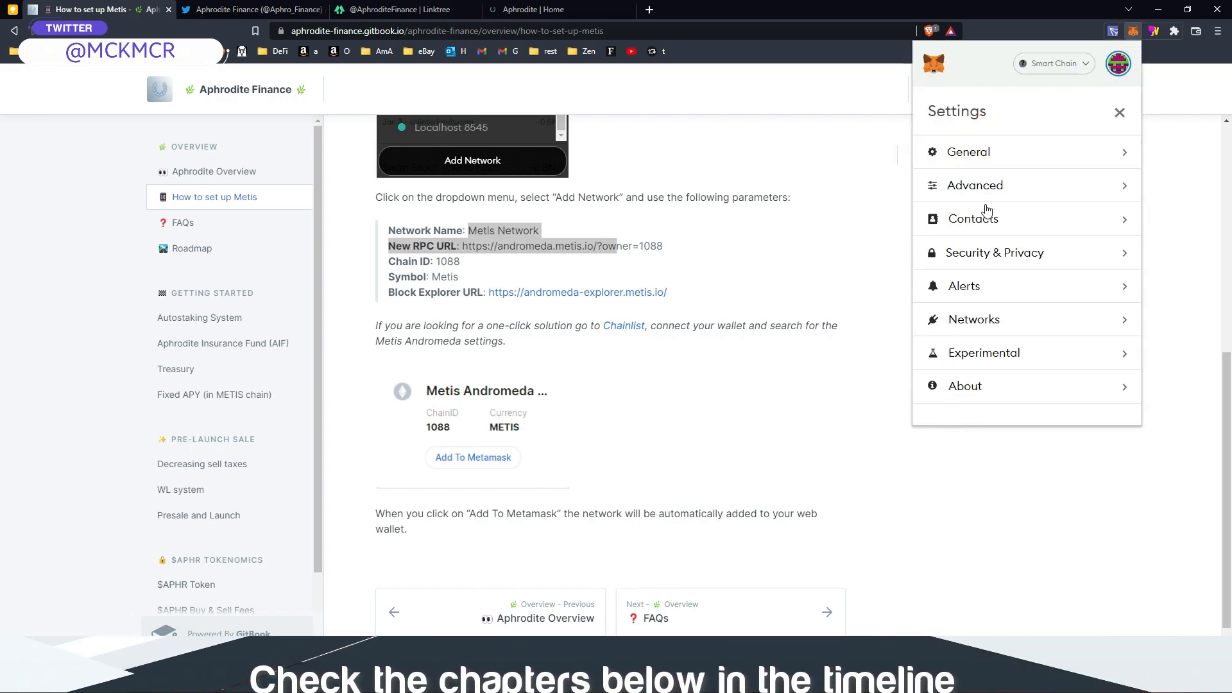
click(974, 320)
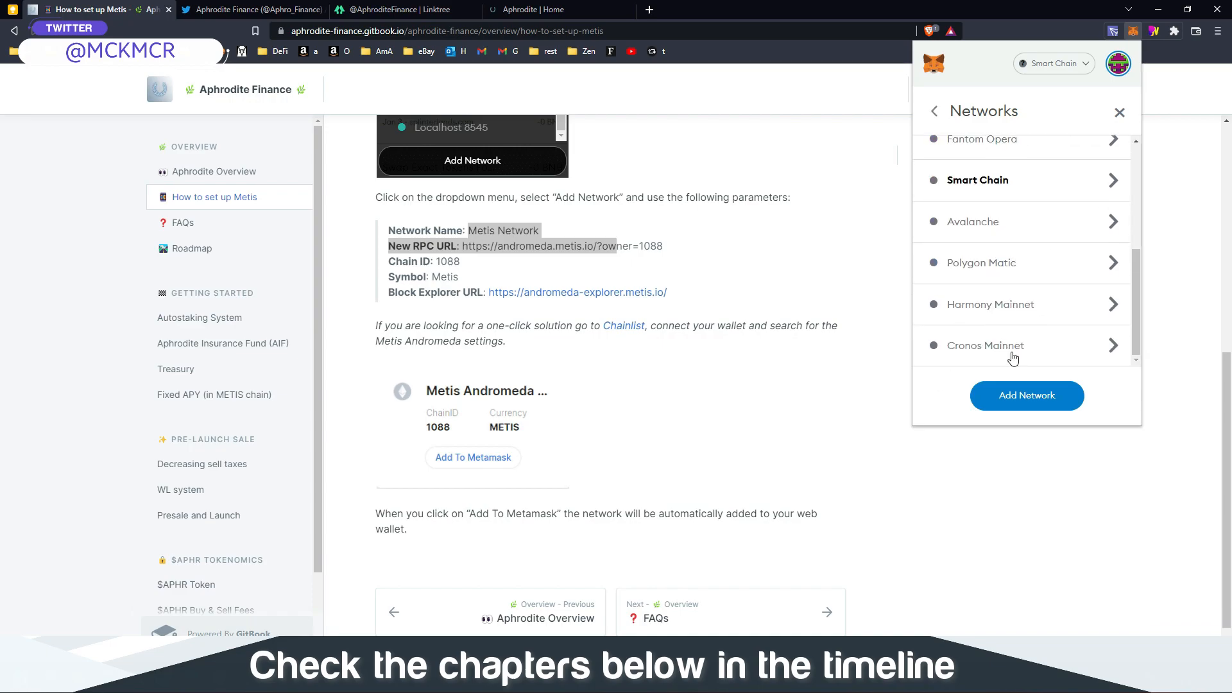
click(1025, 396)
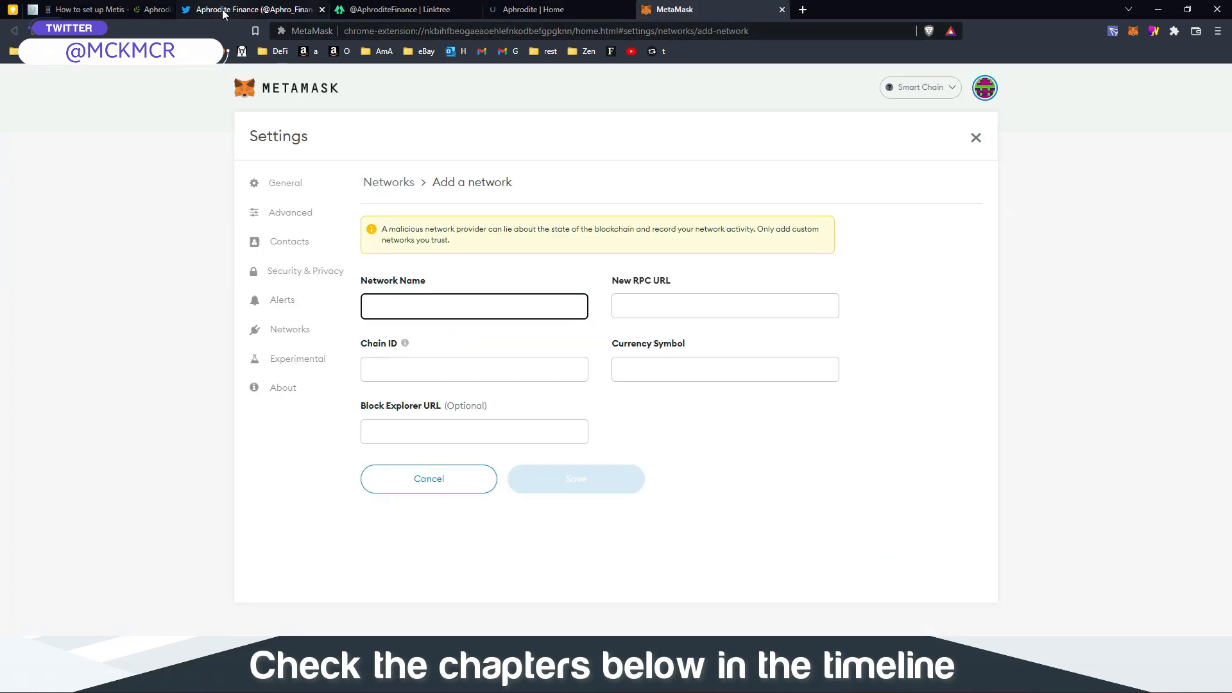
click(251, 9)
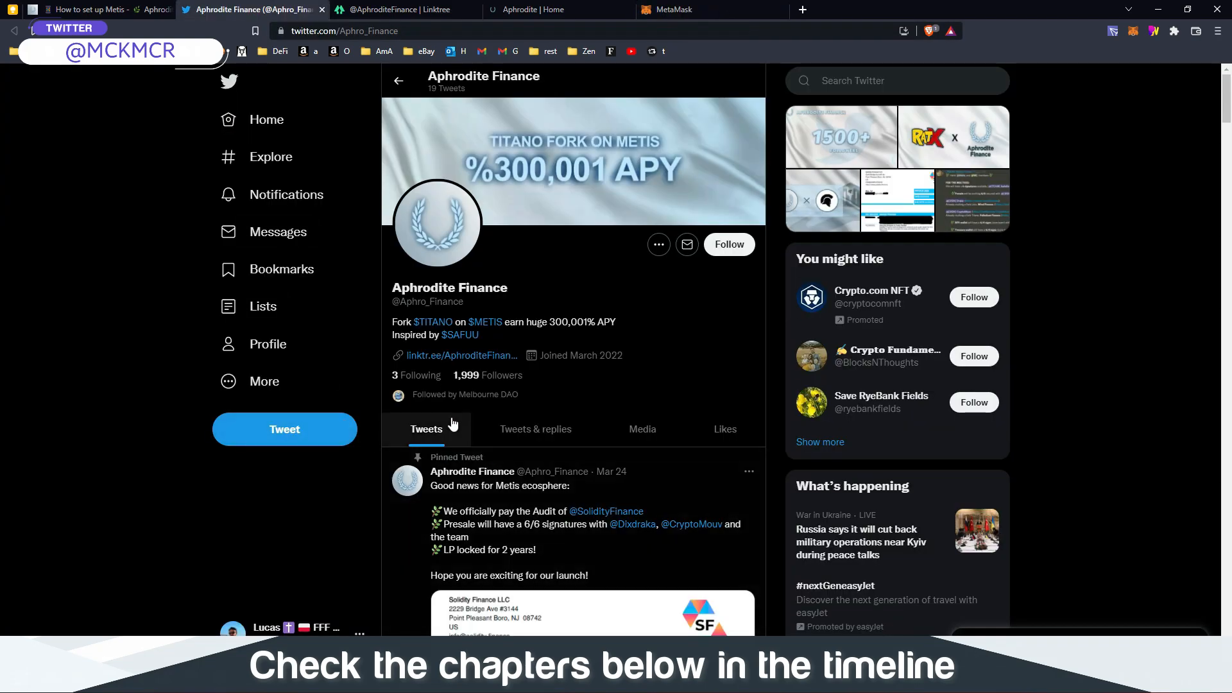
scroll(down, 3)
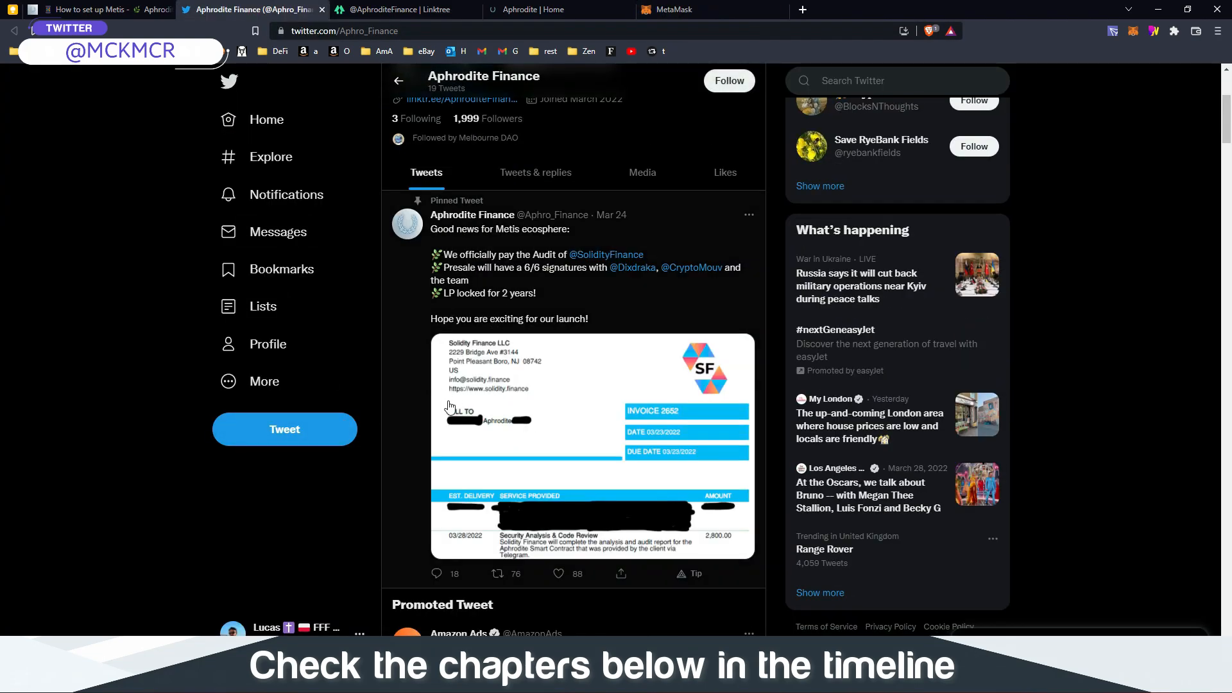
mouse_move(522, 345)
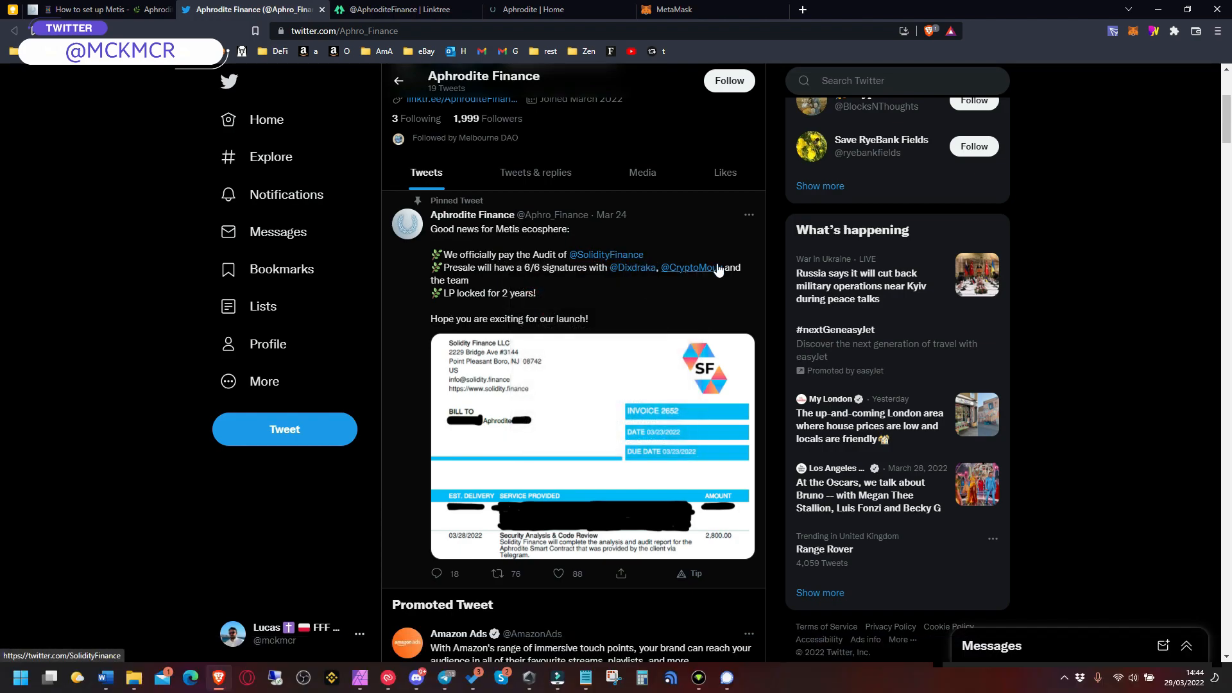
mouse_move(450, 378)
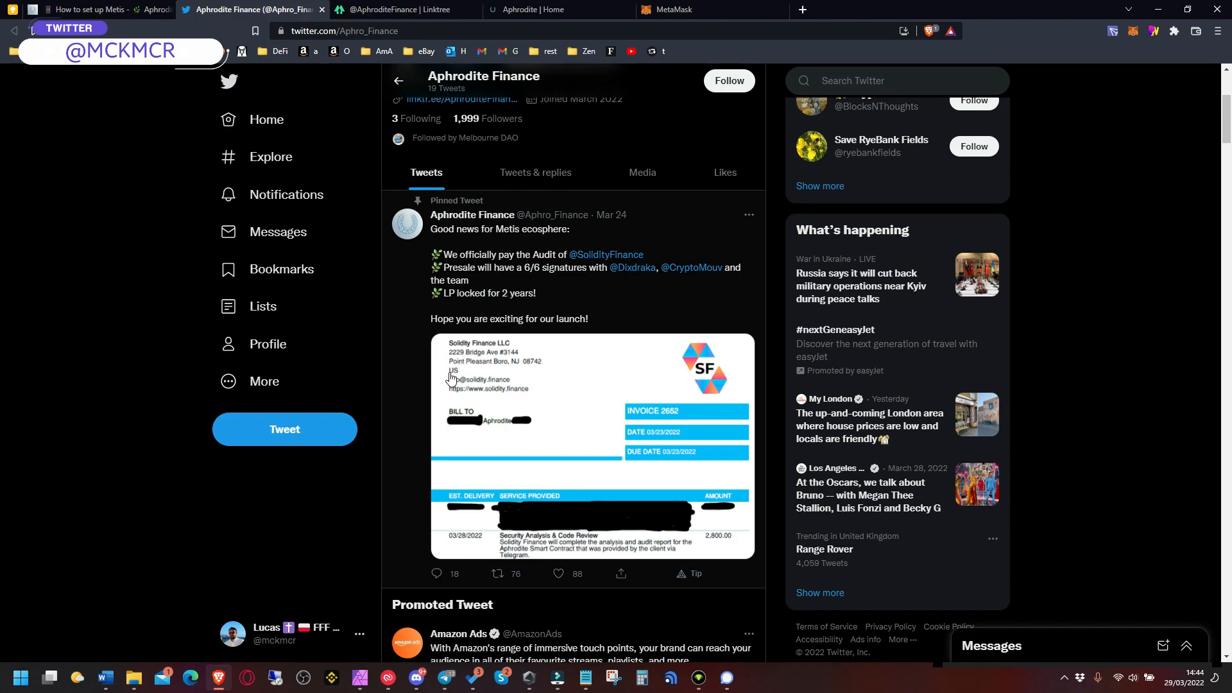
scroll(down, 3)
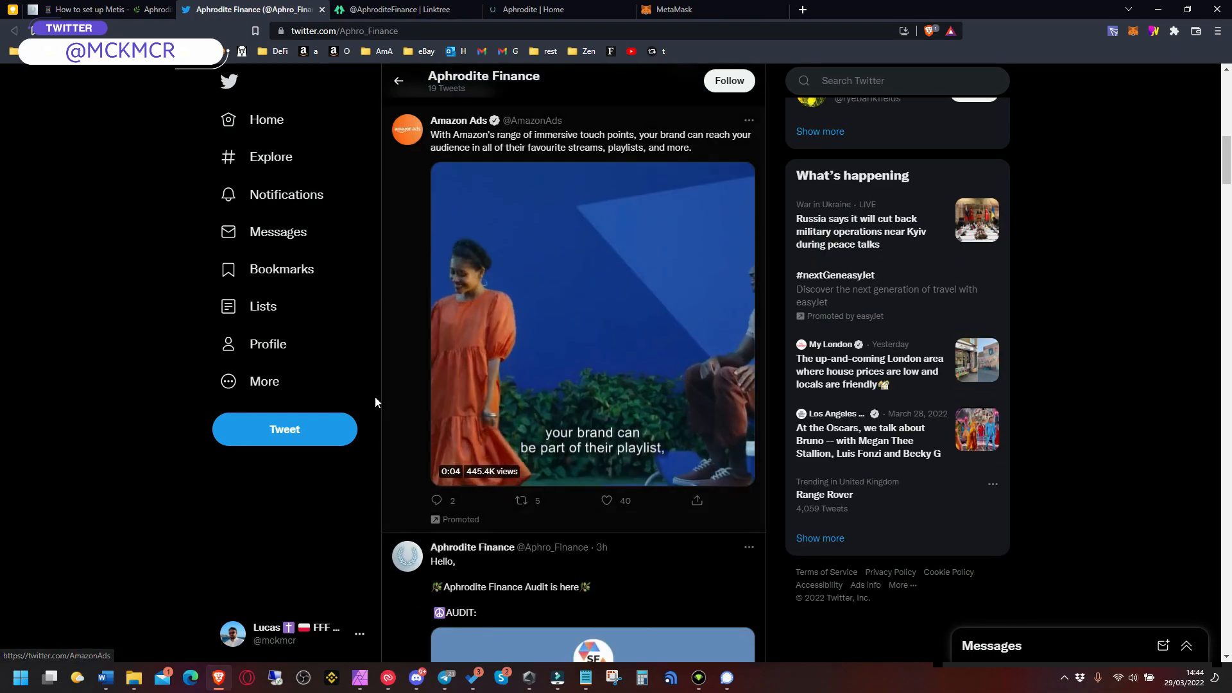
scroll(down, 3)
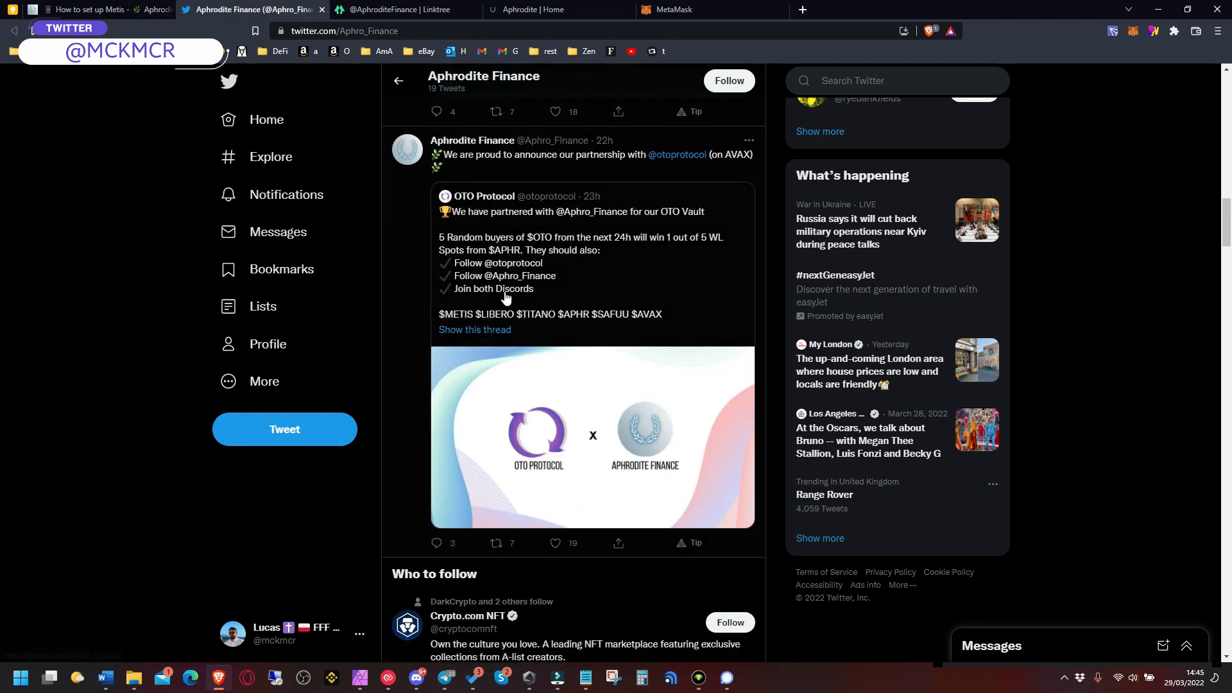
scroll(down, 3)
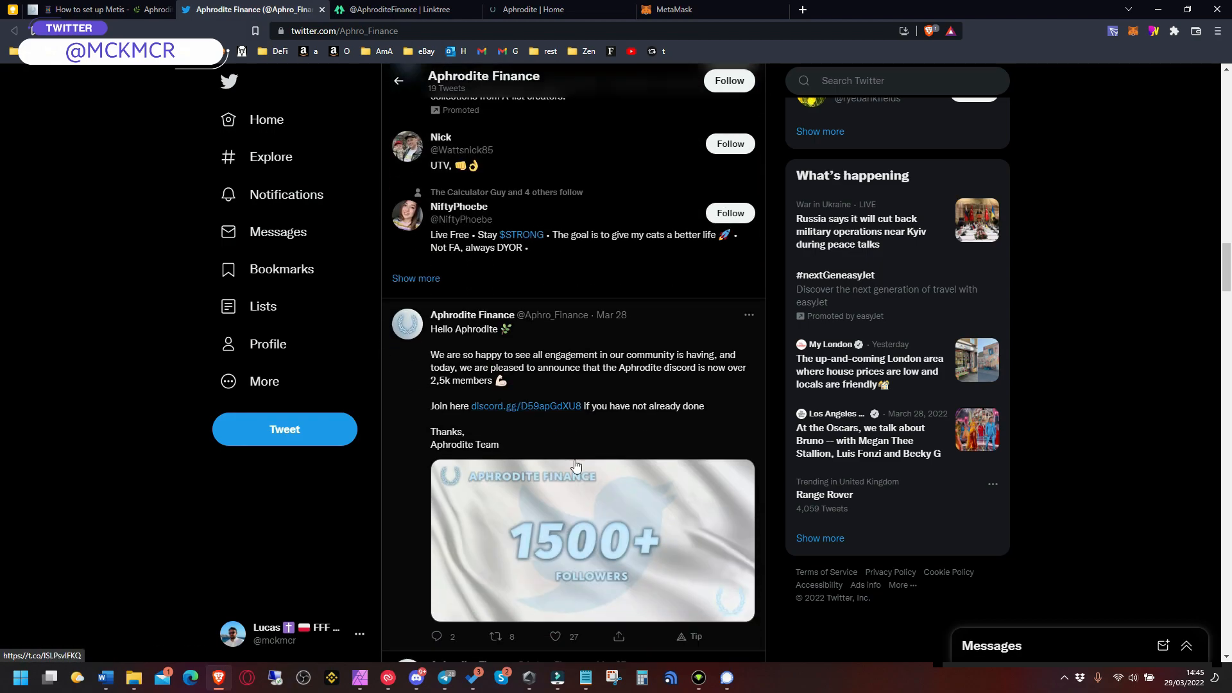
scroll(down, 3)
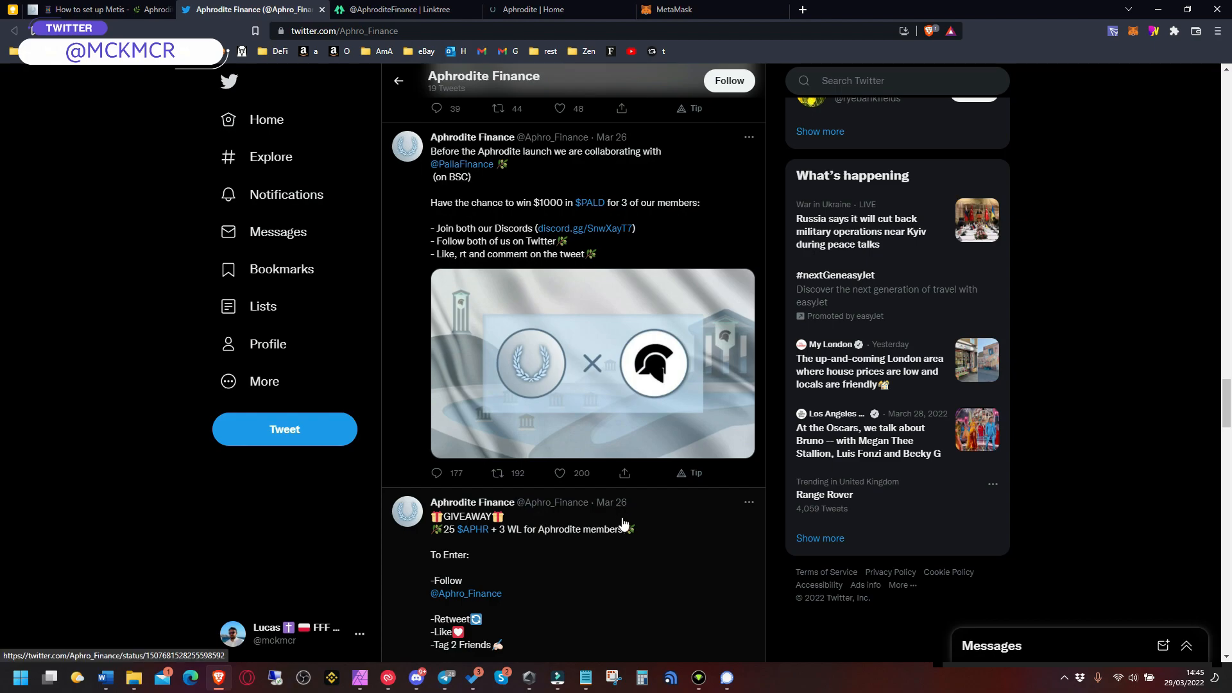
scroll(down, 3)
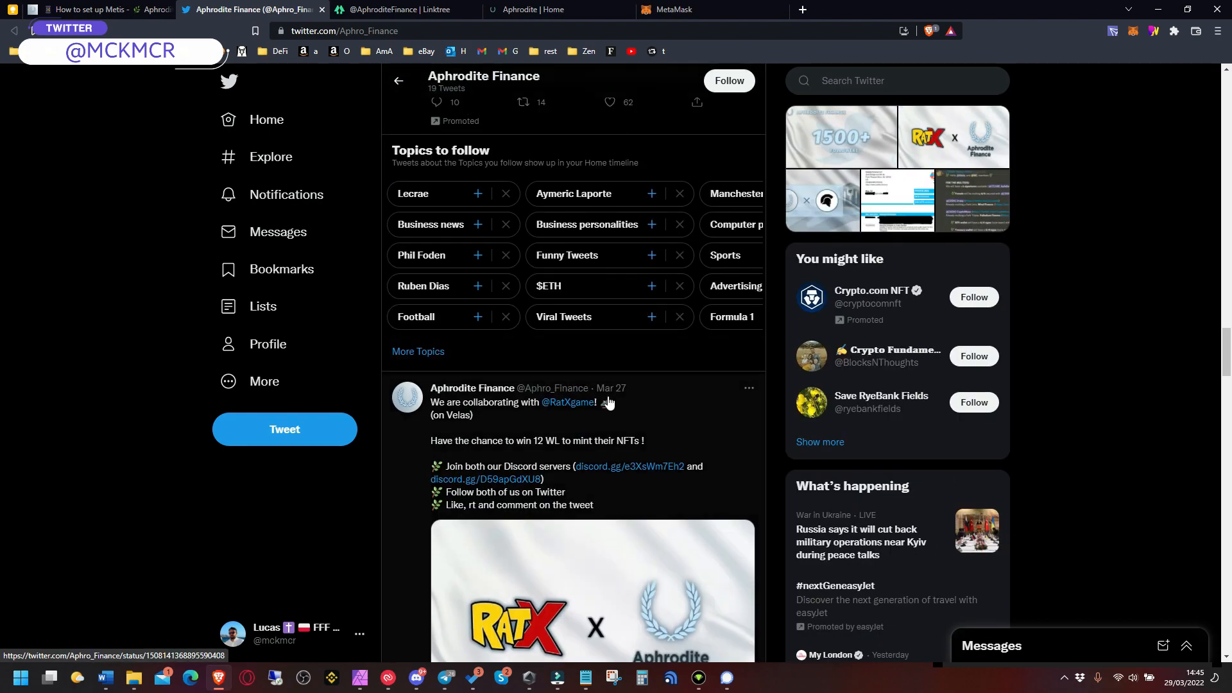
scroll(down, 3)
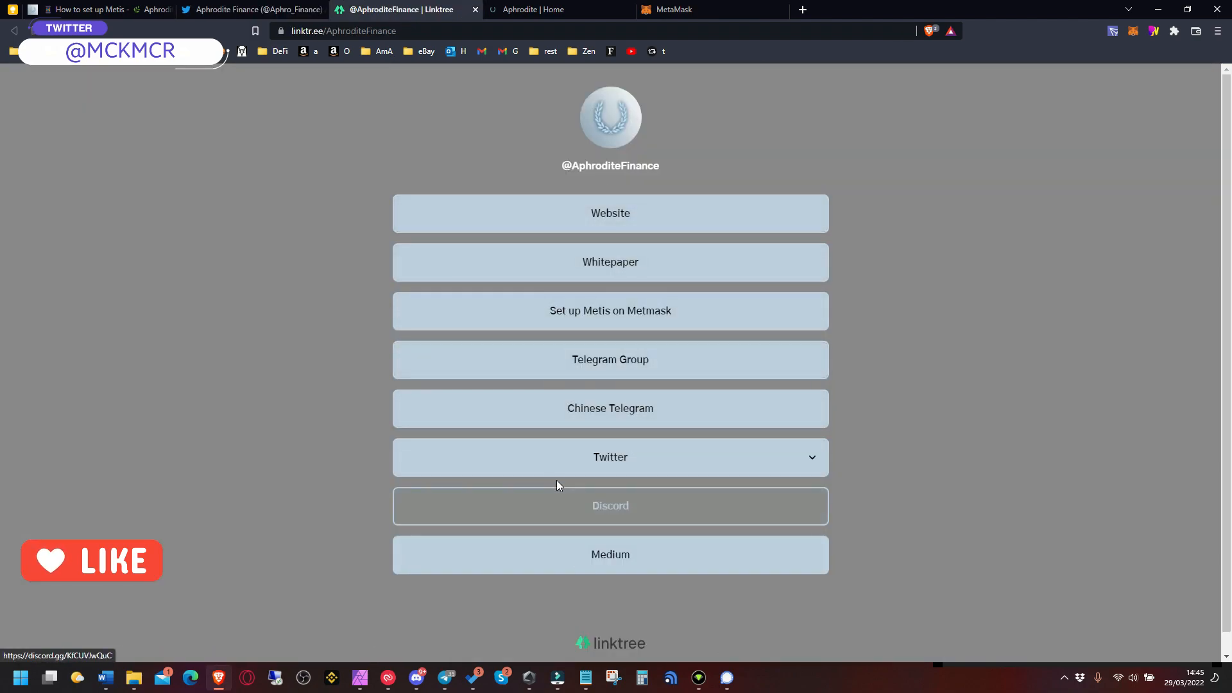
mouse_move(633, 534)
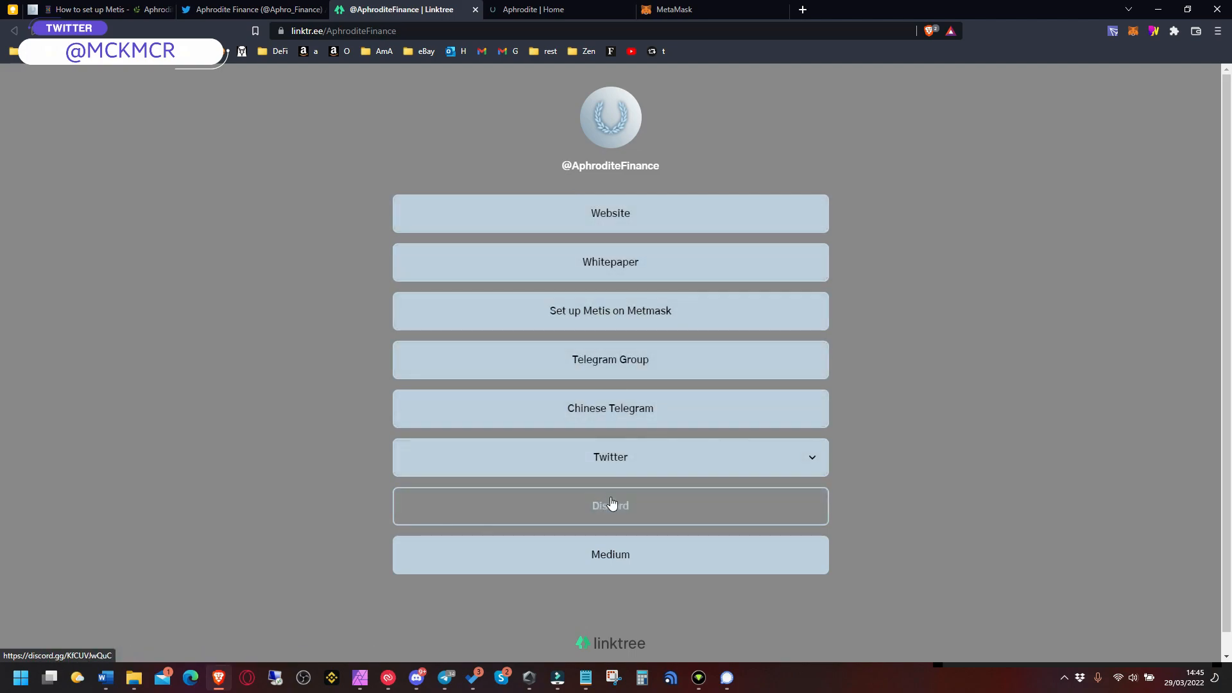
mouse_move(609, 360)
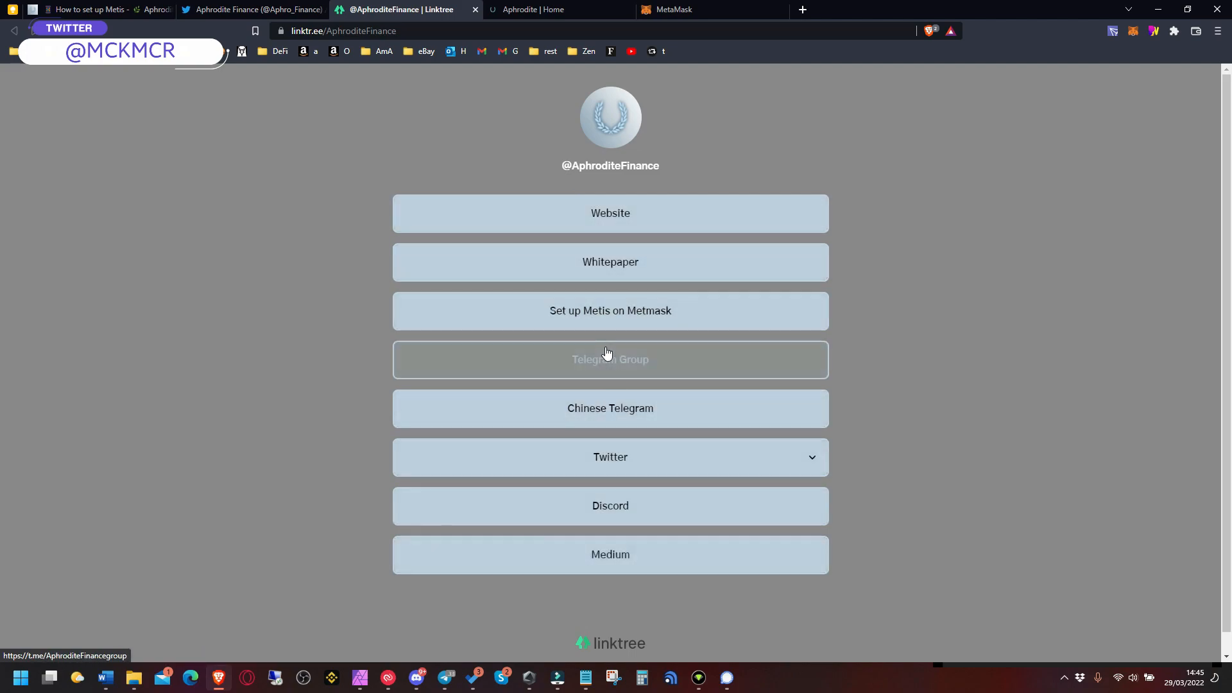
mouse_move(122, 27)
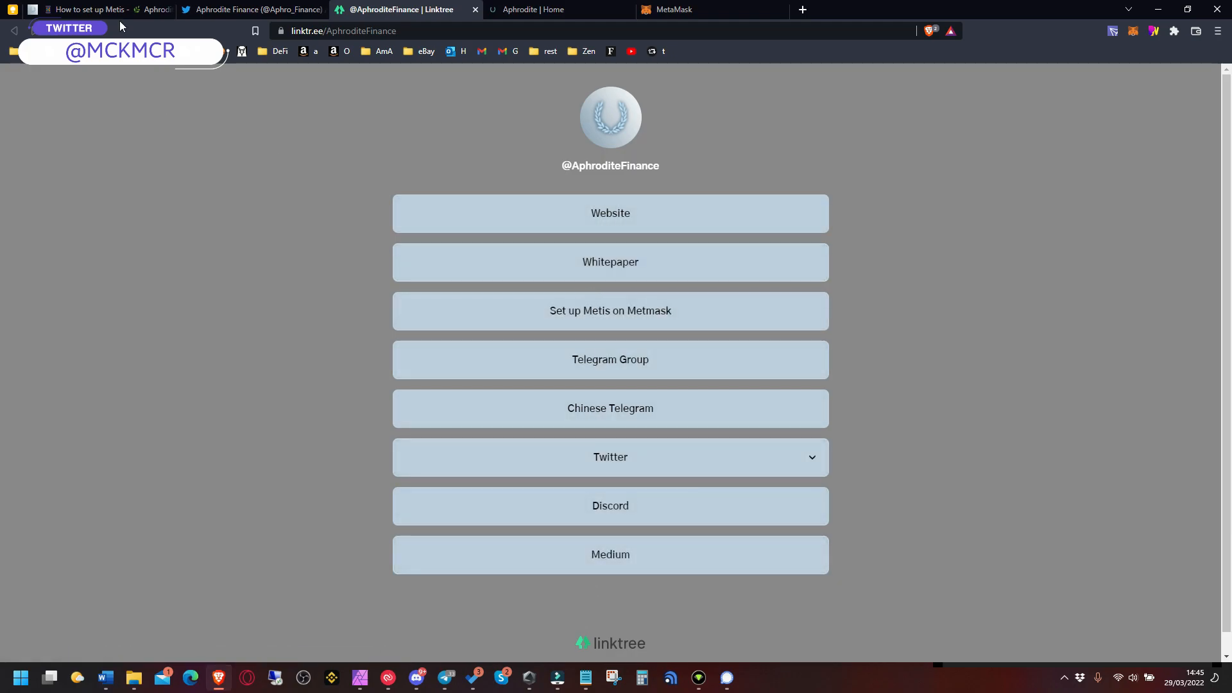
Return to the docs, read the Overview and highlight the 2.218% daily ROI figure
click(86, 9)
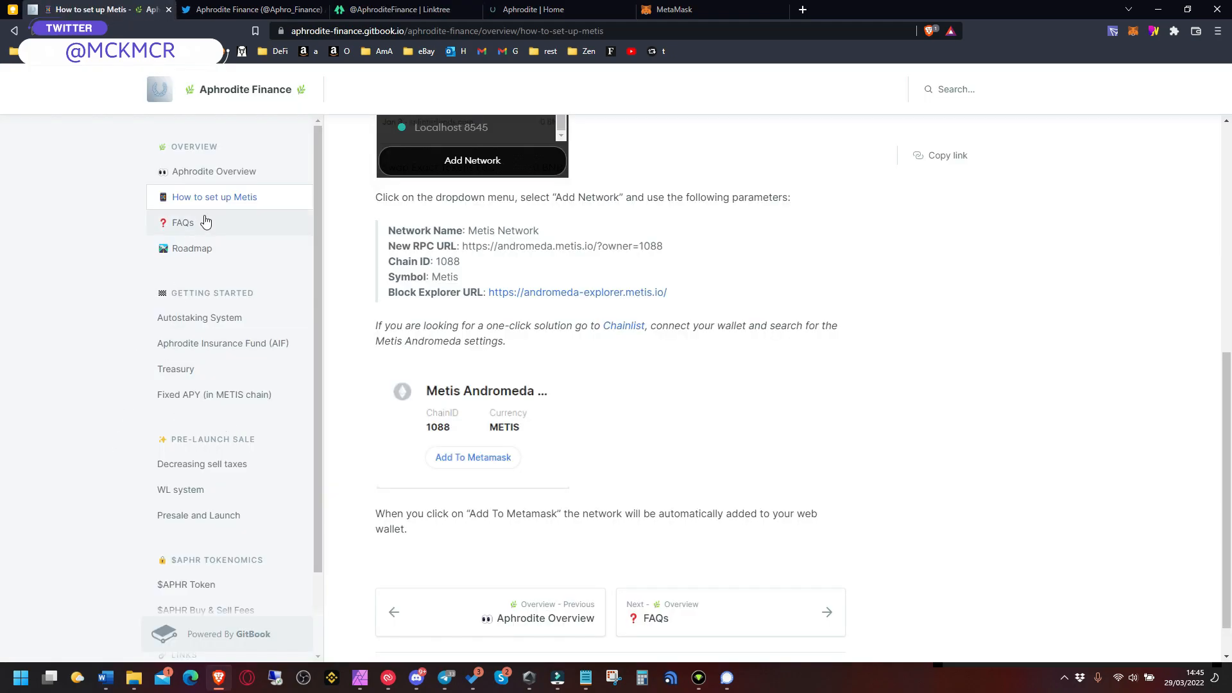
click(214, 170)
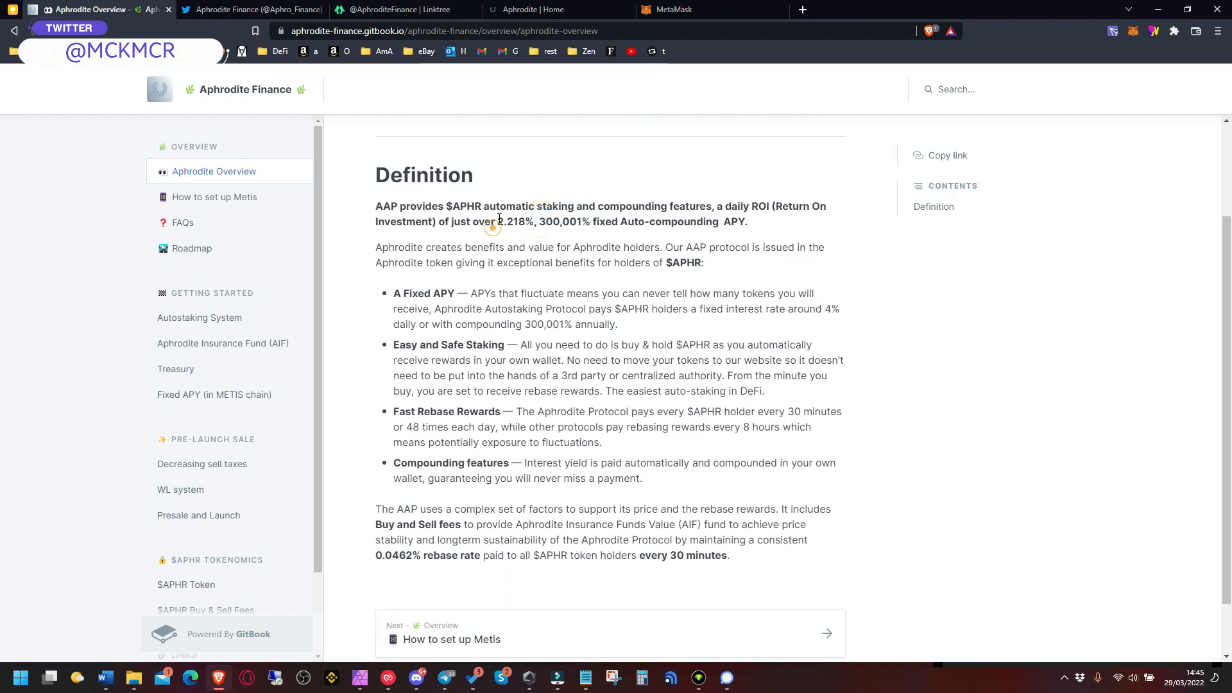
double_click(509, 221)
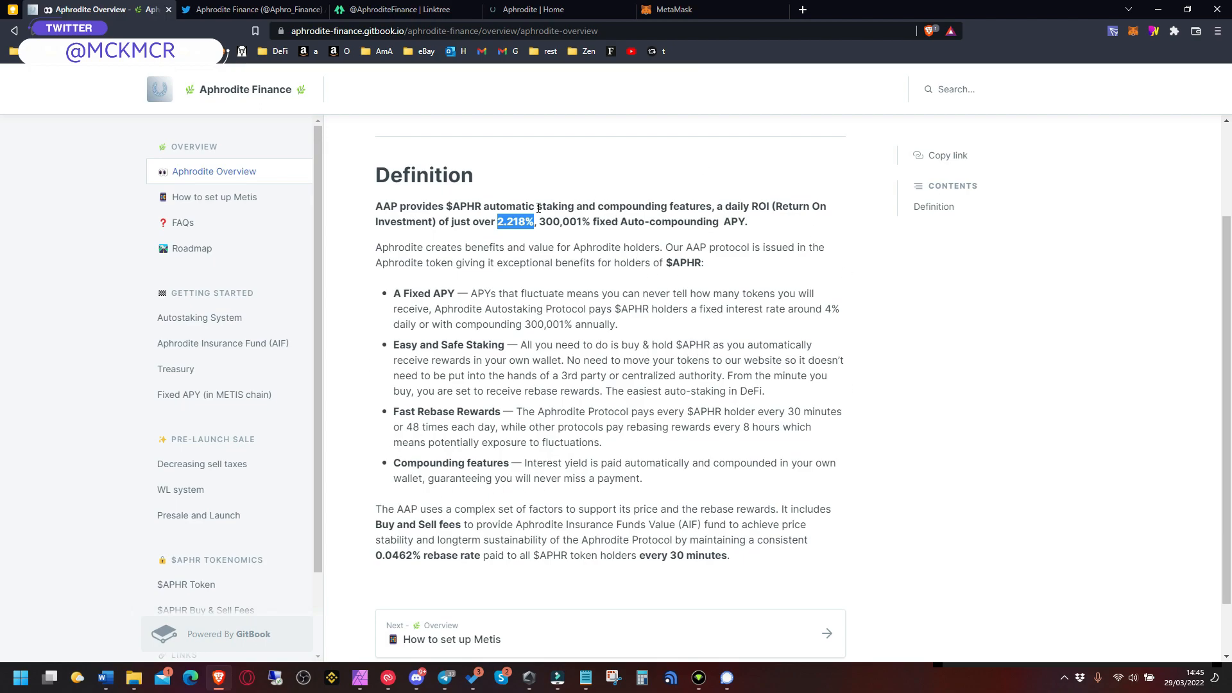
mouse_move(556, 477)
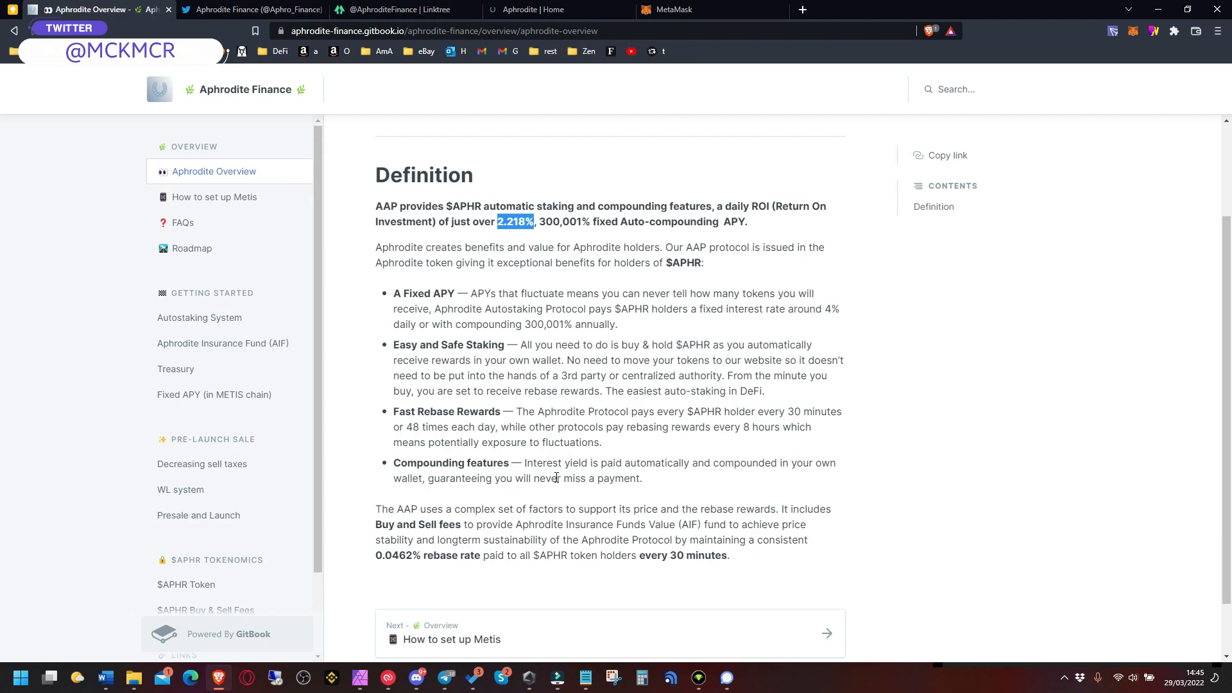
mouse_move(566, 501)
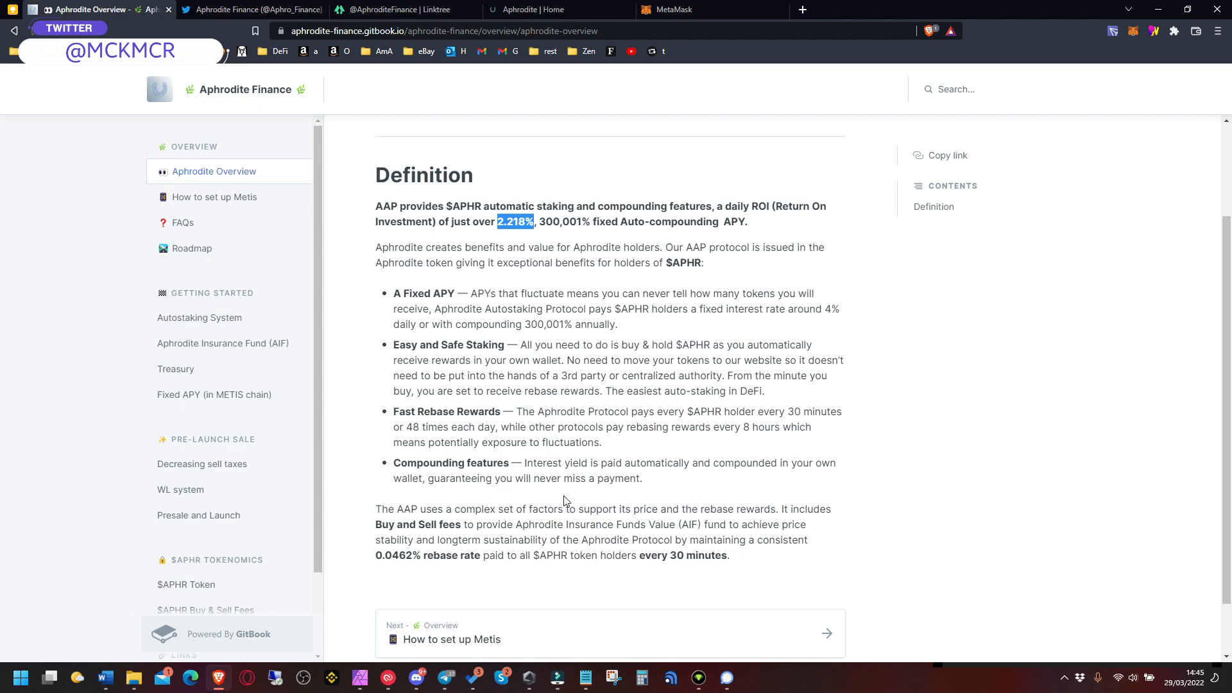
mouse_move(567, 215)
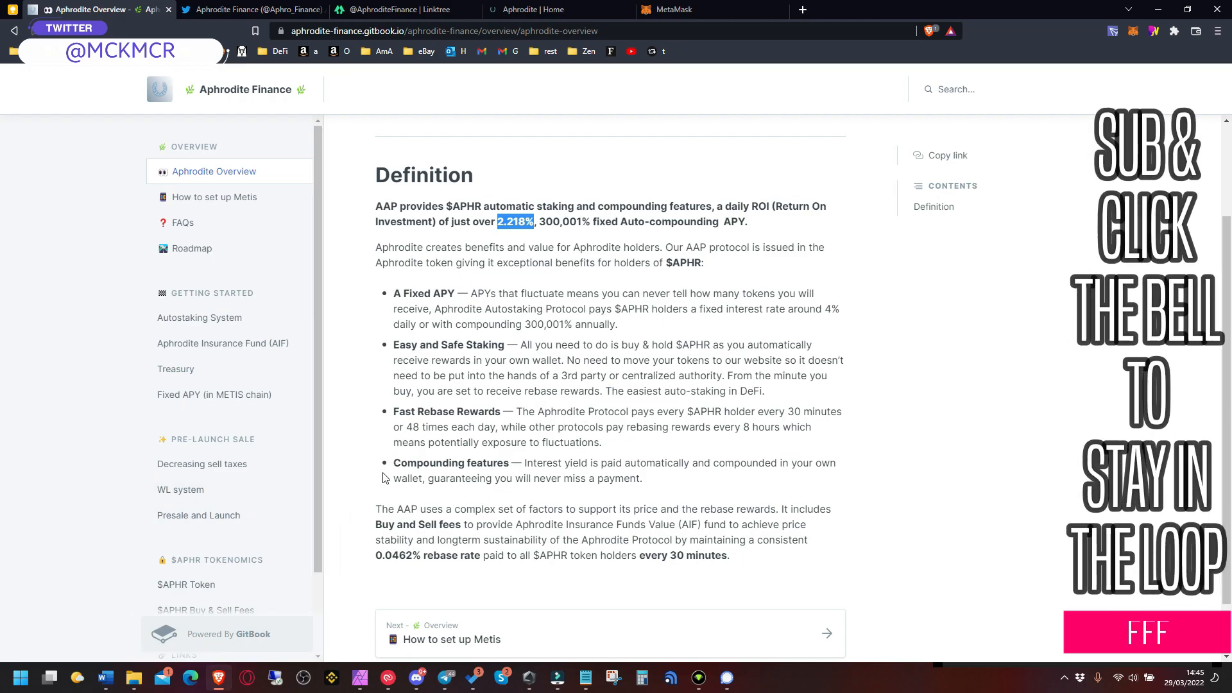
Read the Autostaking System page, highlighting the phrase about $APHR holders earning rebases
click(200, 317)
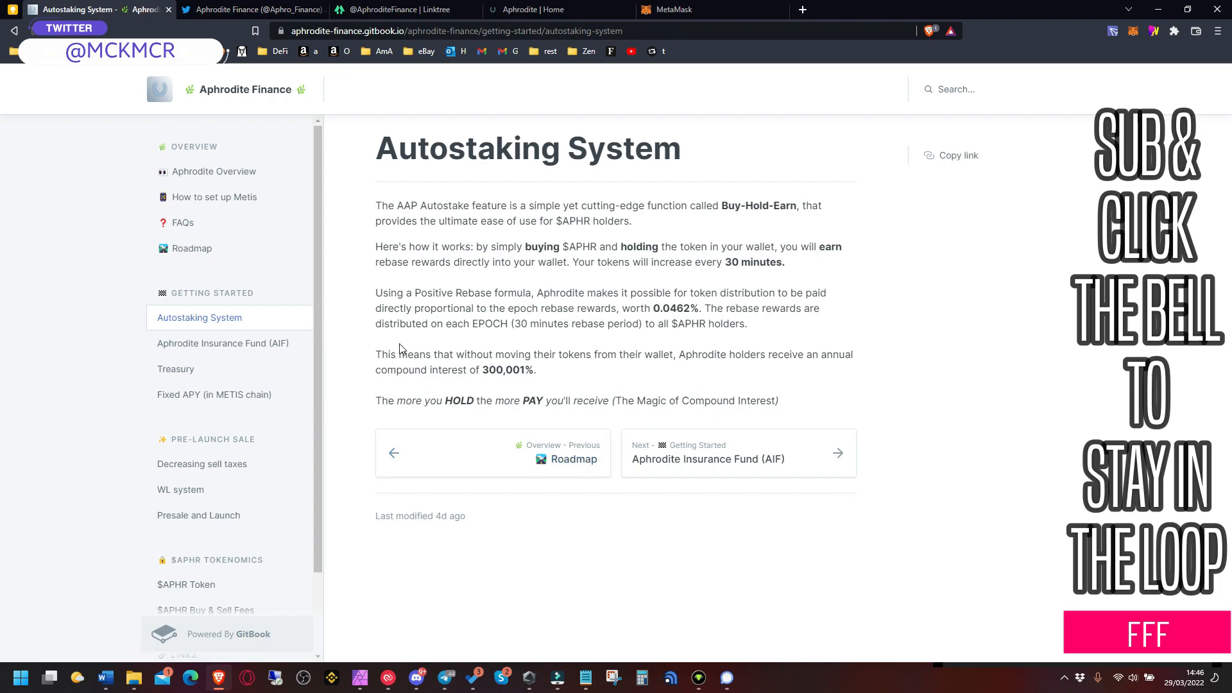
mouse_move(558, 221)
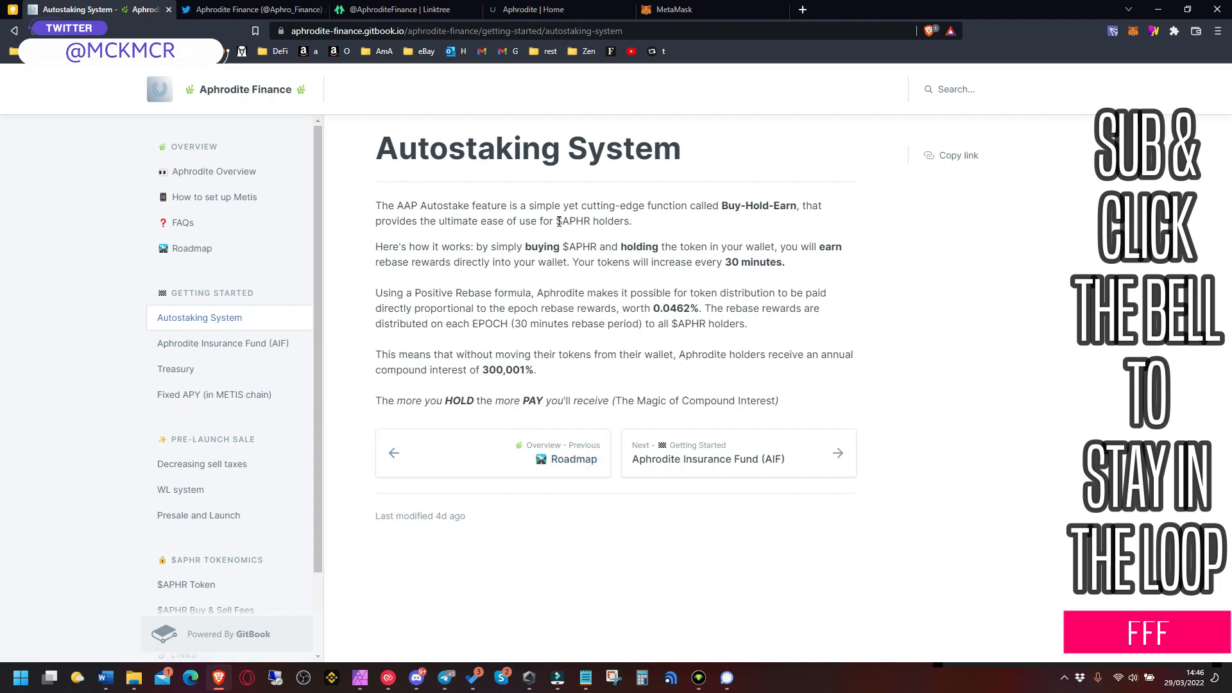
drag(556, 220, 614, 221)
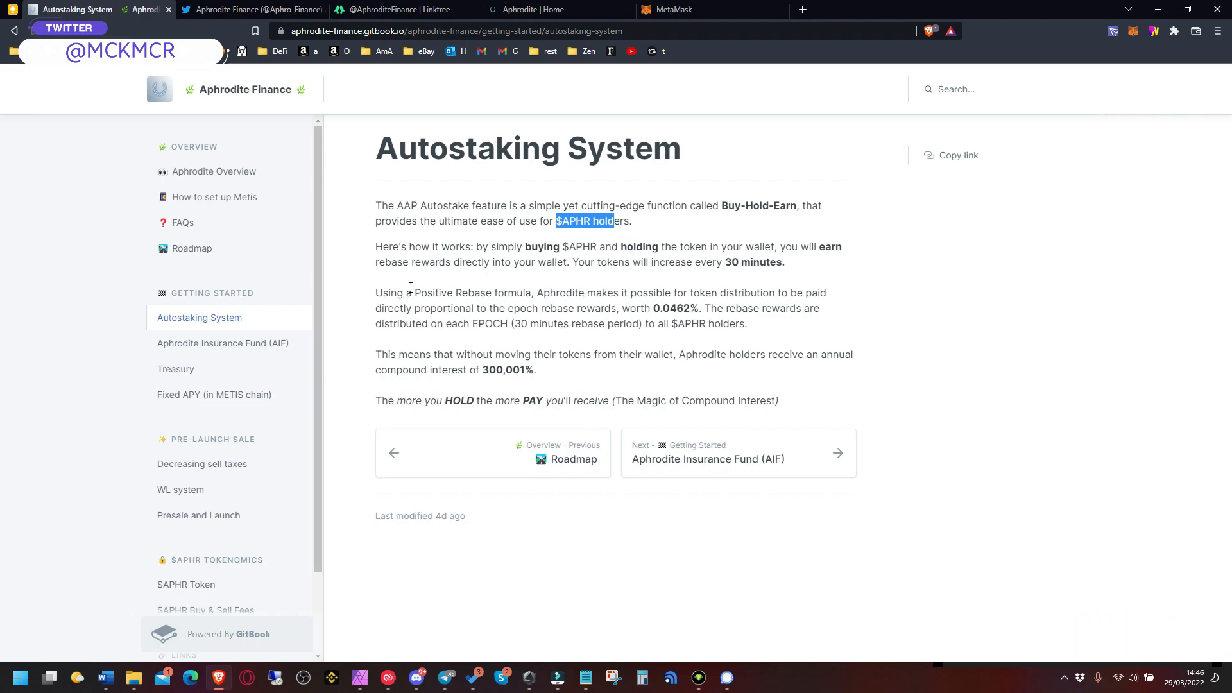
mouse_move(266, 296)
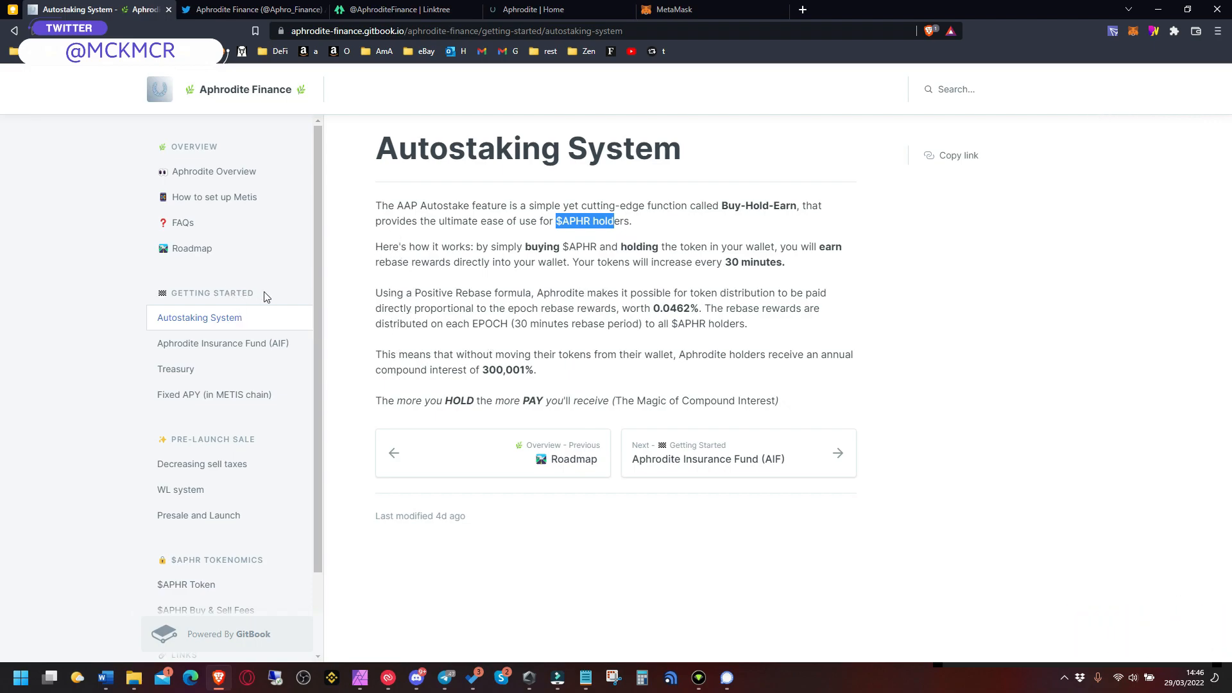
mouse_move(511, 260)
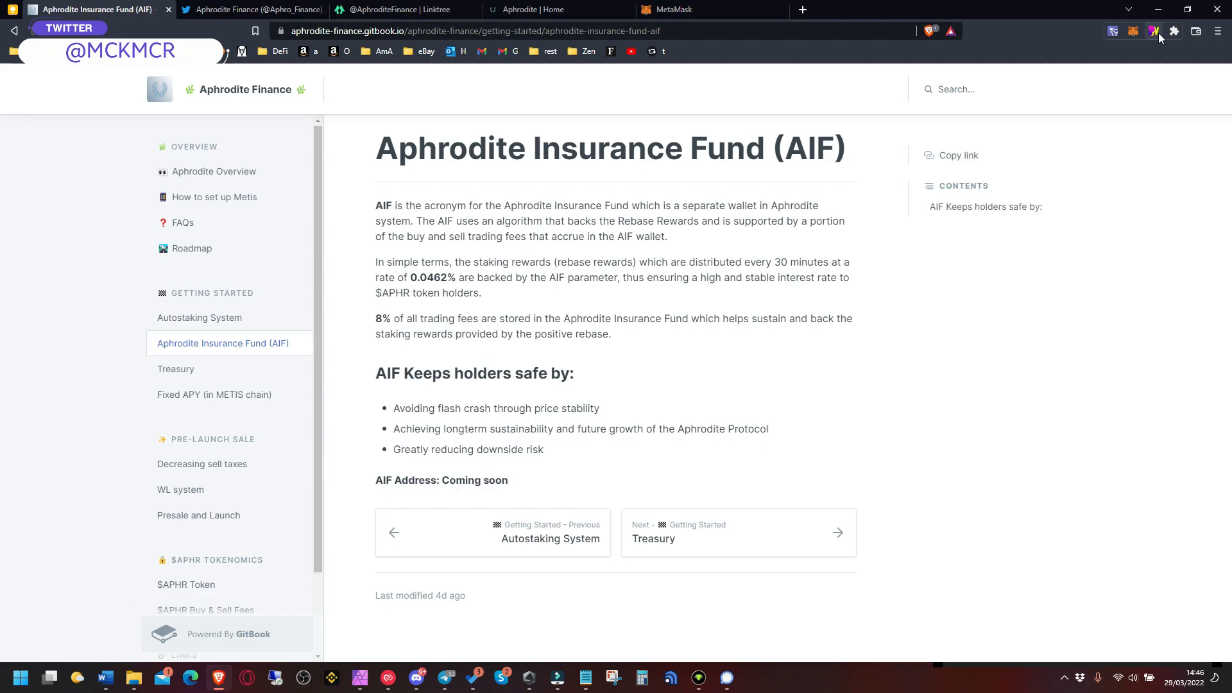
click(1152, 31)
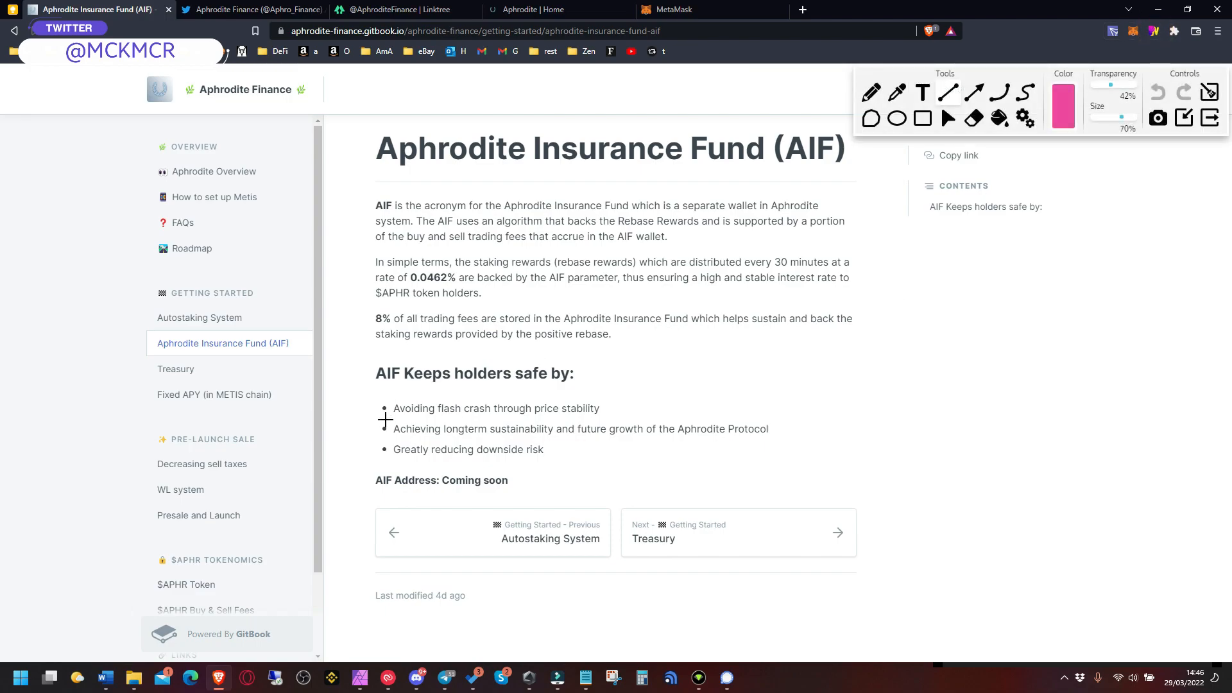
drag(392, 409, 599, 408)
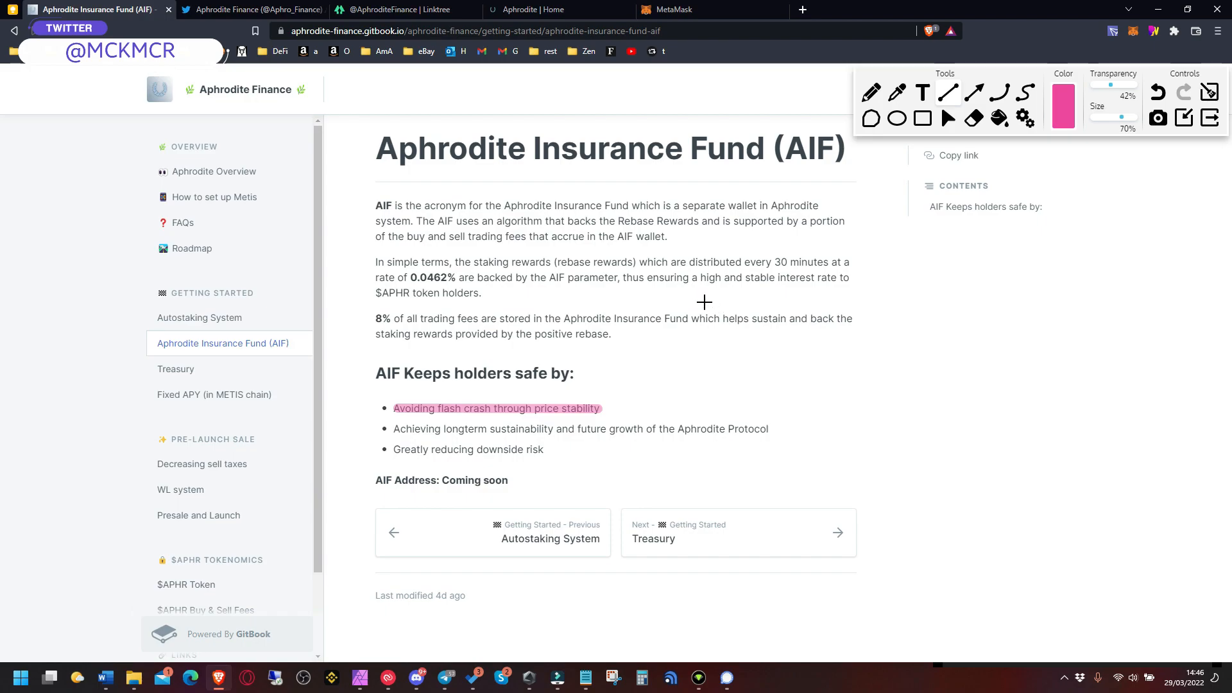
mouse_move(249, 461)
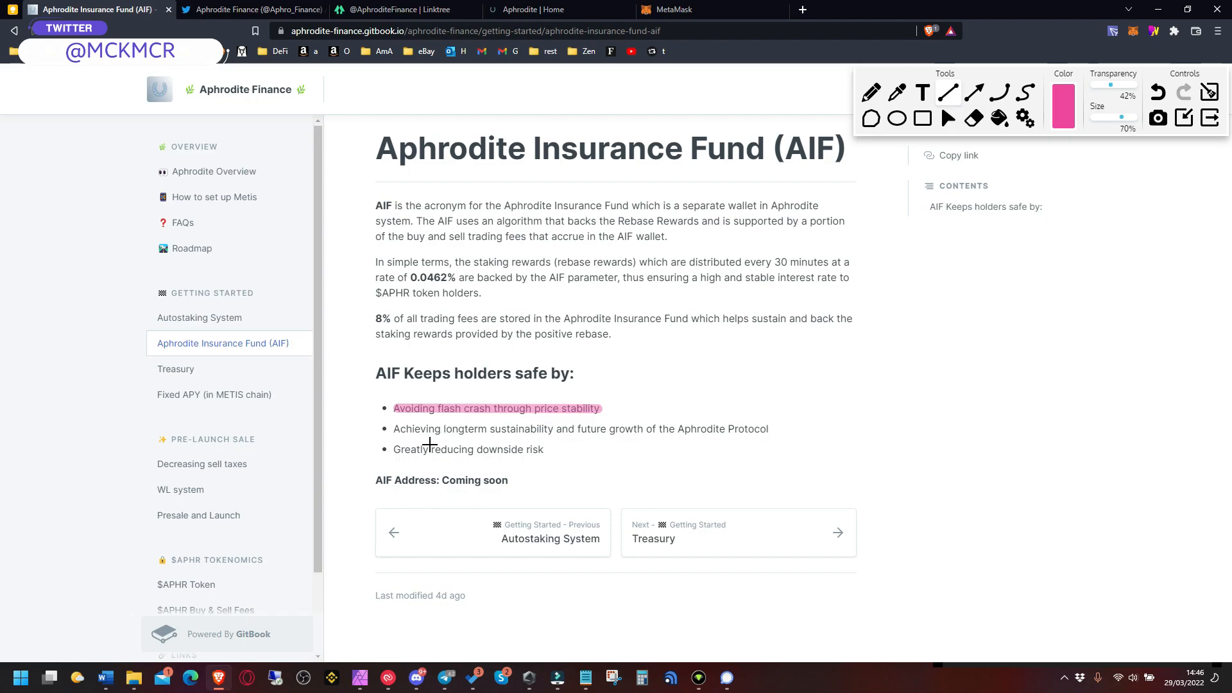
mouse_move(377, 321)
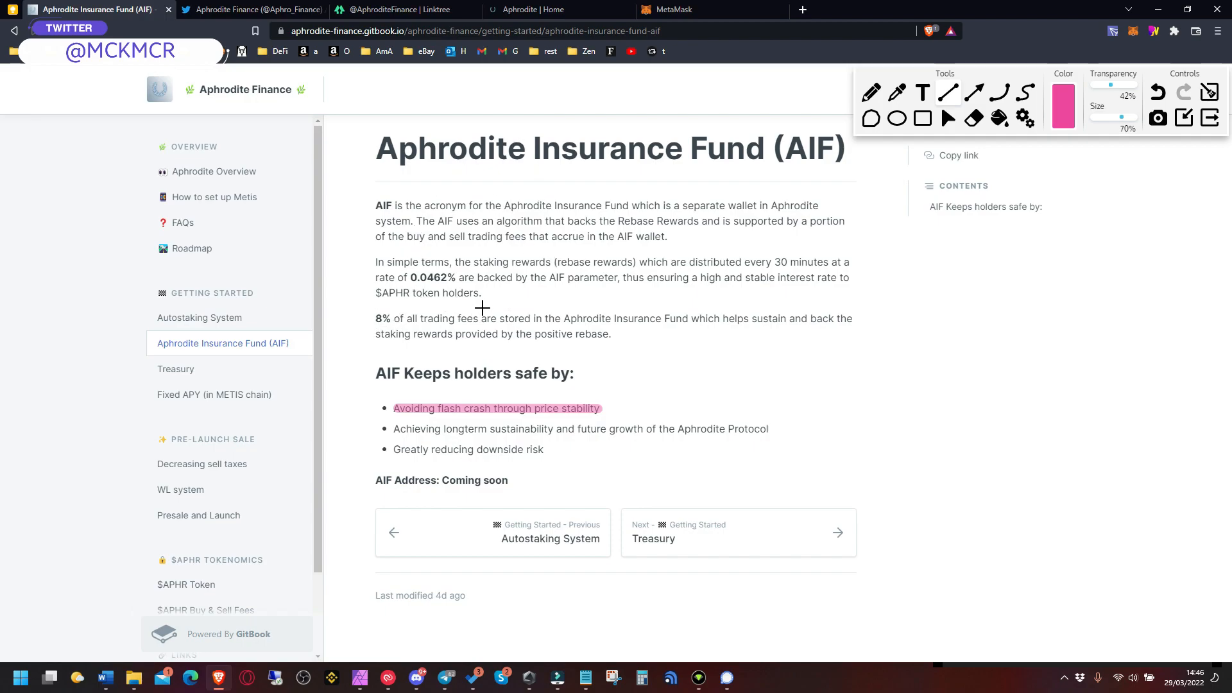
drag(377, 319, 692, 318)
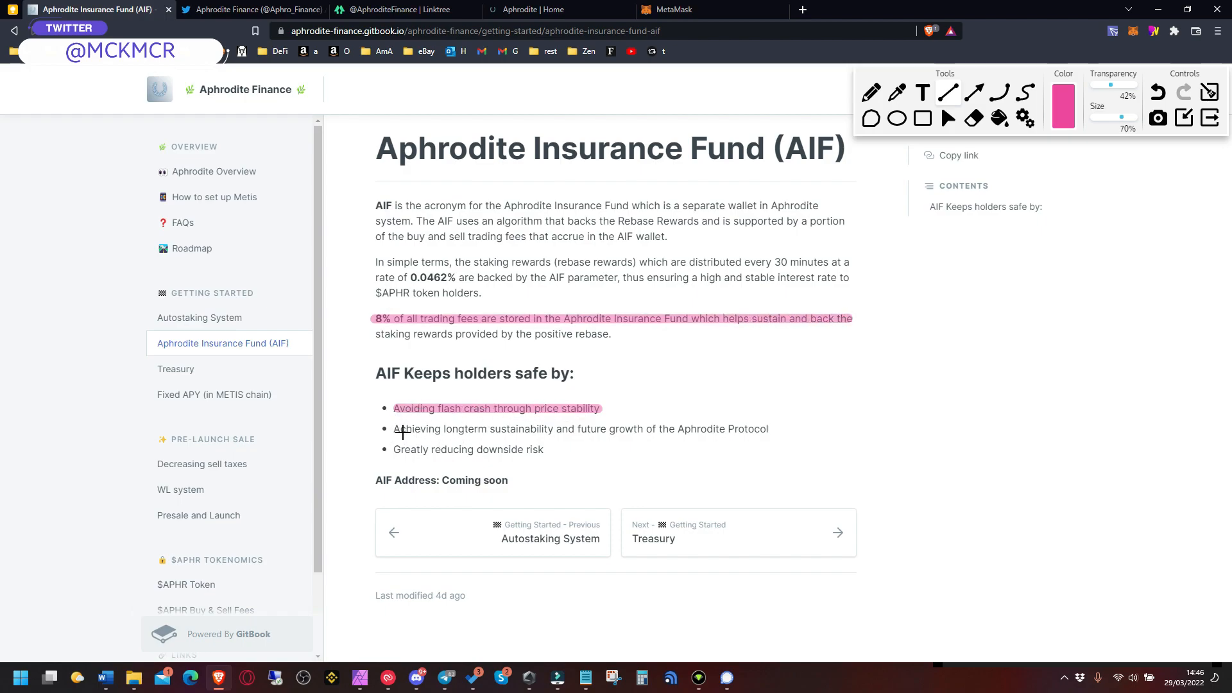
drag(393, 430, 778, 430)
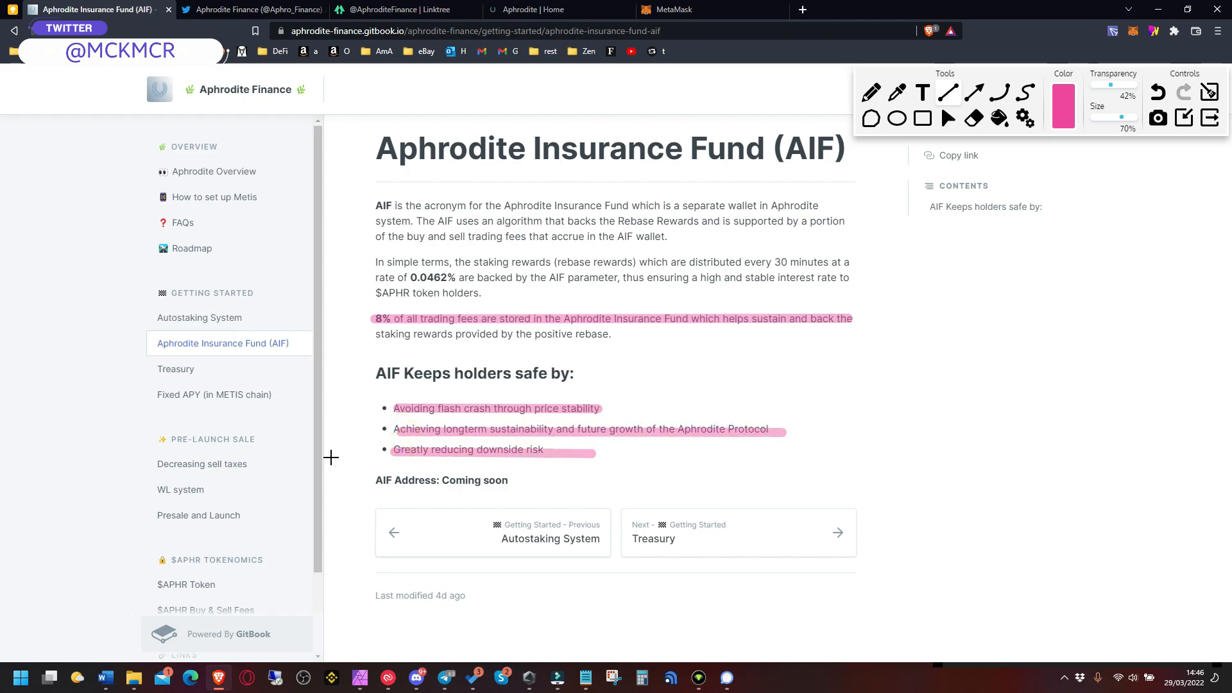
click(1211, 118)
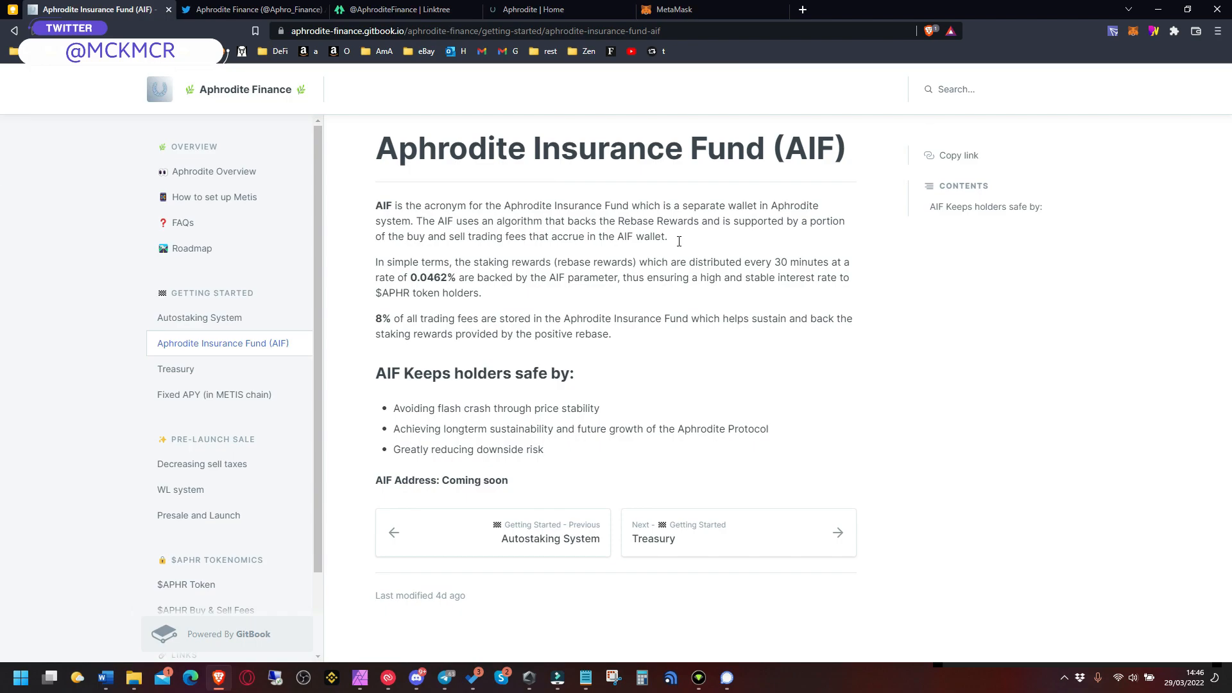
Read the Treasury and Fixed APY pages, highlighting the financial-support sentences, ending on Decreasing sell taxes
click(199, 317)
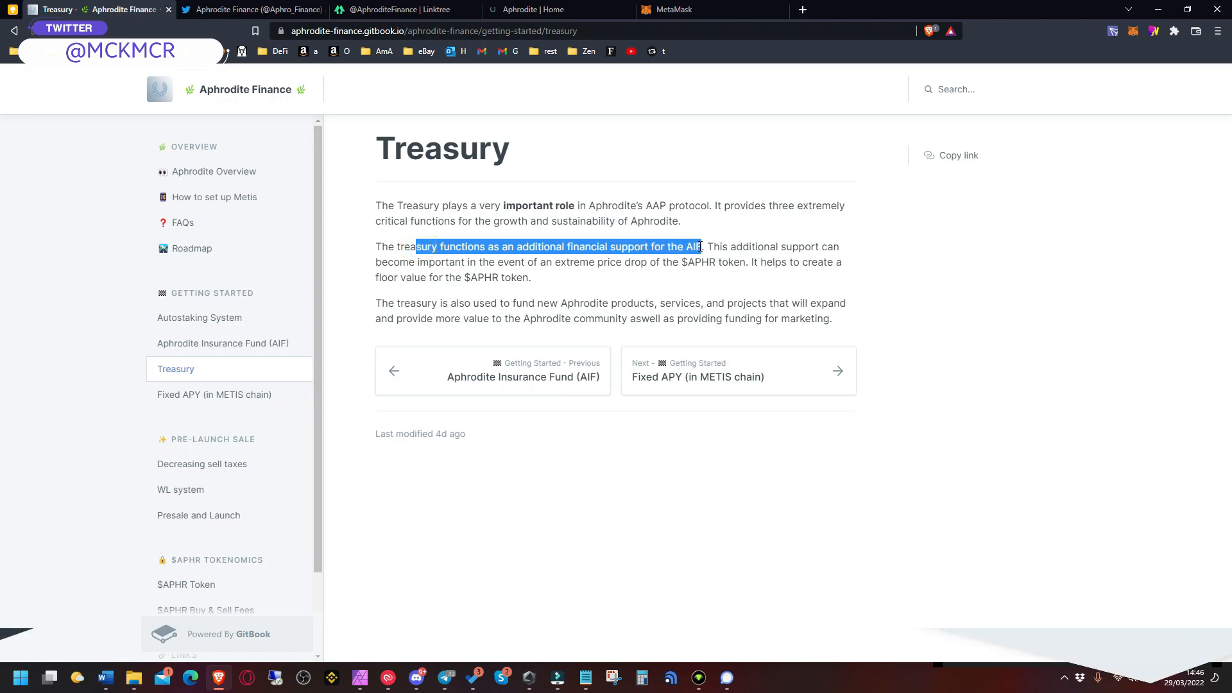
drag(701, 246, 530, 278)
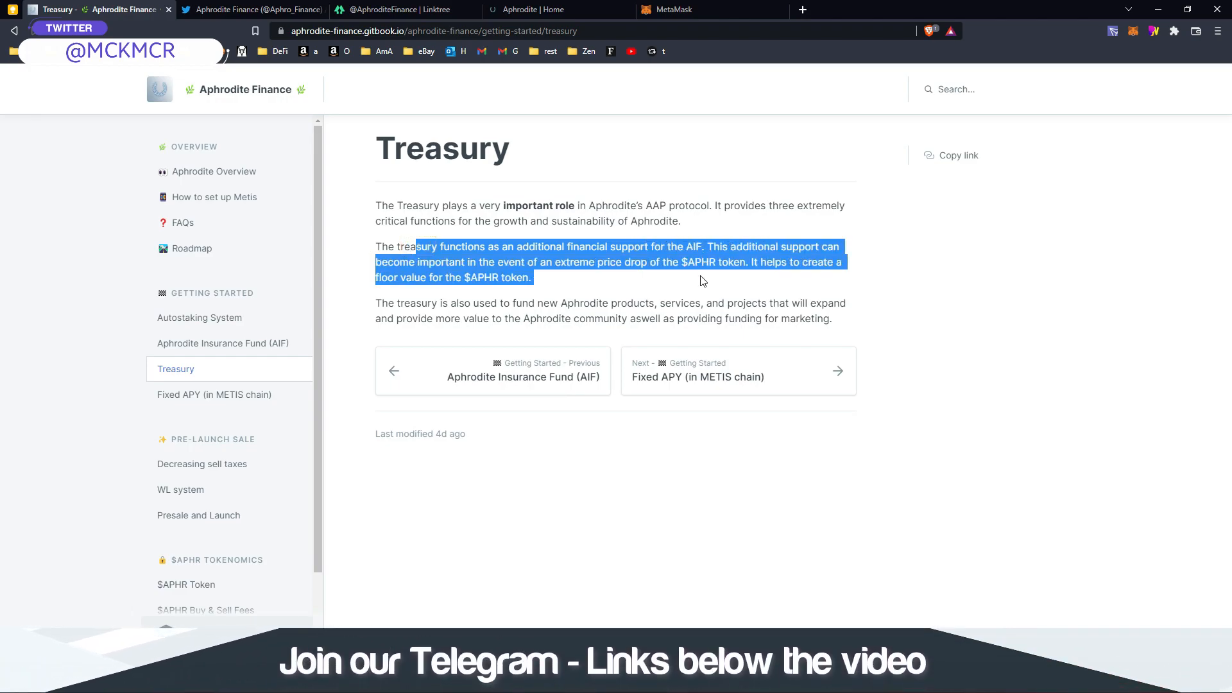
mouse_move(596, 285)
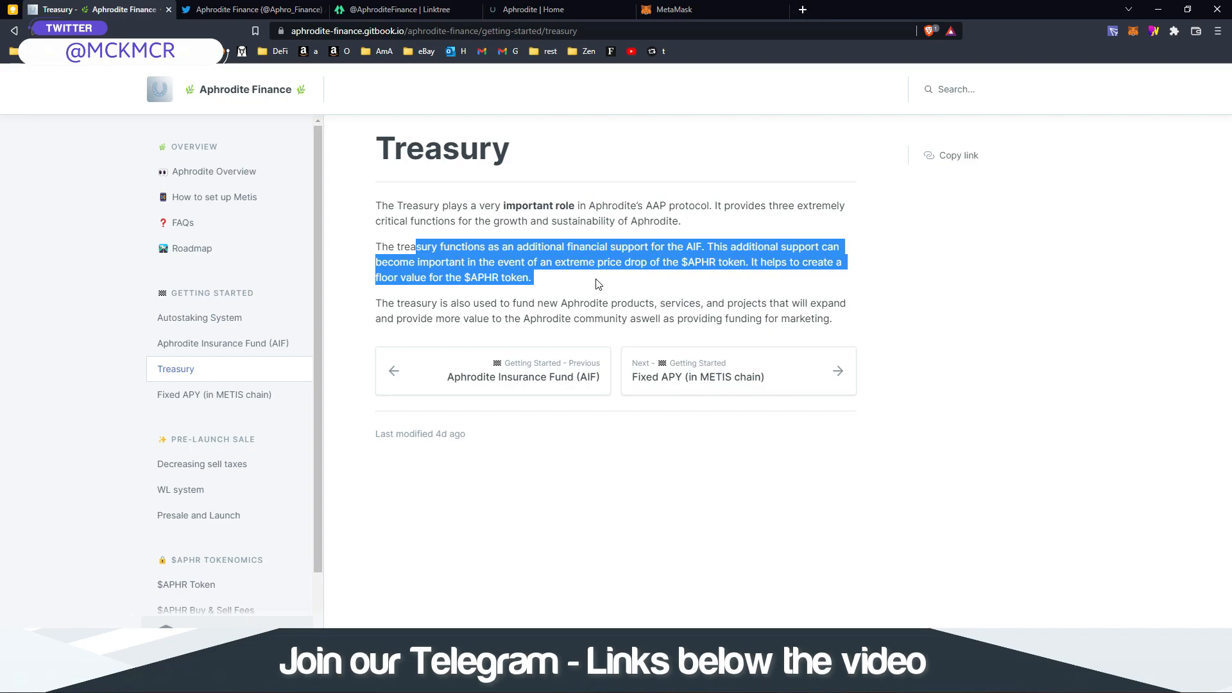
mouse_move(107, 373)
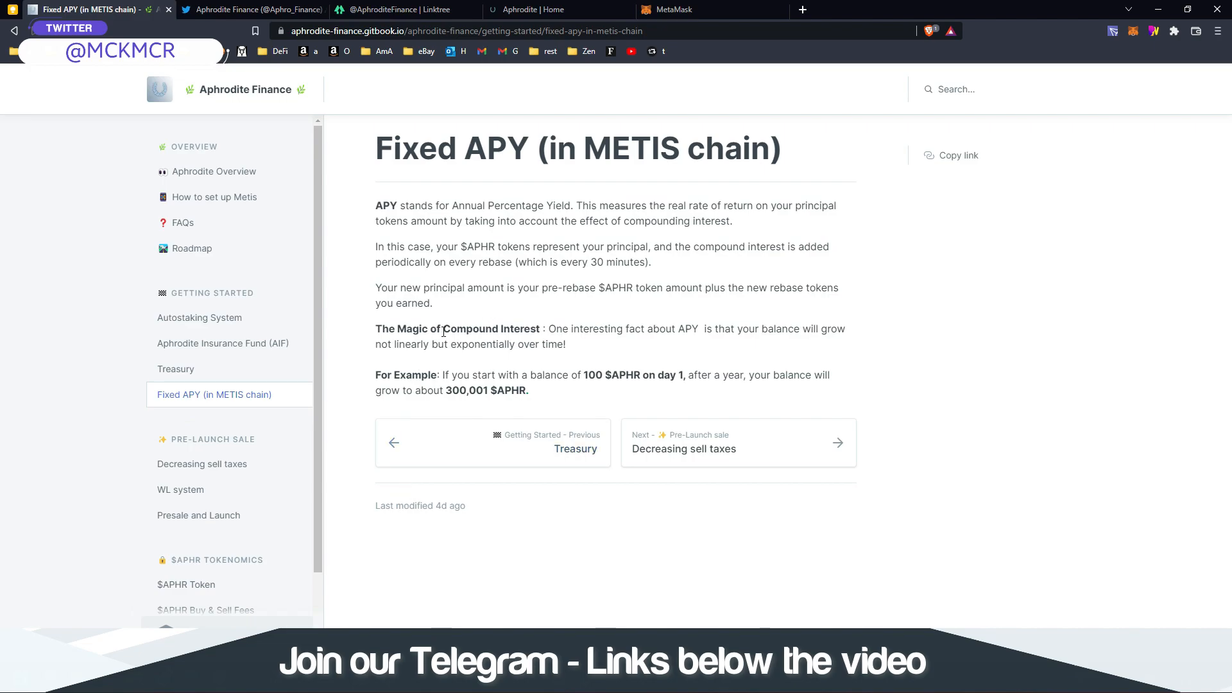
drag(441, 329, 565, 344)
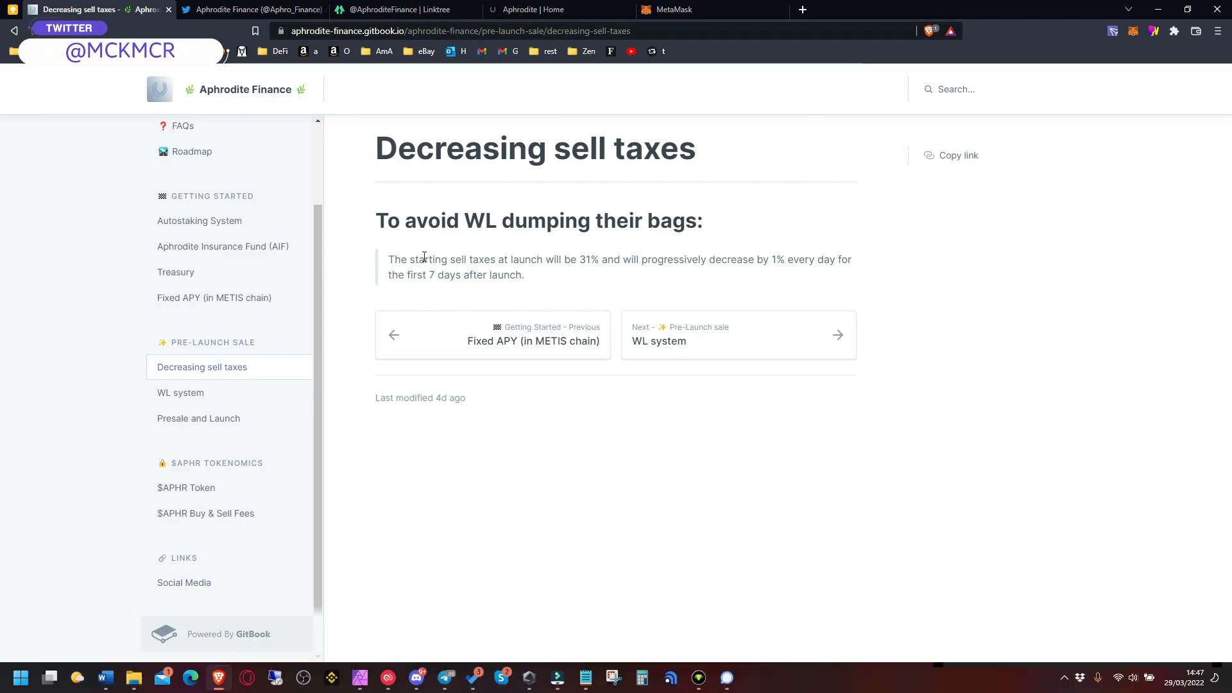
mouse_move(254, 89)
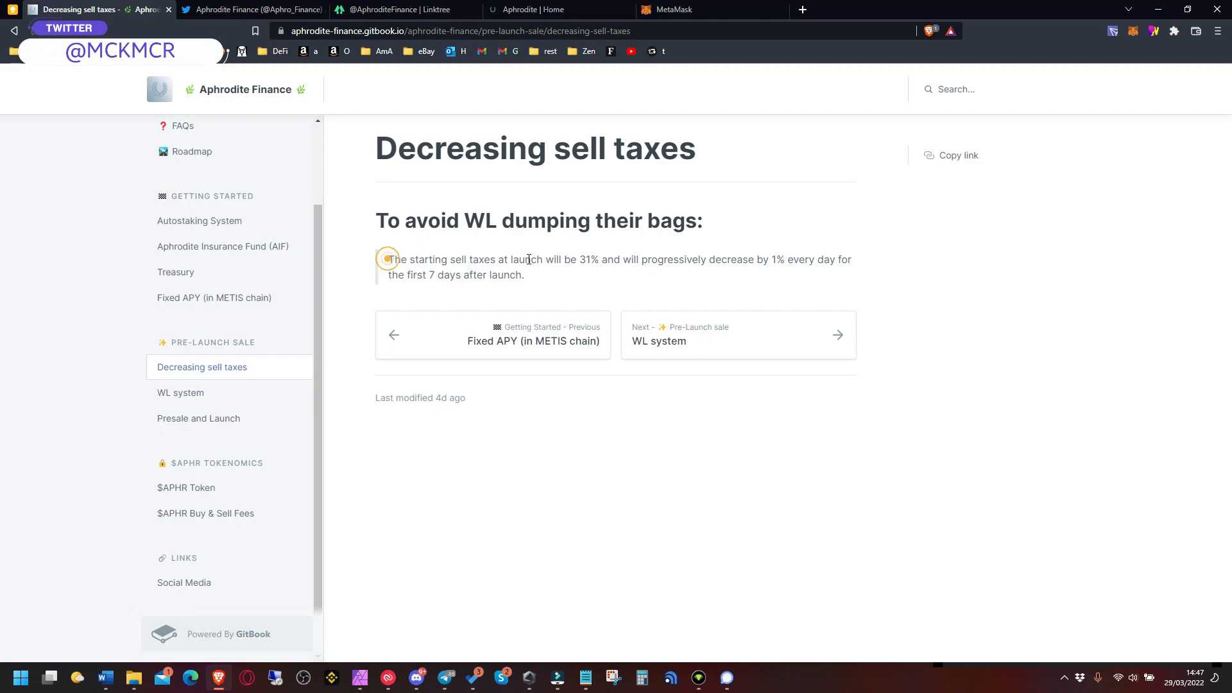
drag(469, 259, 595, 259)
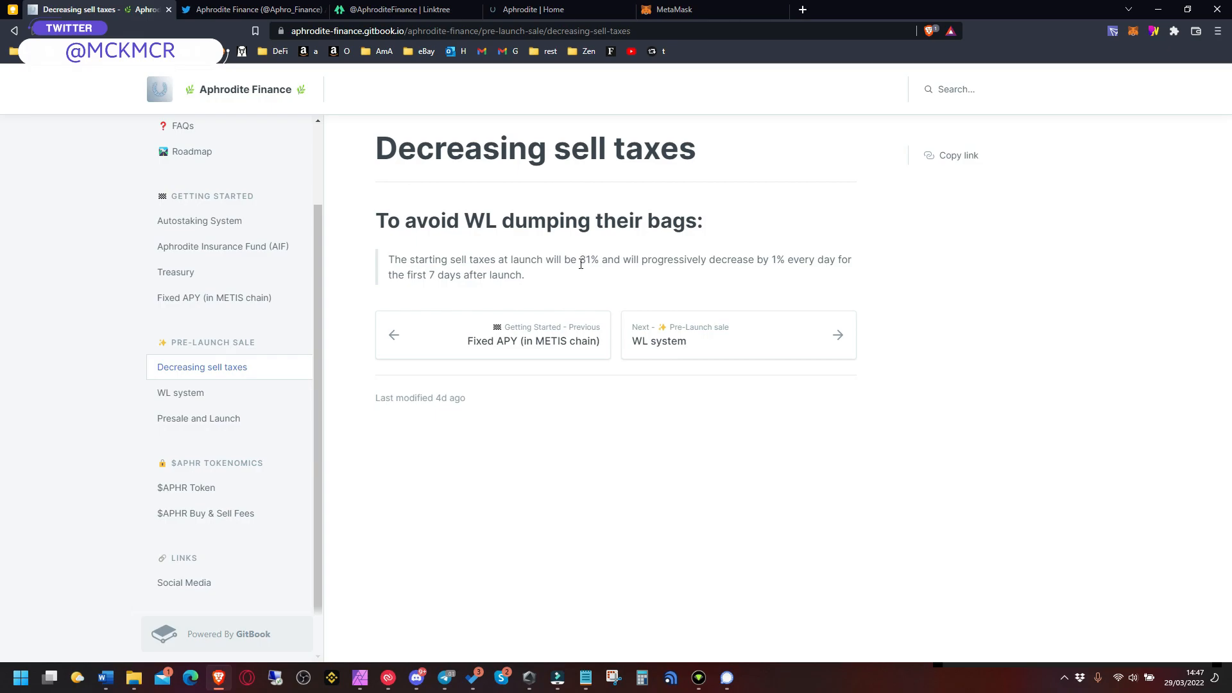
Open the WL system page: 250 whitelist spots, $1 presale price, 500$ max allocation
click(180, 393)
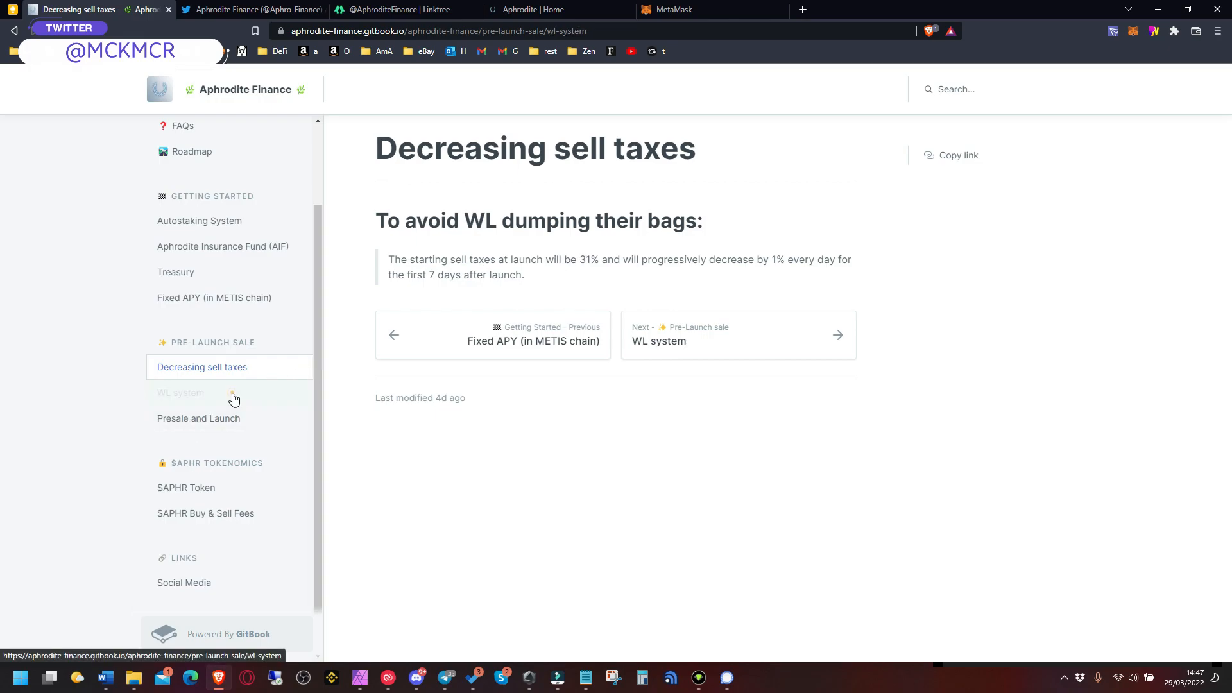
click(181, 393)
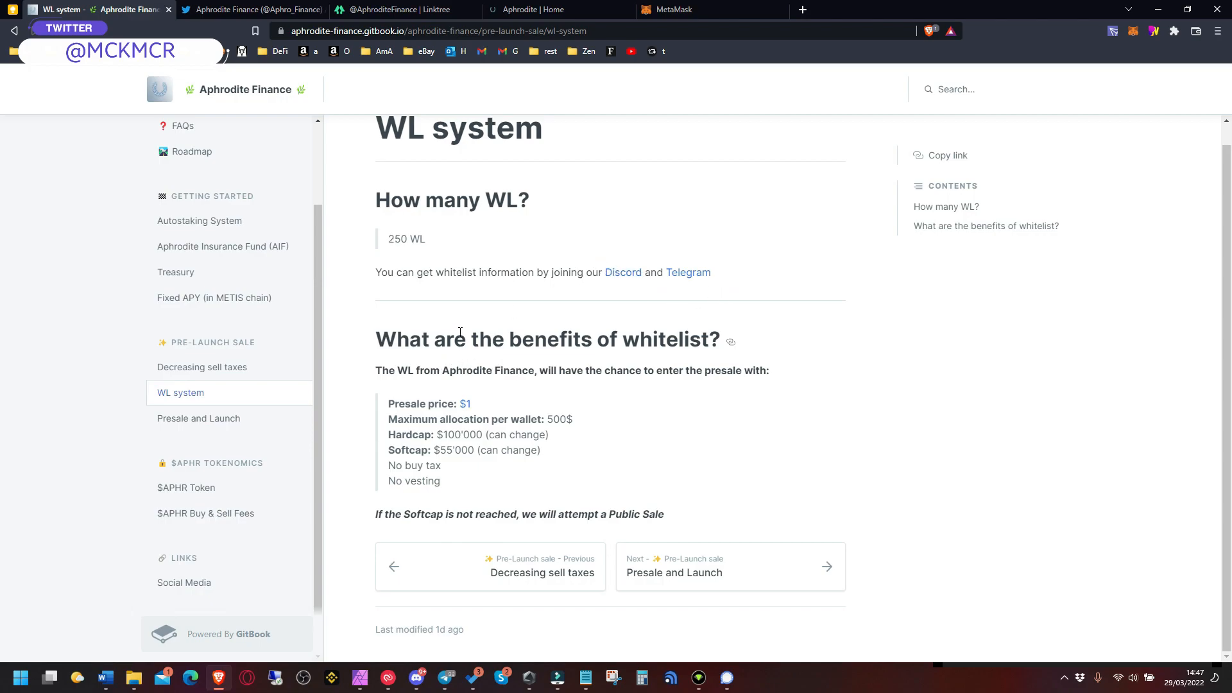
mouse_move(541, 572)
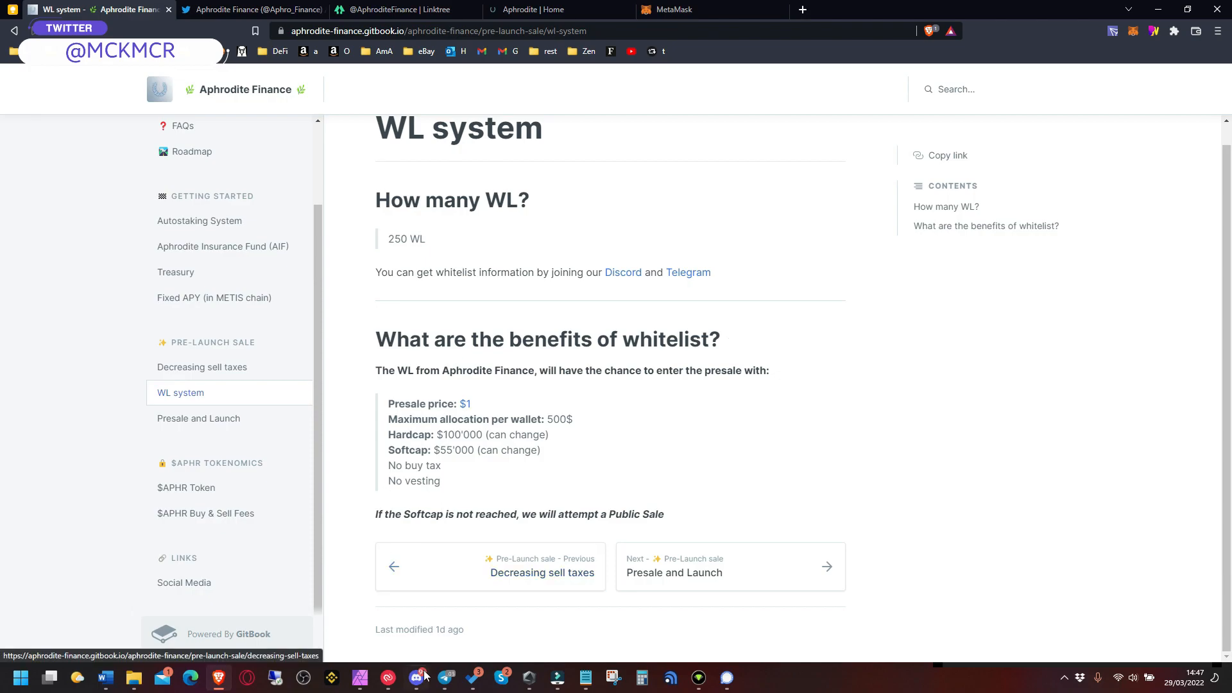
Switch to the Aphrodite Finance Discord server and read the #wl-info channel announcements
click(418, 680)
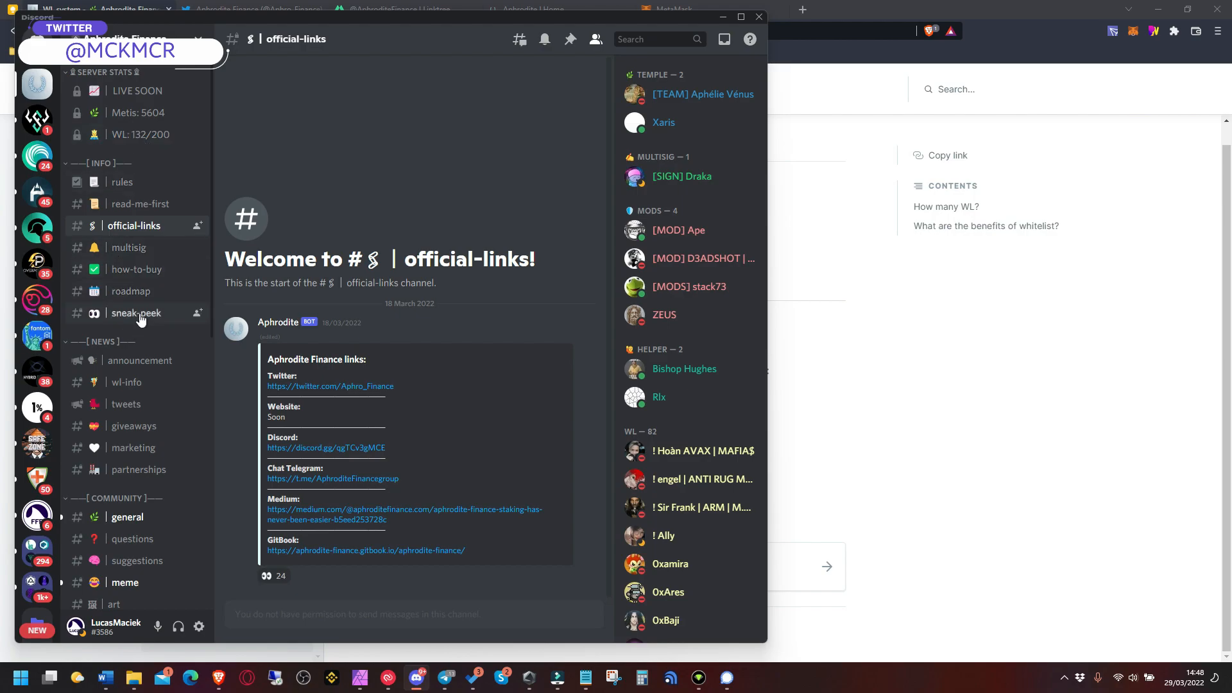
mouse_move(139, 359)
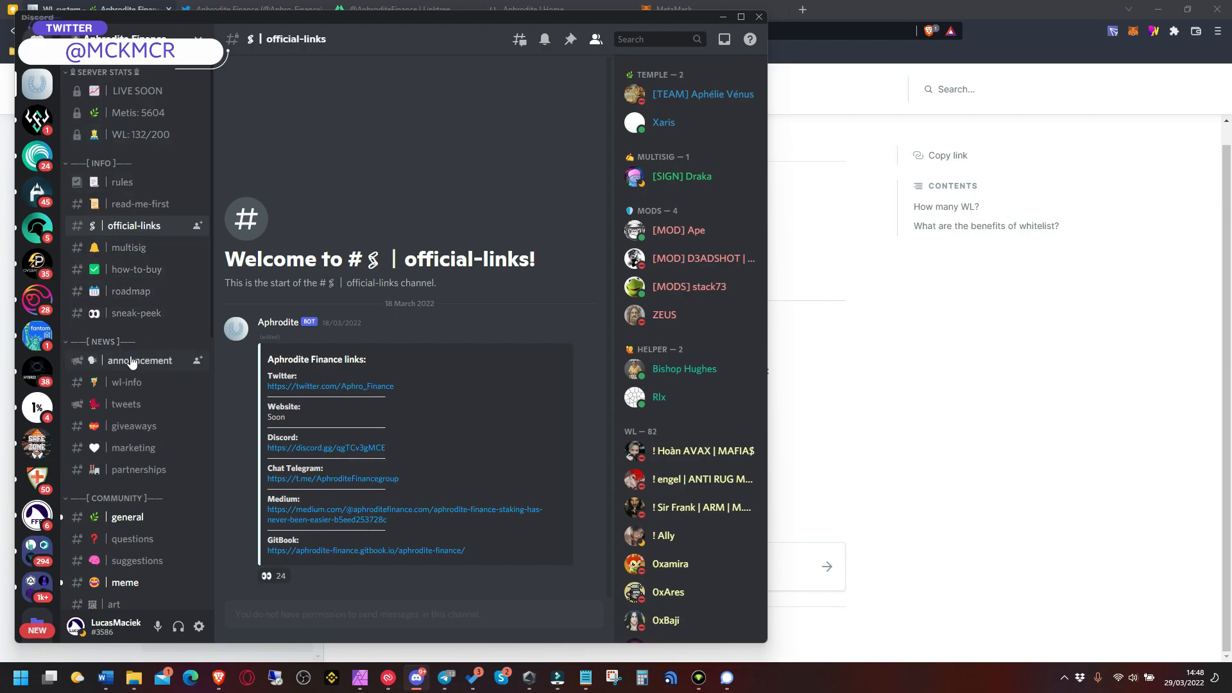
click(128, 383)
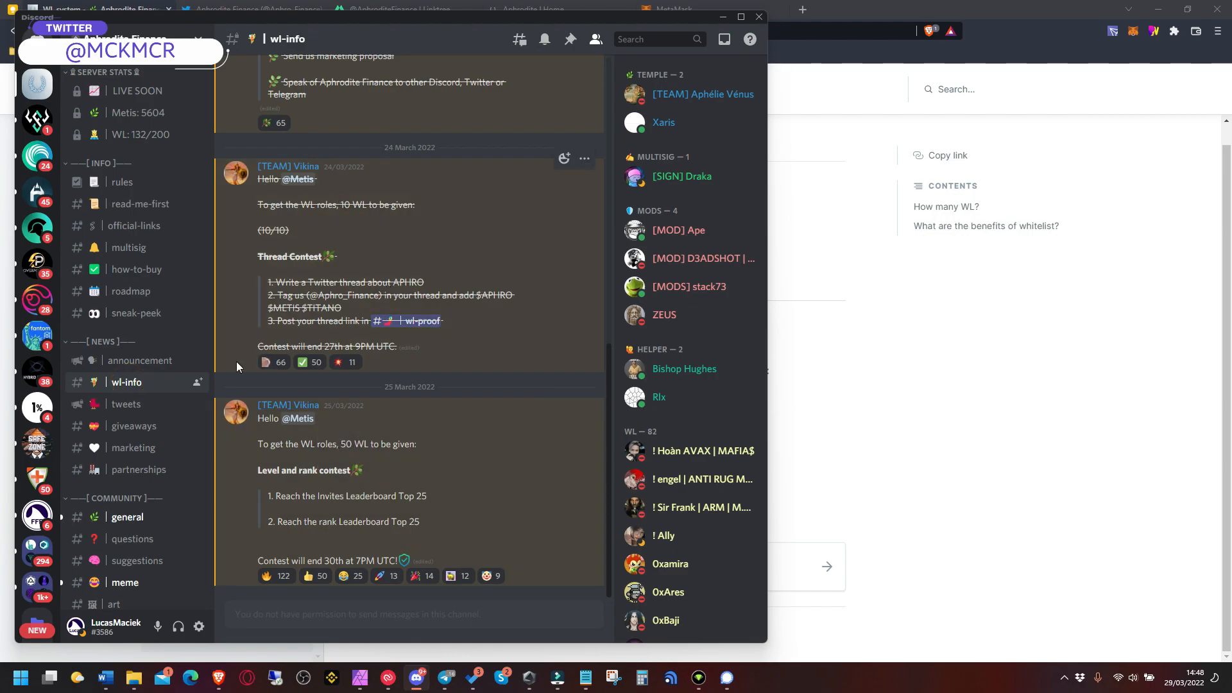
mouse_move(239, 348)
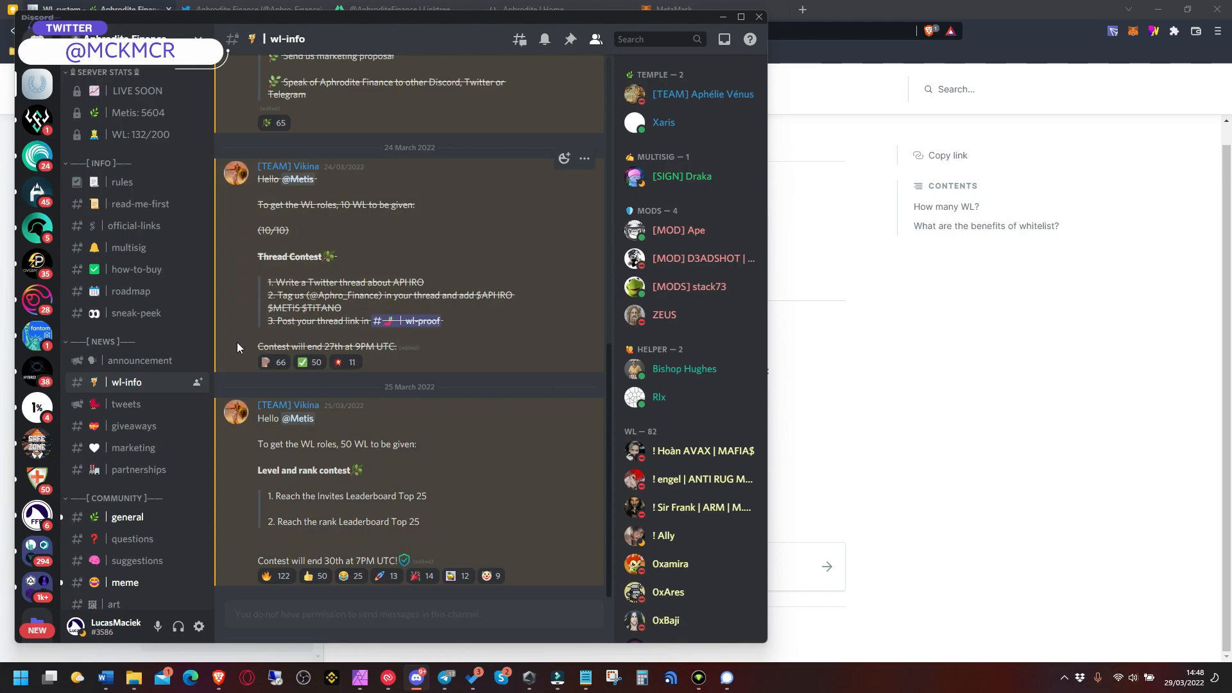
mouse_move(985, 426)
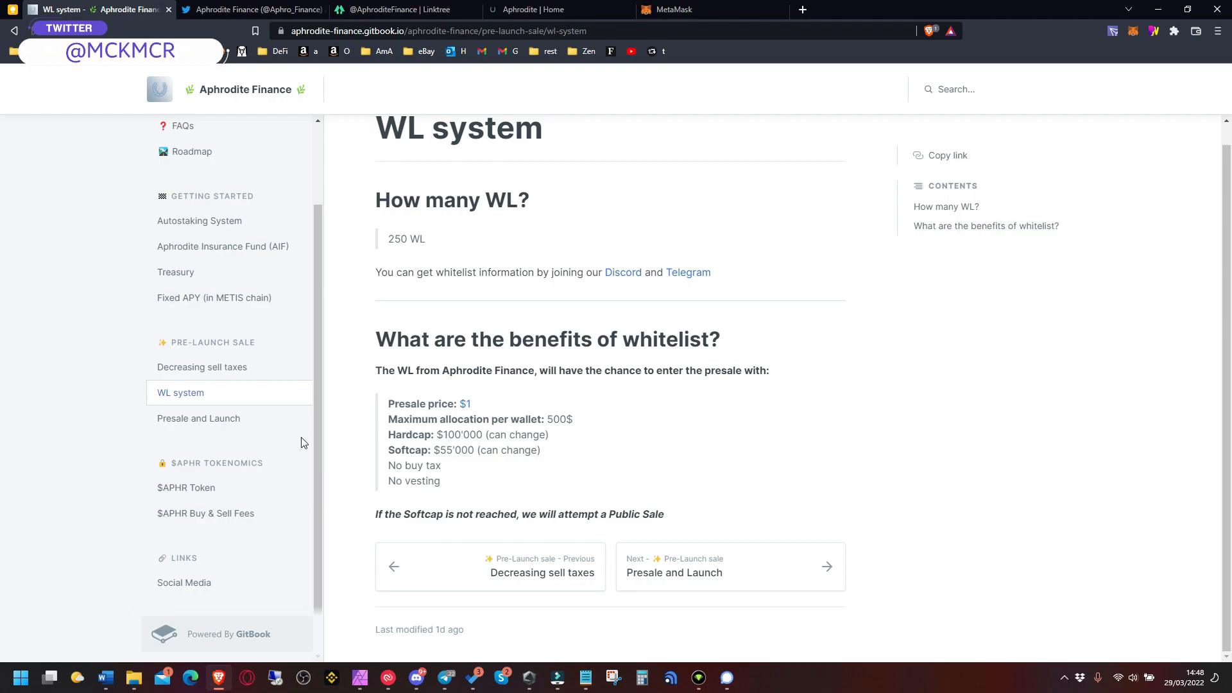
Read the Presale and Launch page's two phases, highlighting the presale-funding and allocation phrases
click(199, 419)
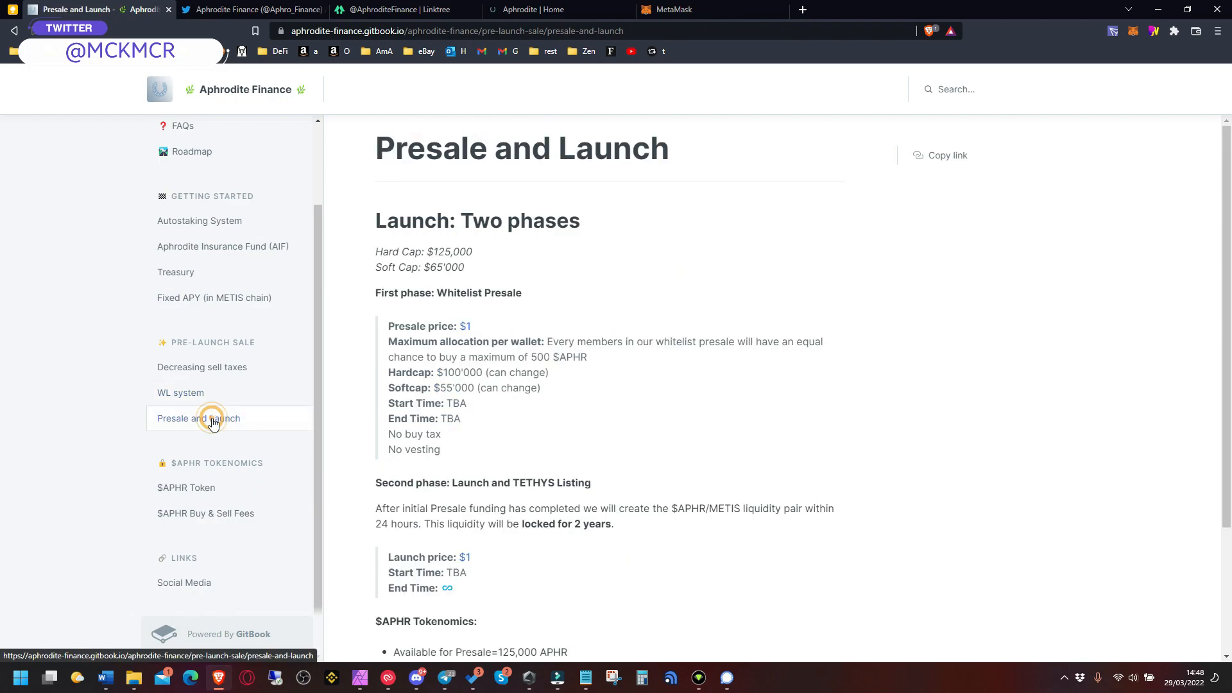
scroll(down, 3)
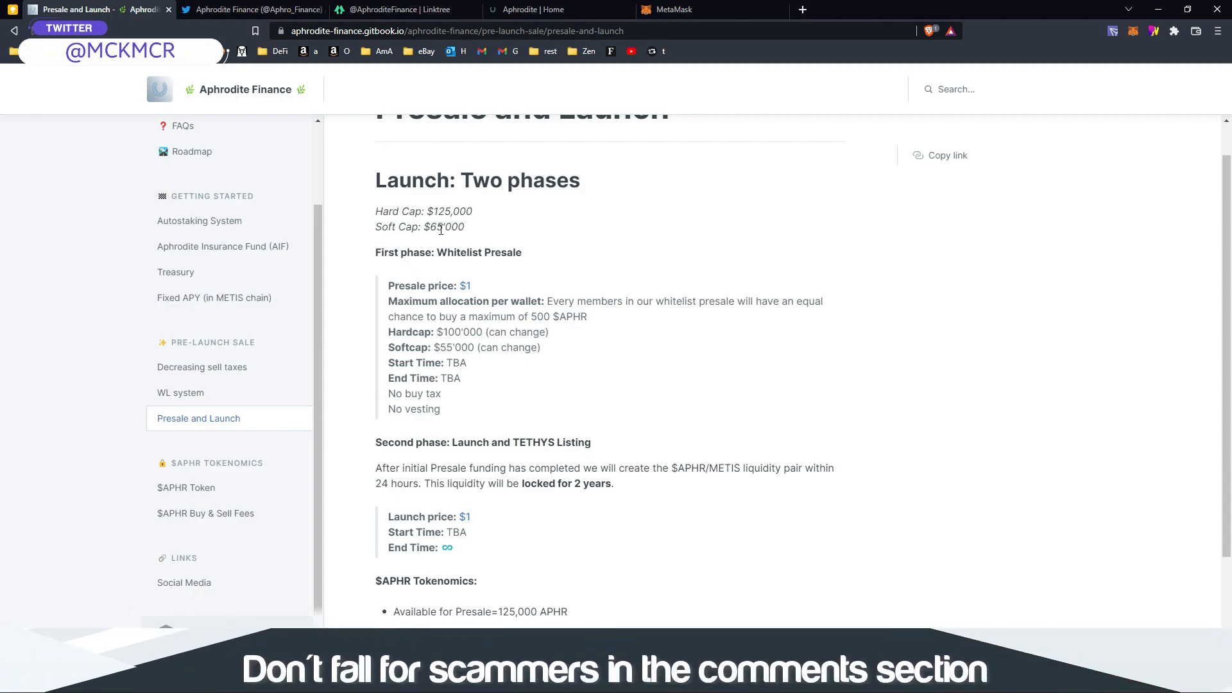
scroll(down, 3)
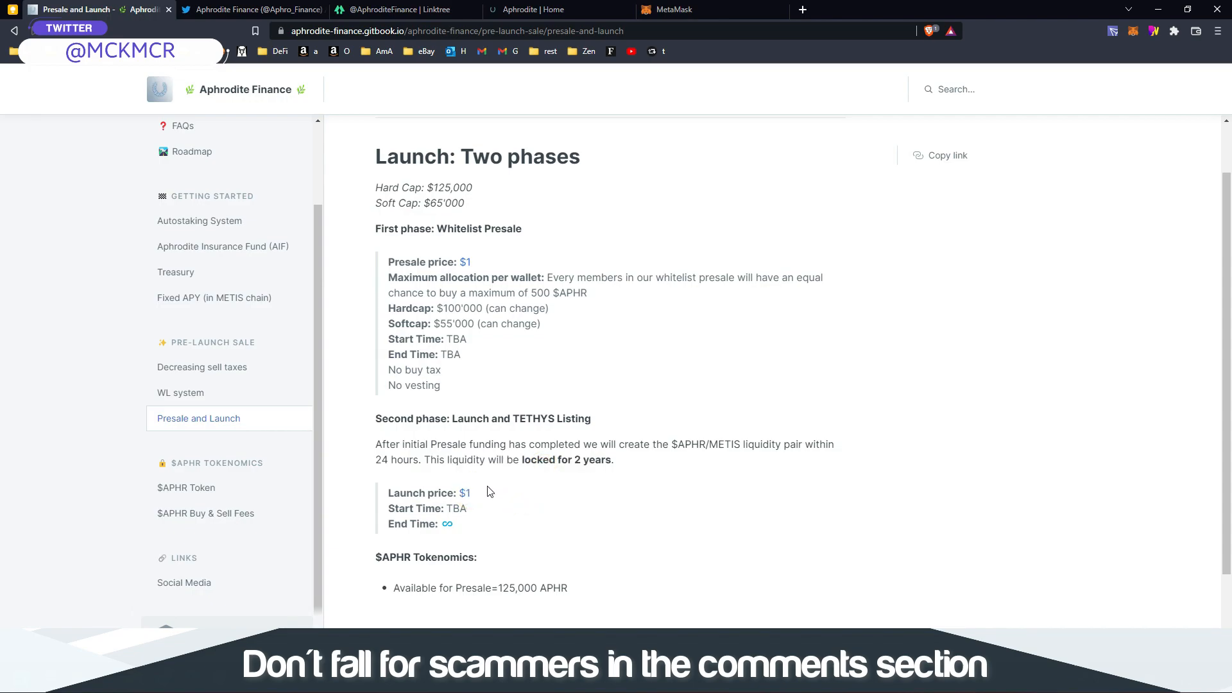
mouse_move(493, 525)
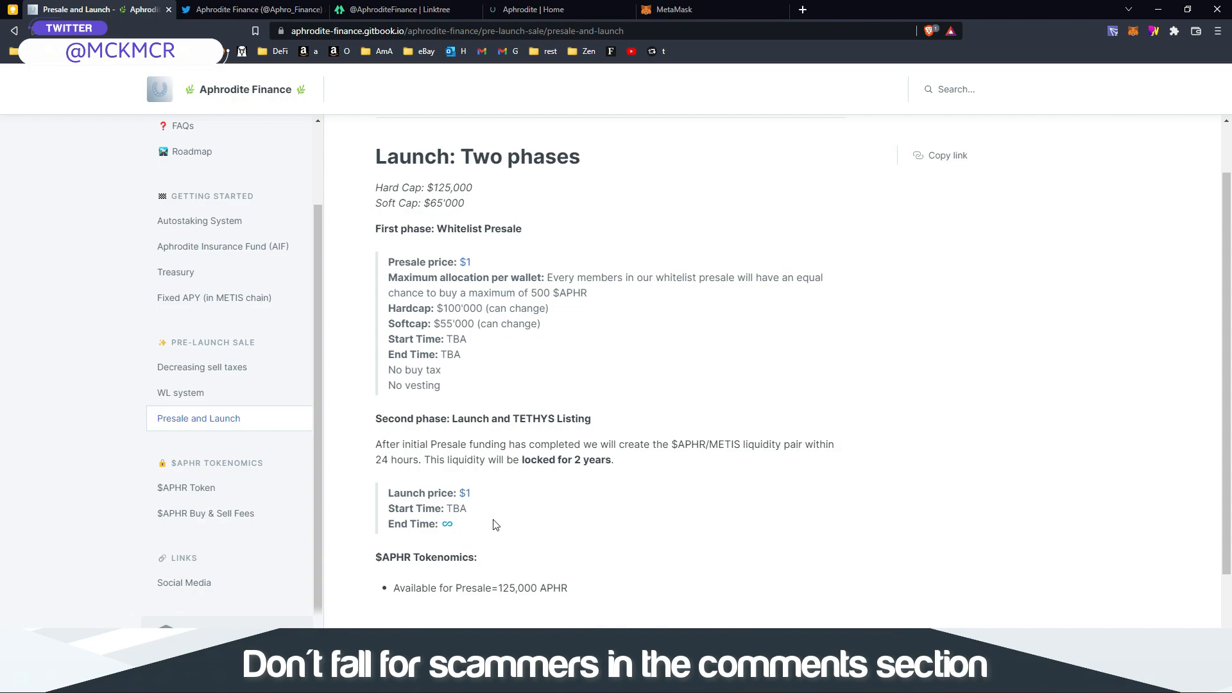
mouse_move(501, 551)
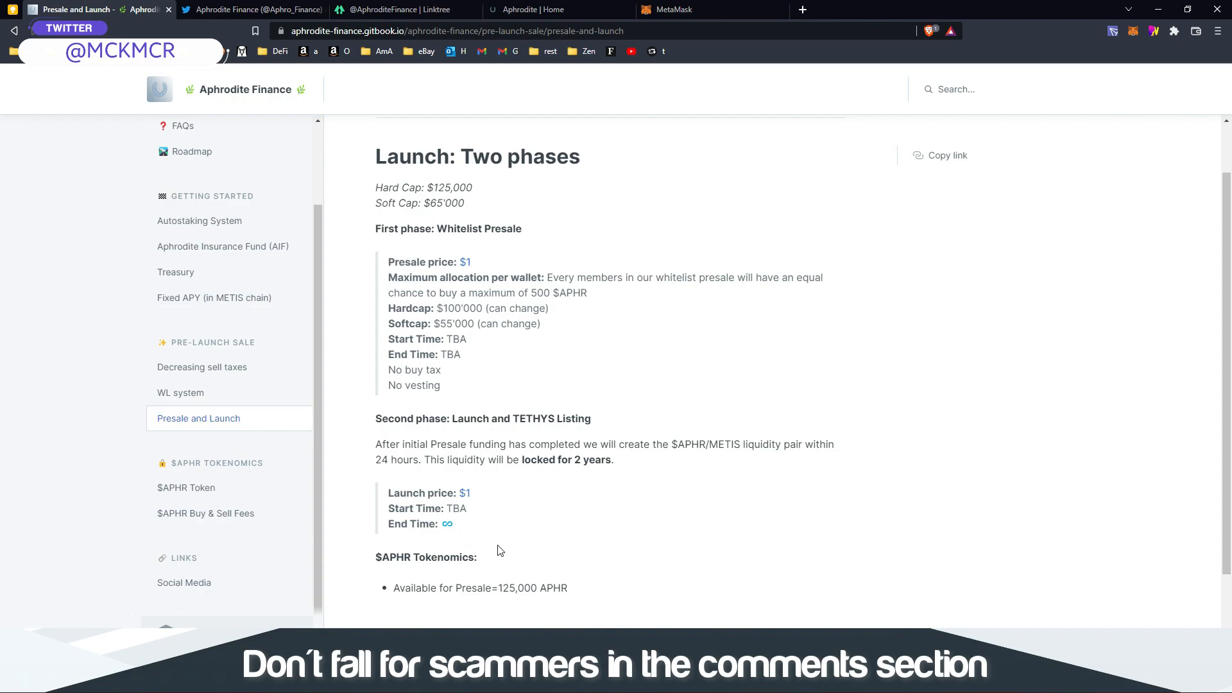
drag(482, 444, 581, 445)
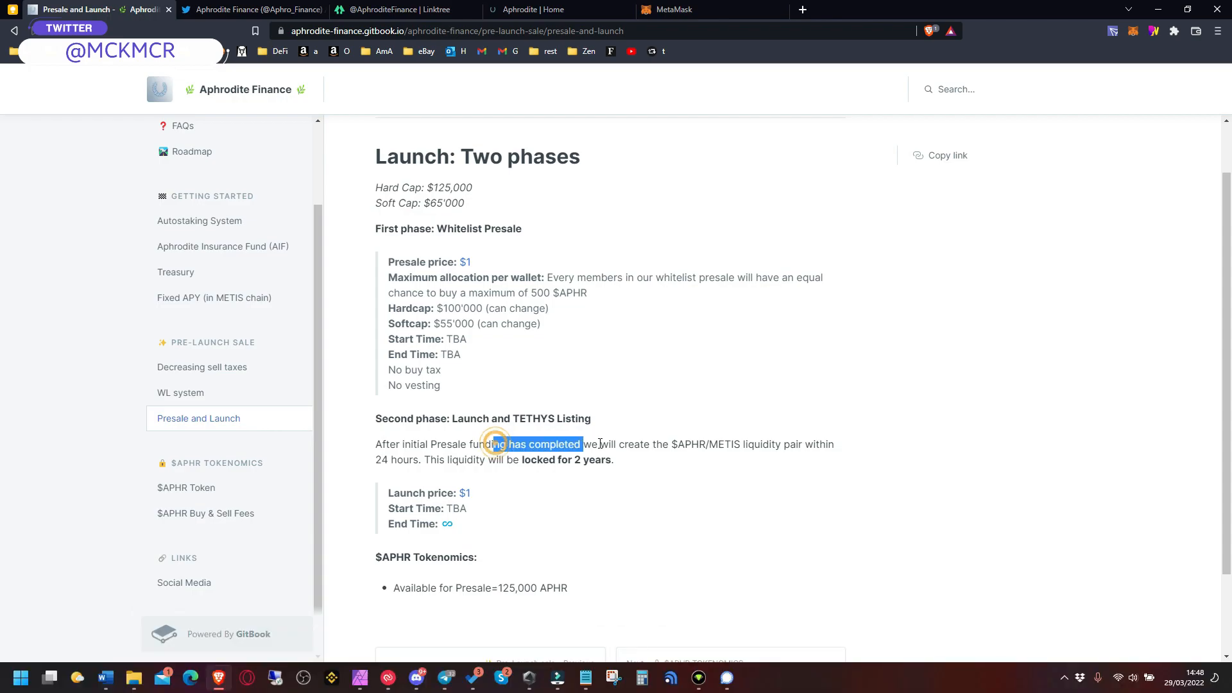
click(541, 519)
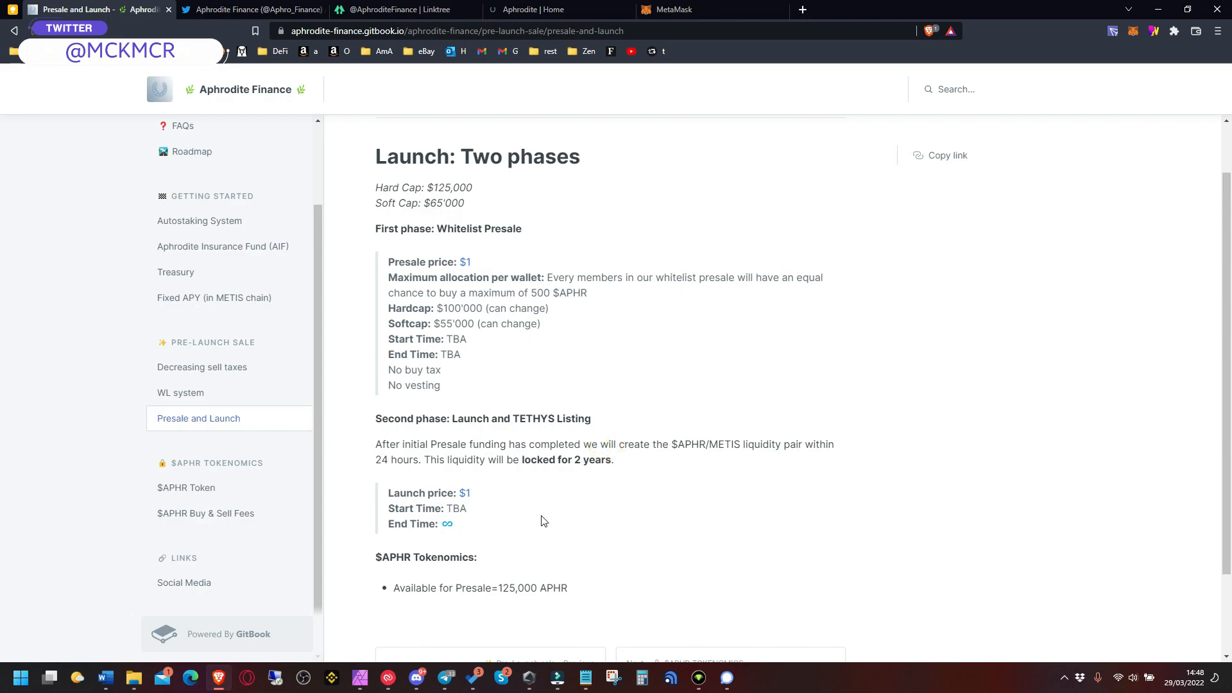
mouse_move(484, 304)
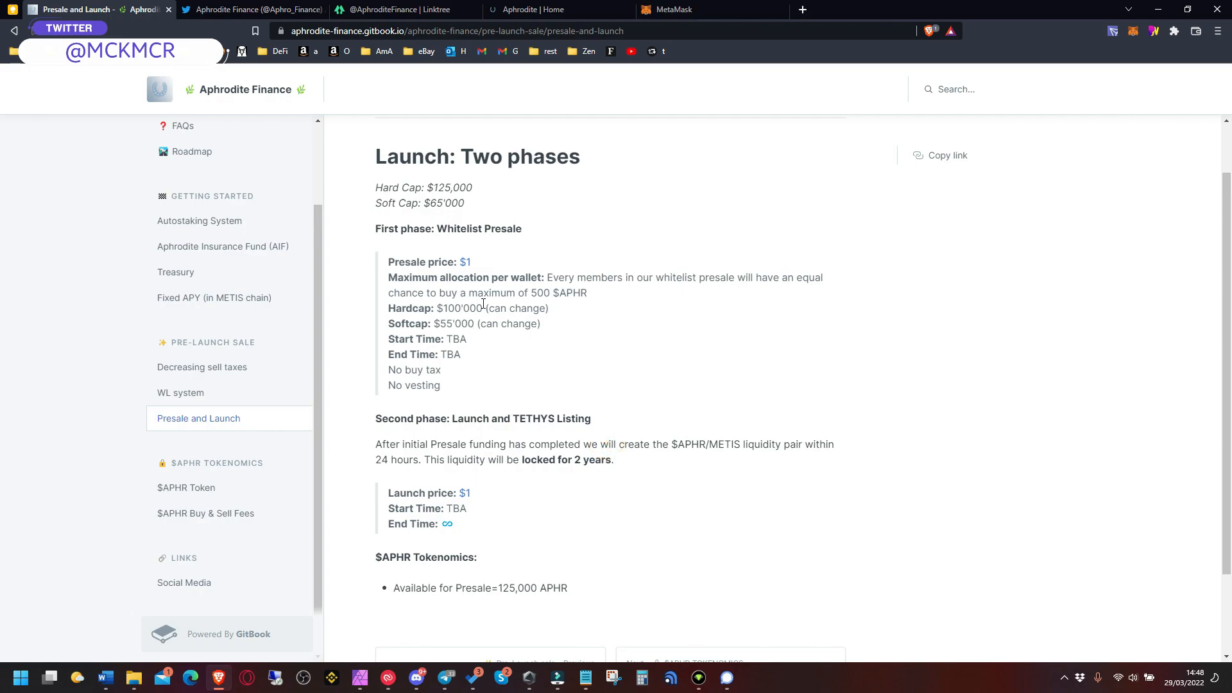
drag(548, 278, 586, 277)
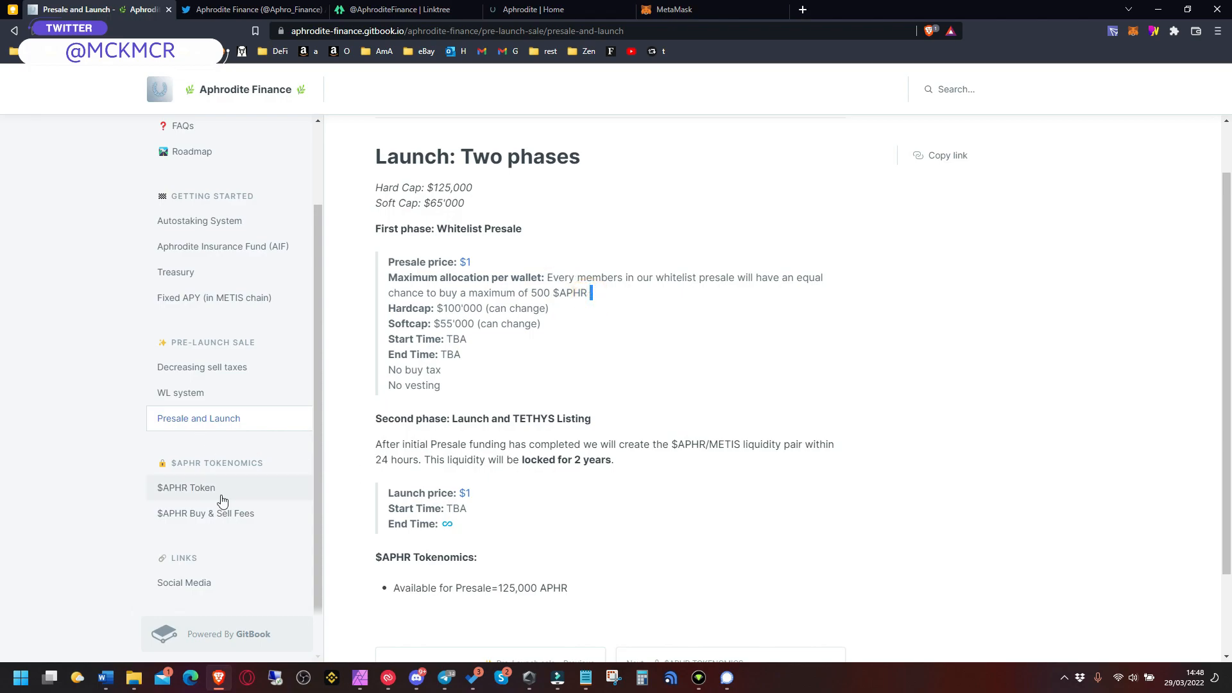
Review the $APHR Token page's 16% buy and 24% sell fees with their AIF, liquidity and treasury splits
click(185, 487)
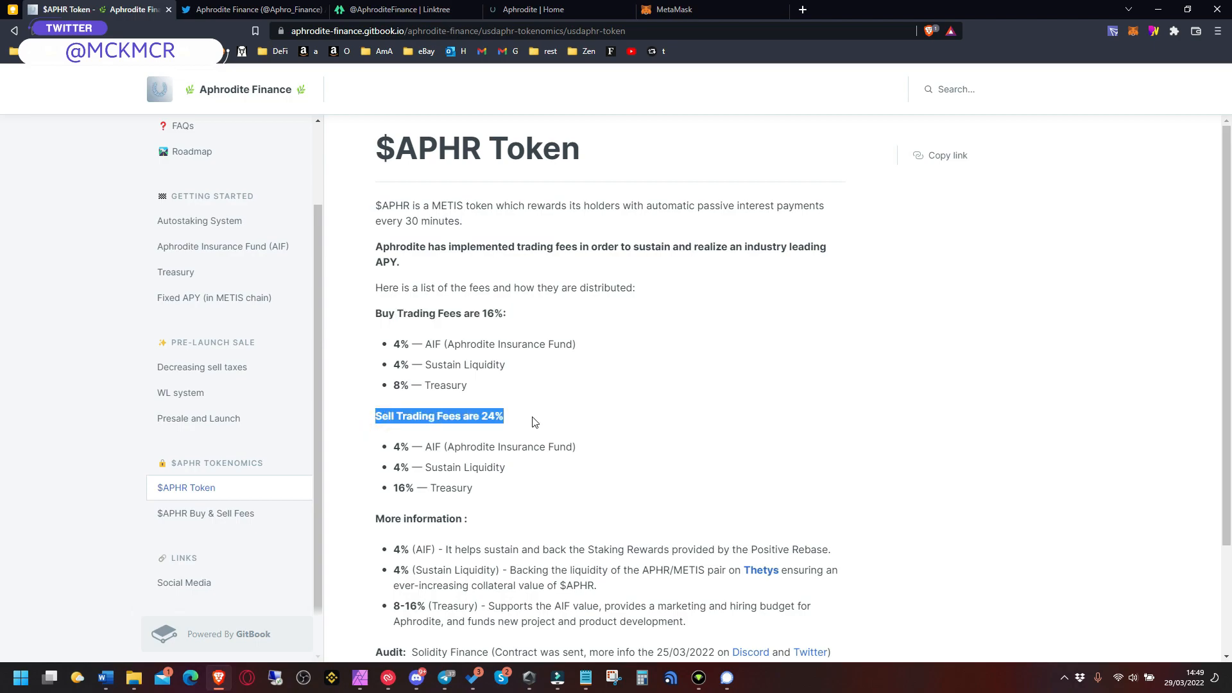
scroll(down, 3)
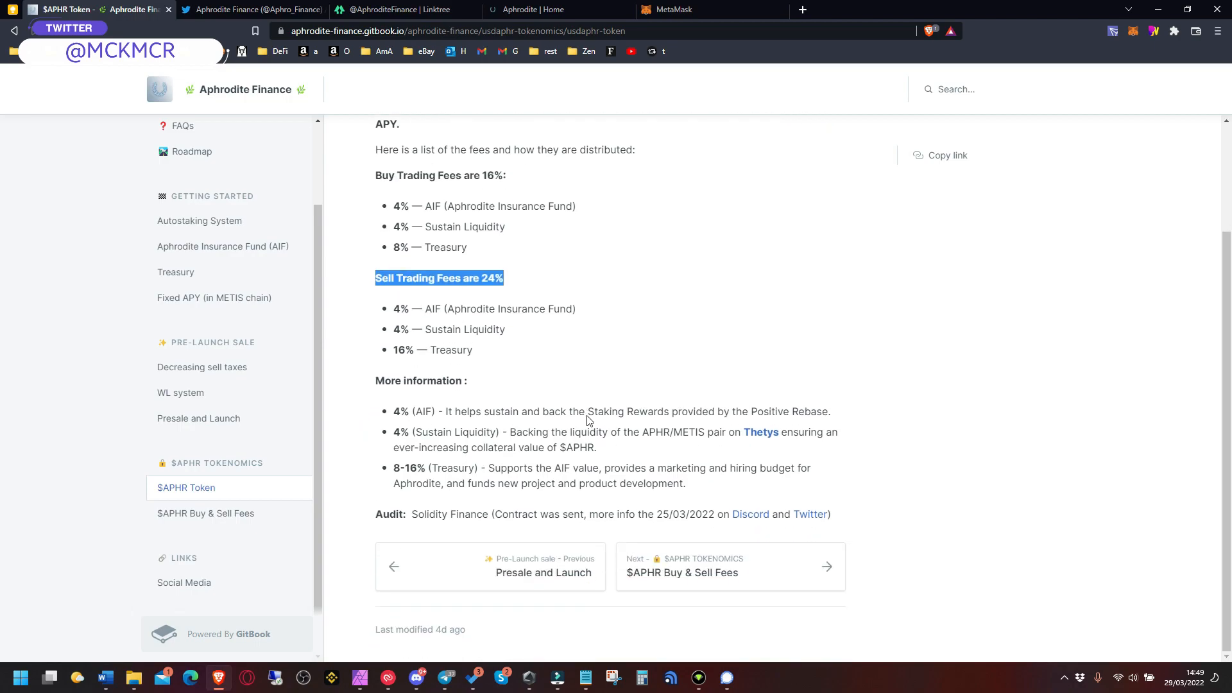
scroll(up, 3)
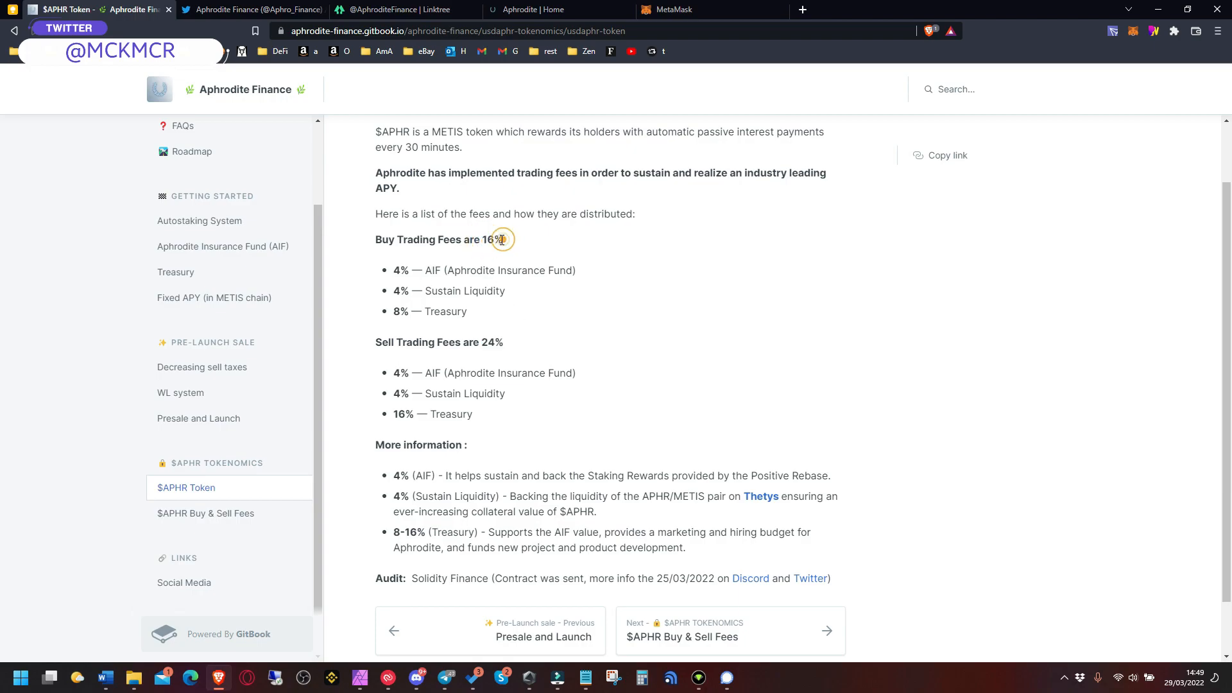
double_click(493, 241)
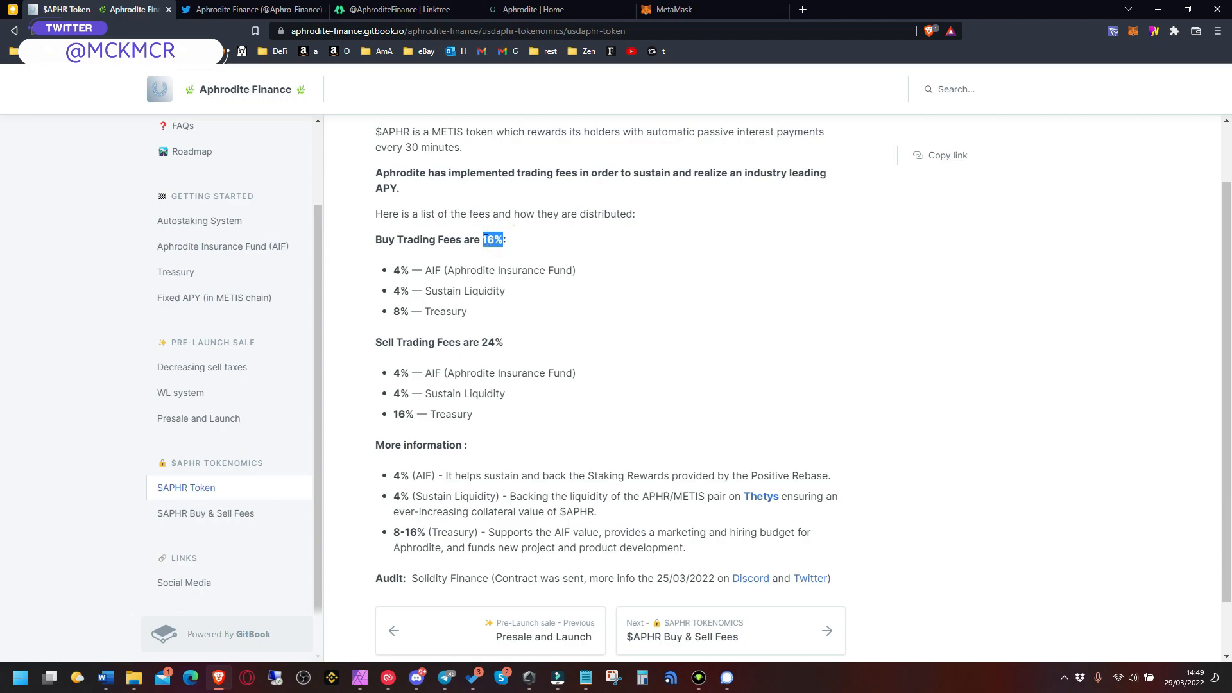
mouse_move(484, 347)
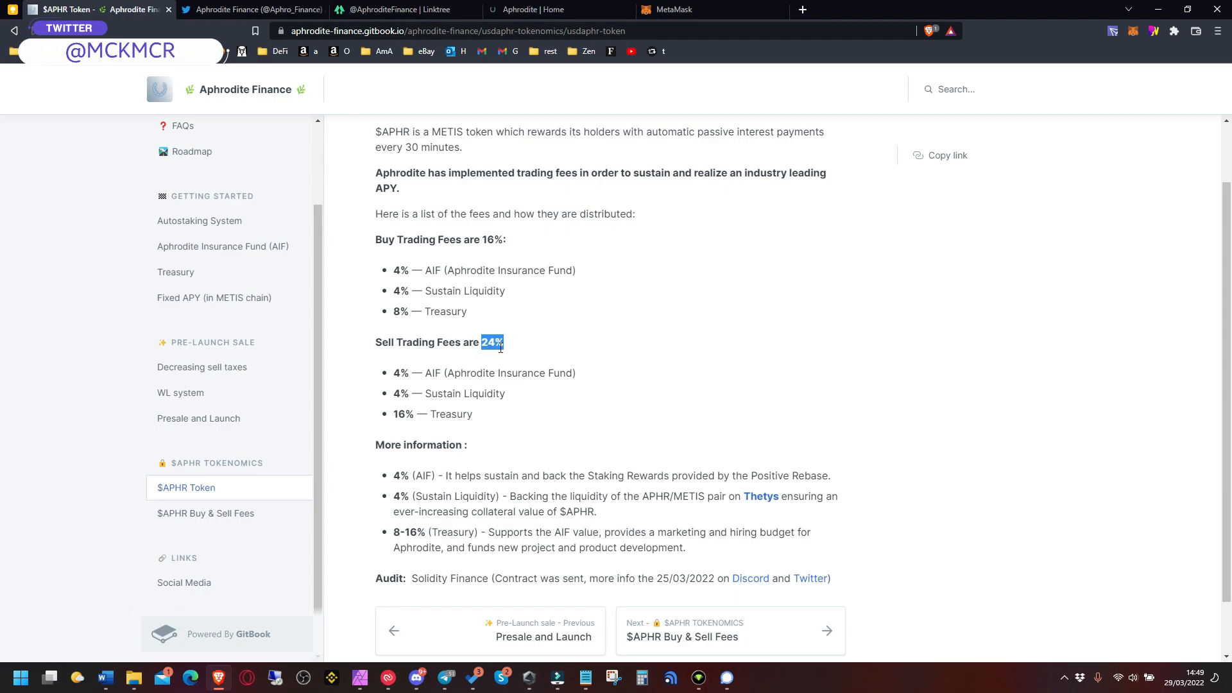
scroll(down, 3)
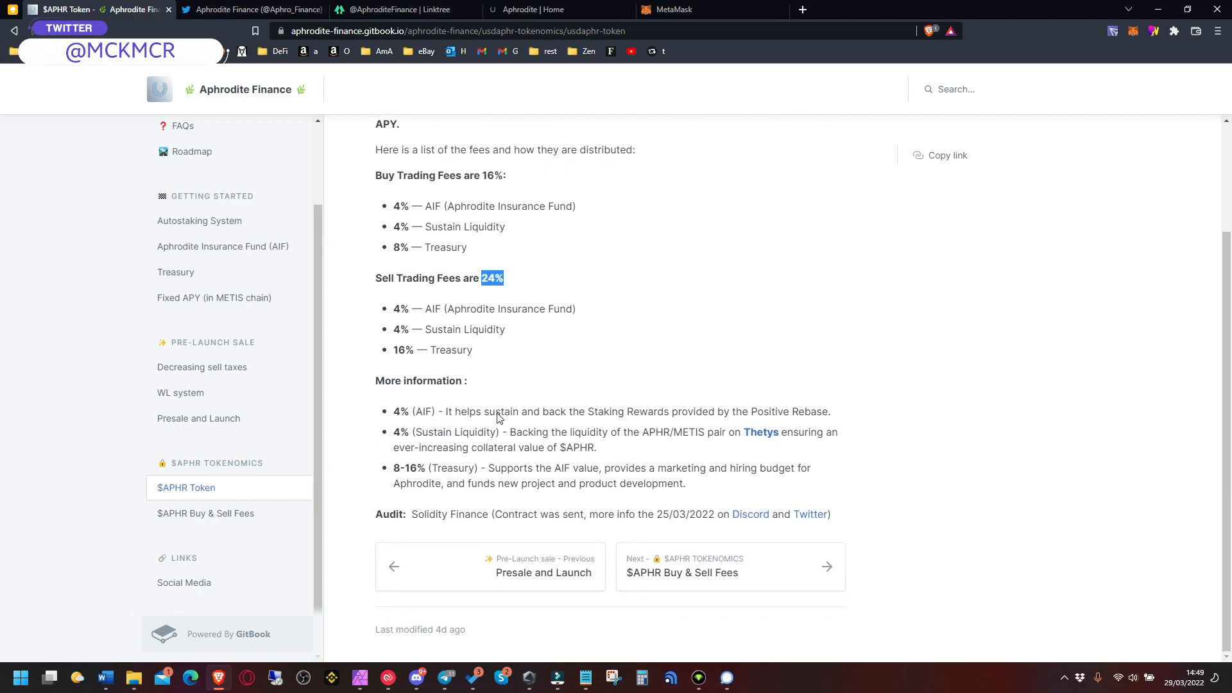
scroll(down, 3)
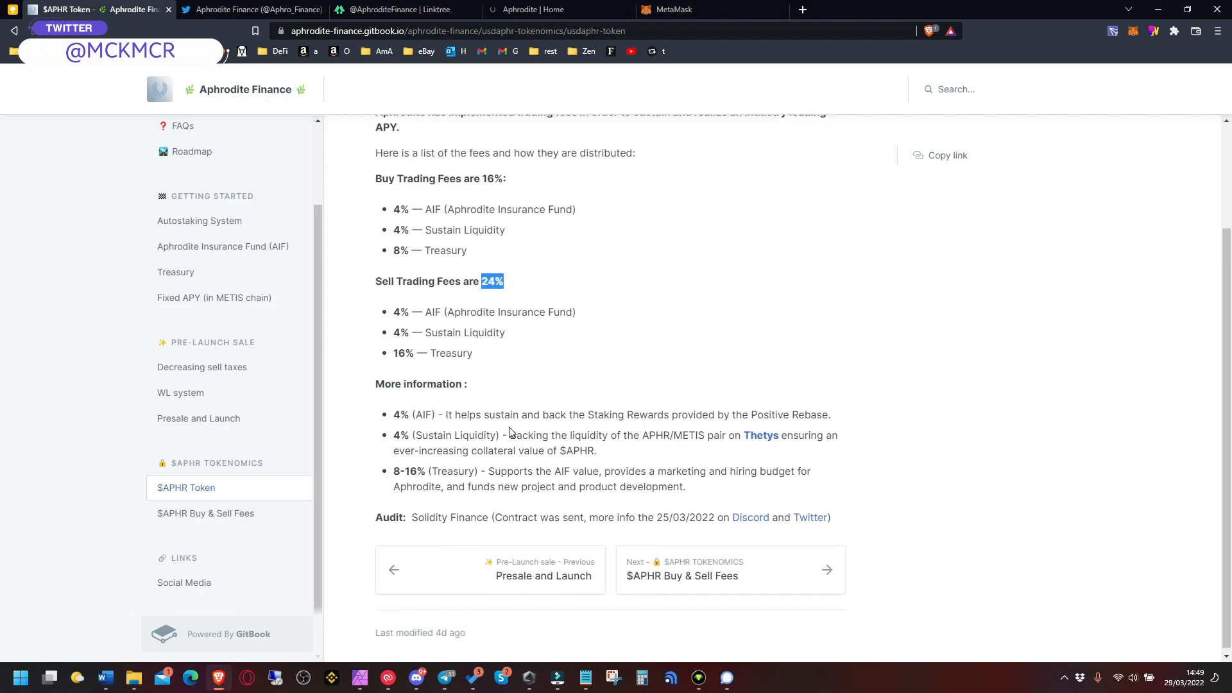
scroll(down, 3)
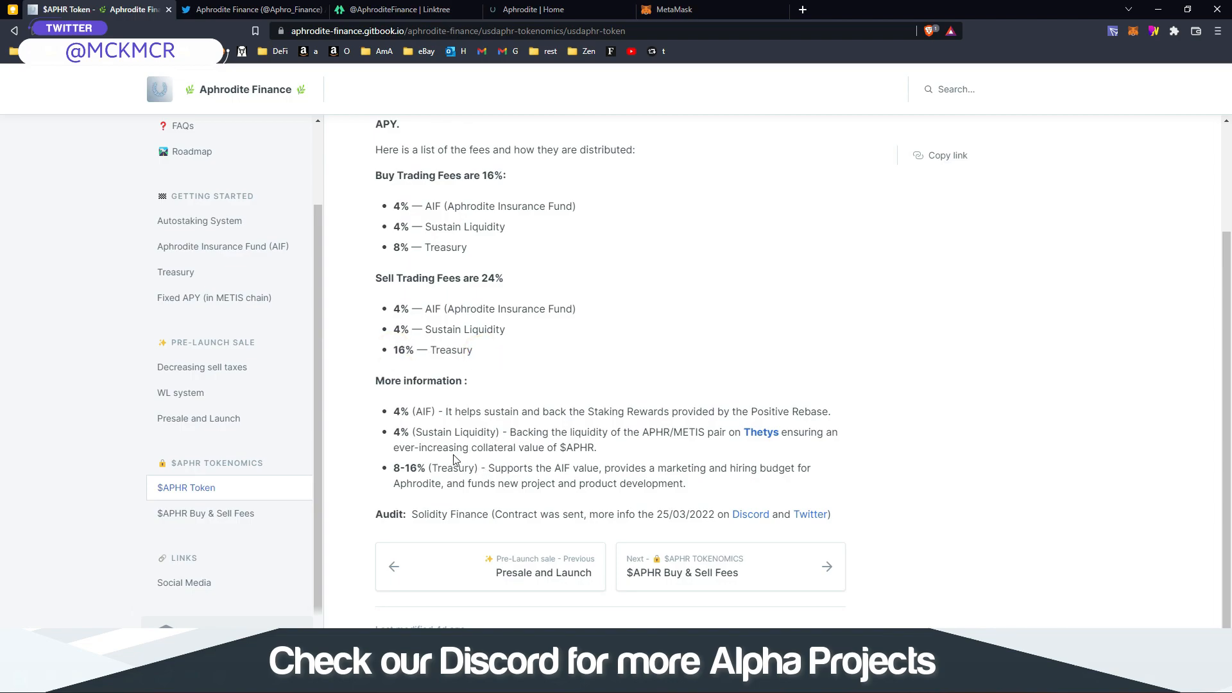
mouse_move(194, 488)
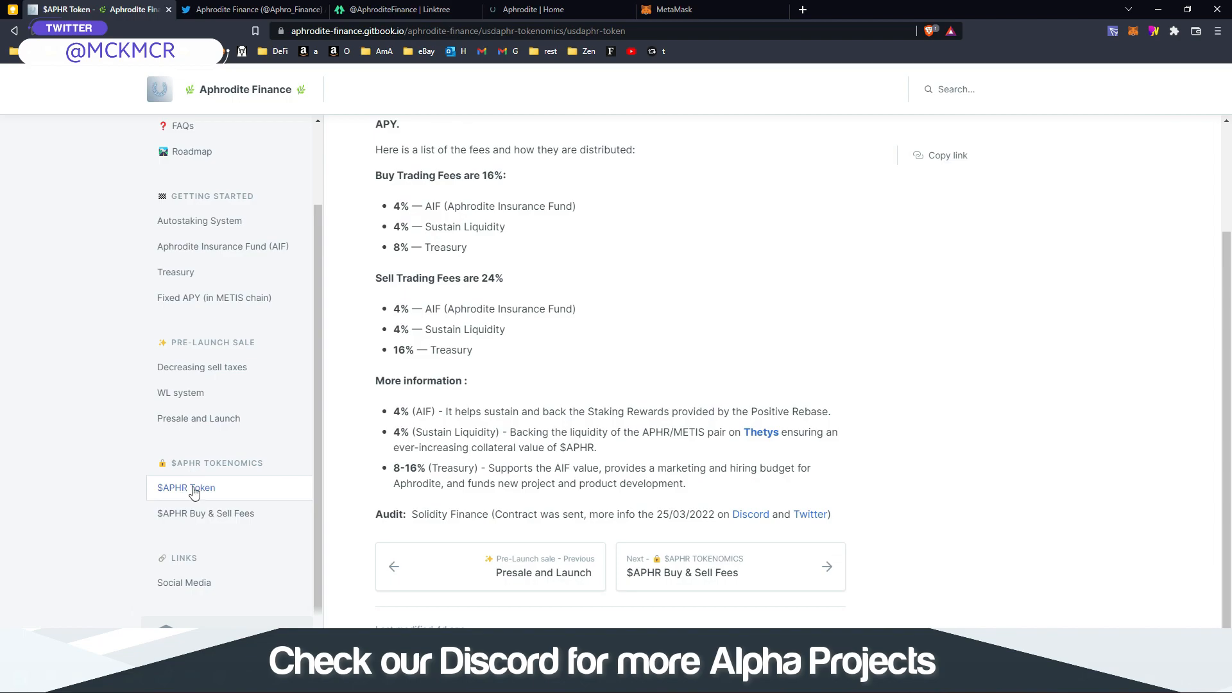
Review the $APHR Buy & Sell Fees page, then return to Presale and Launch
click(205, 514)
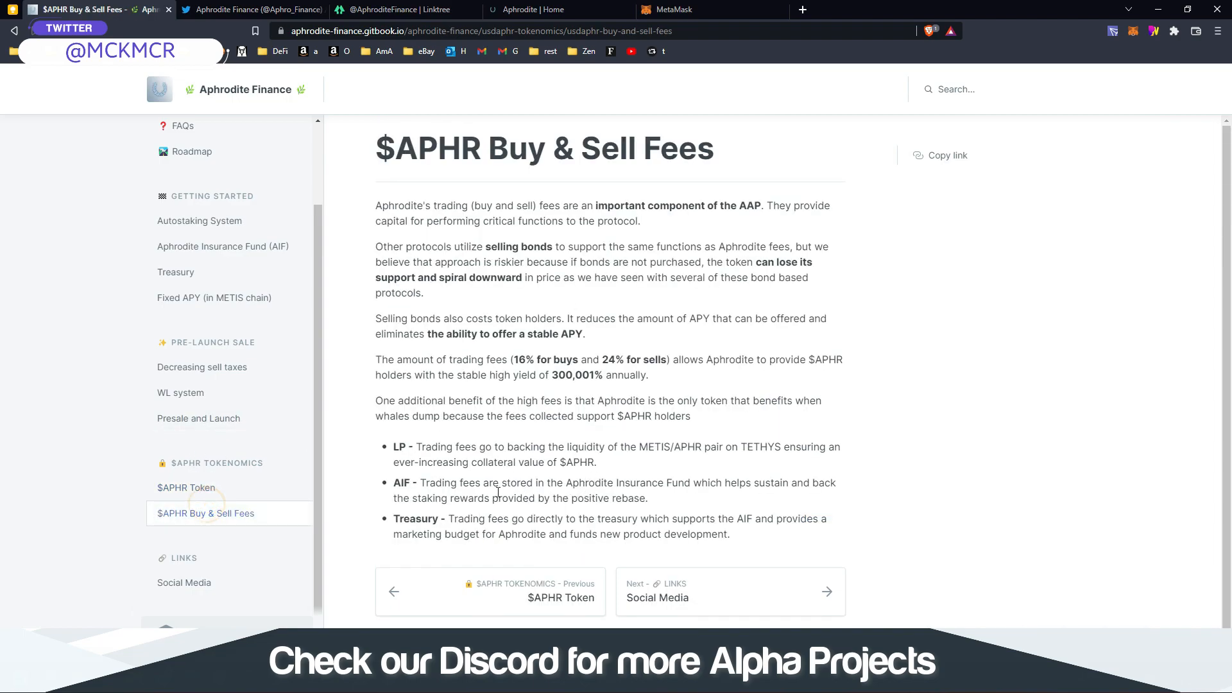
scroll(down, 3)
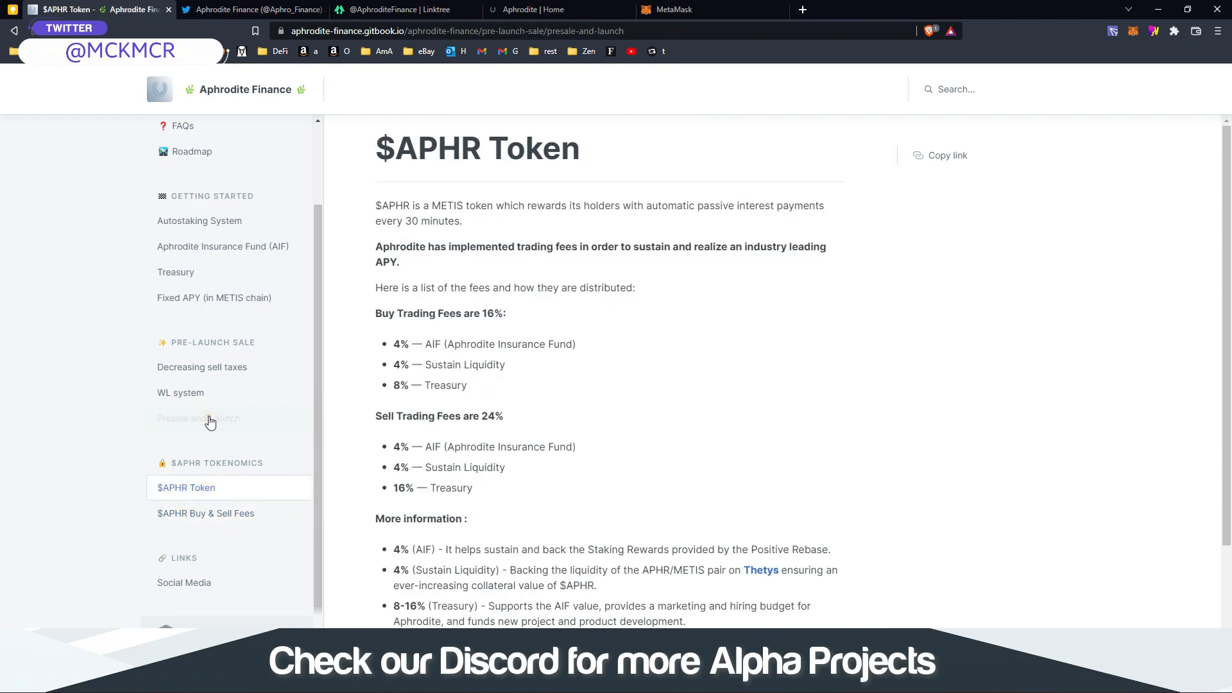
click(199, 418)
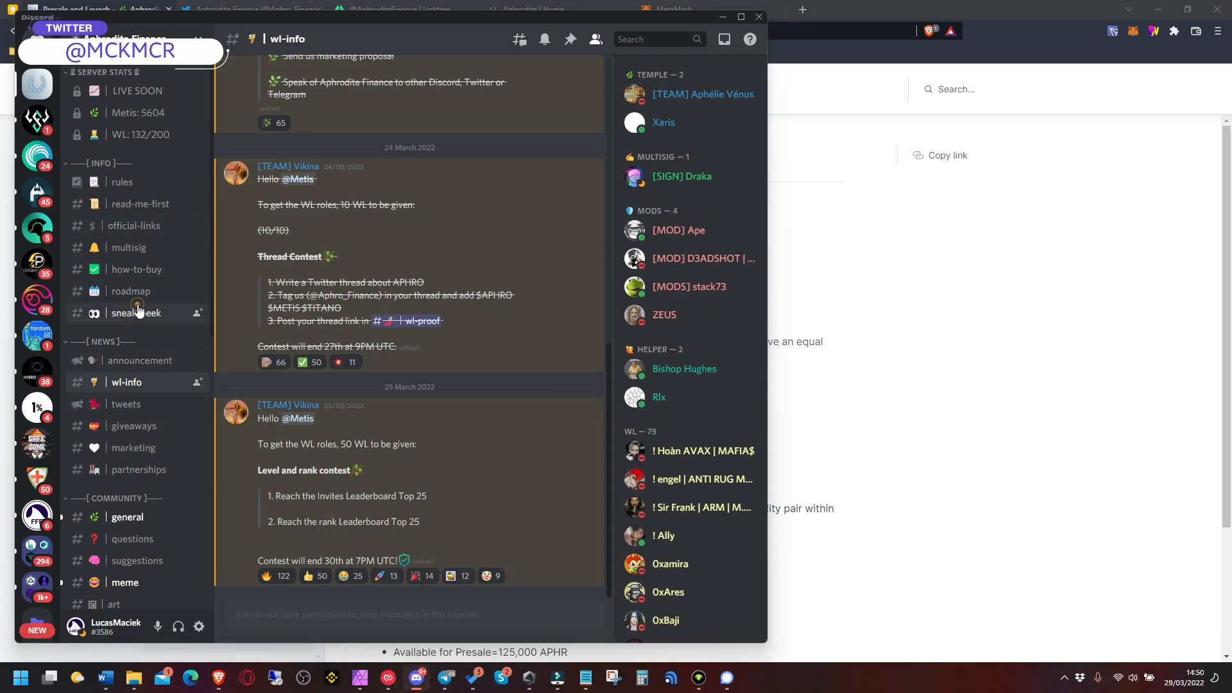
Glance at #sneak-peek, then read recent messages in the server's #general chat
click(138, 313)
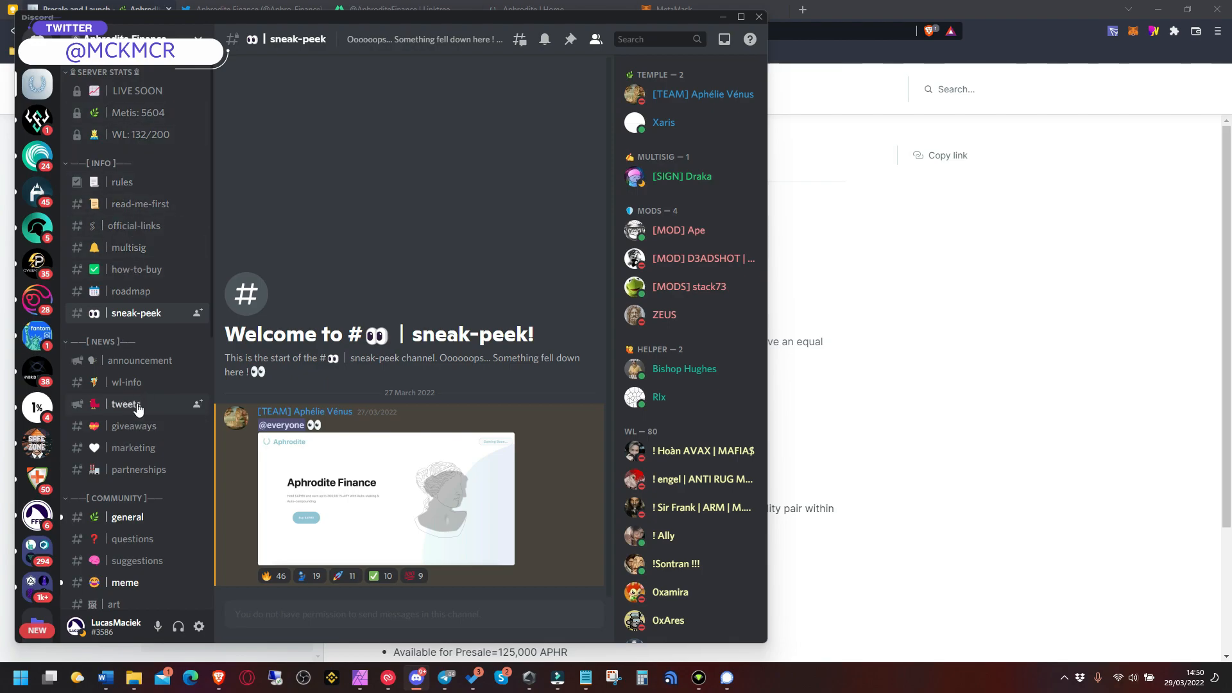
click(127, 516)
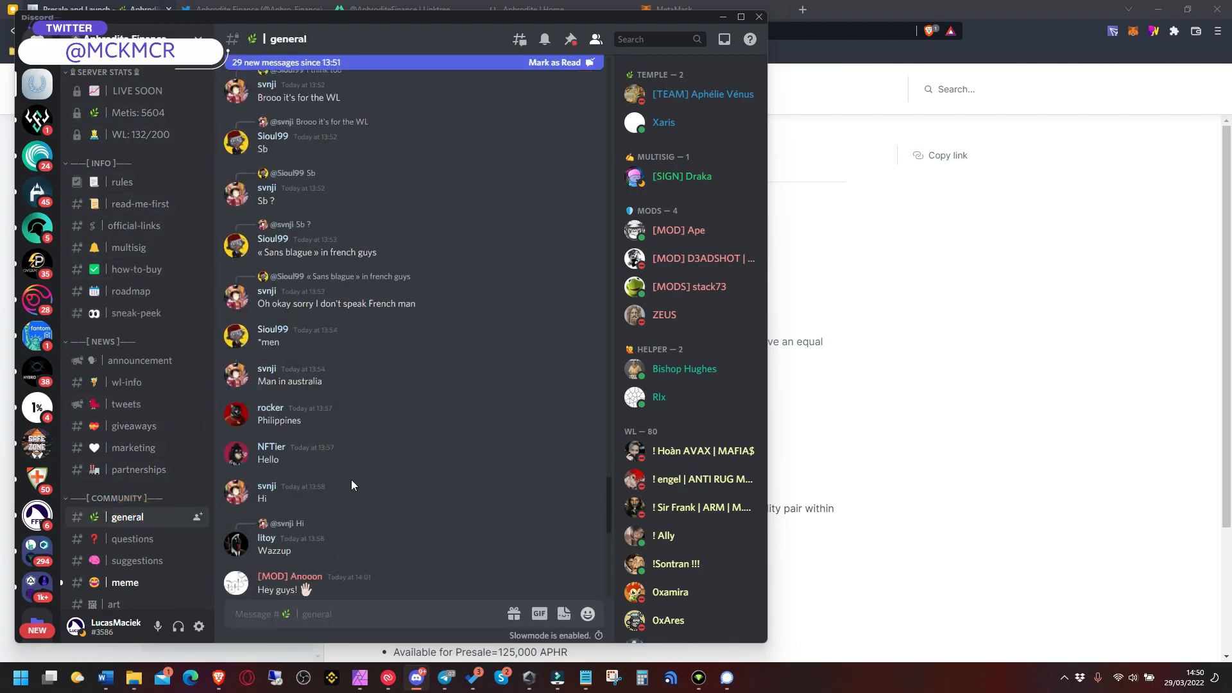
scroll(down, 3)
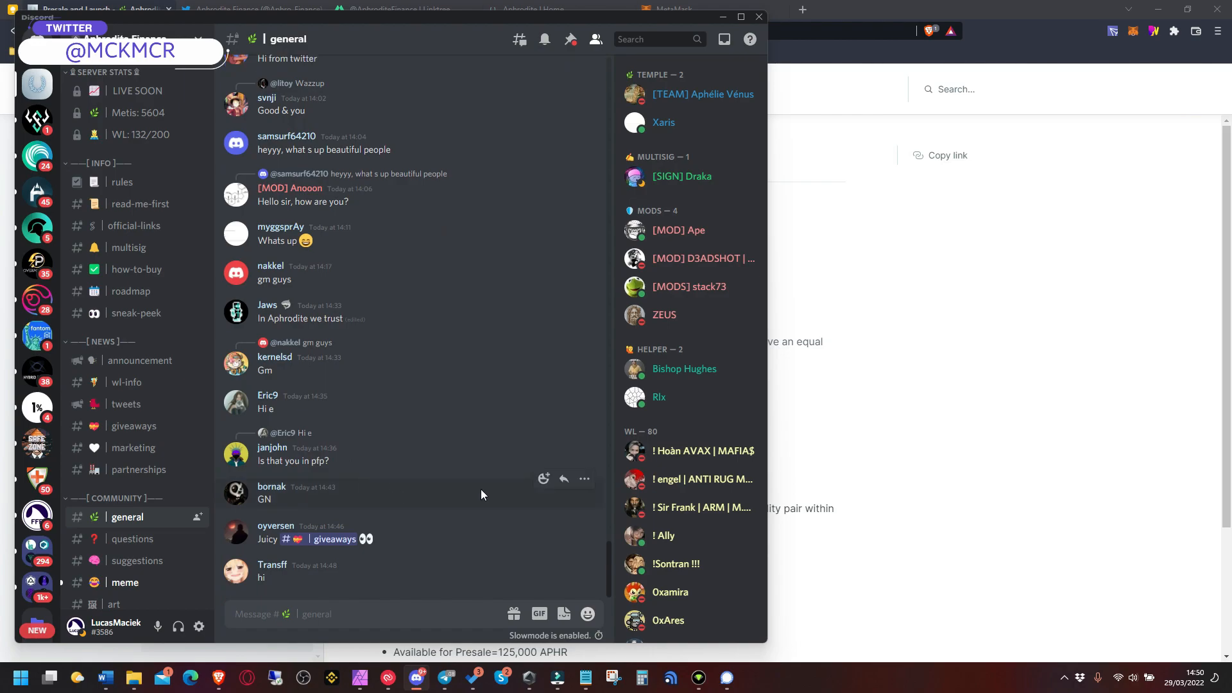
mouse_move(156, 119)
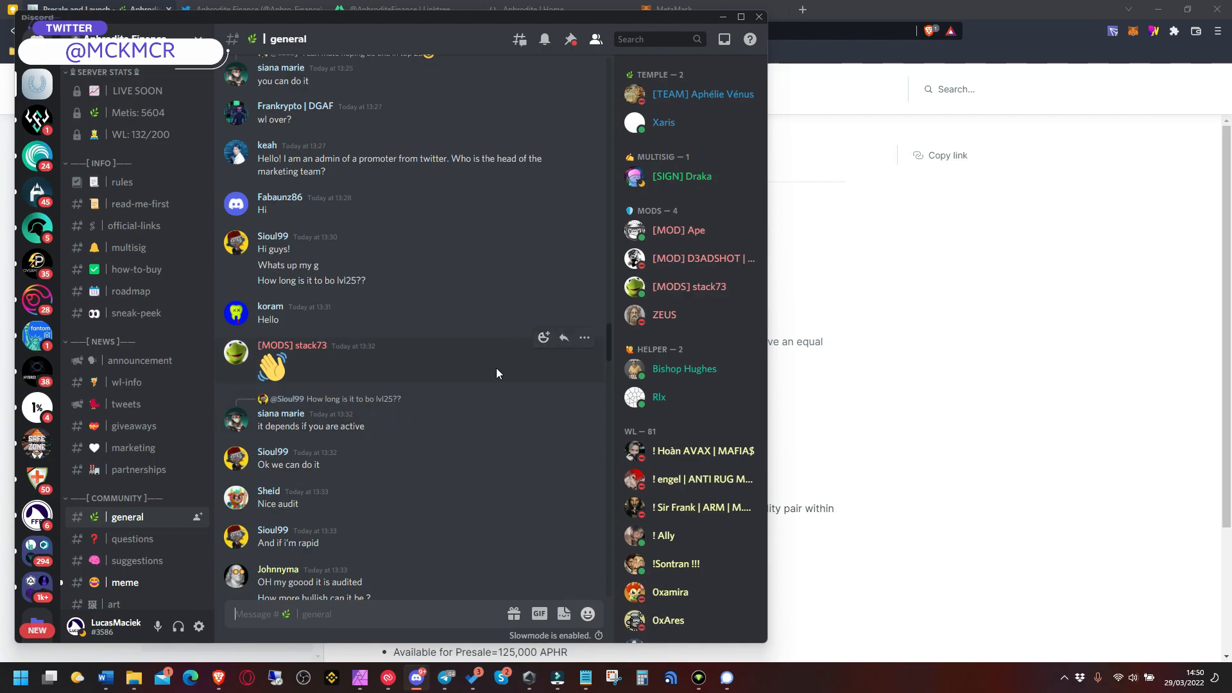
scroll(down, 3)
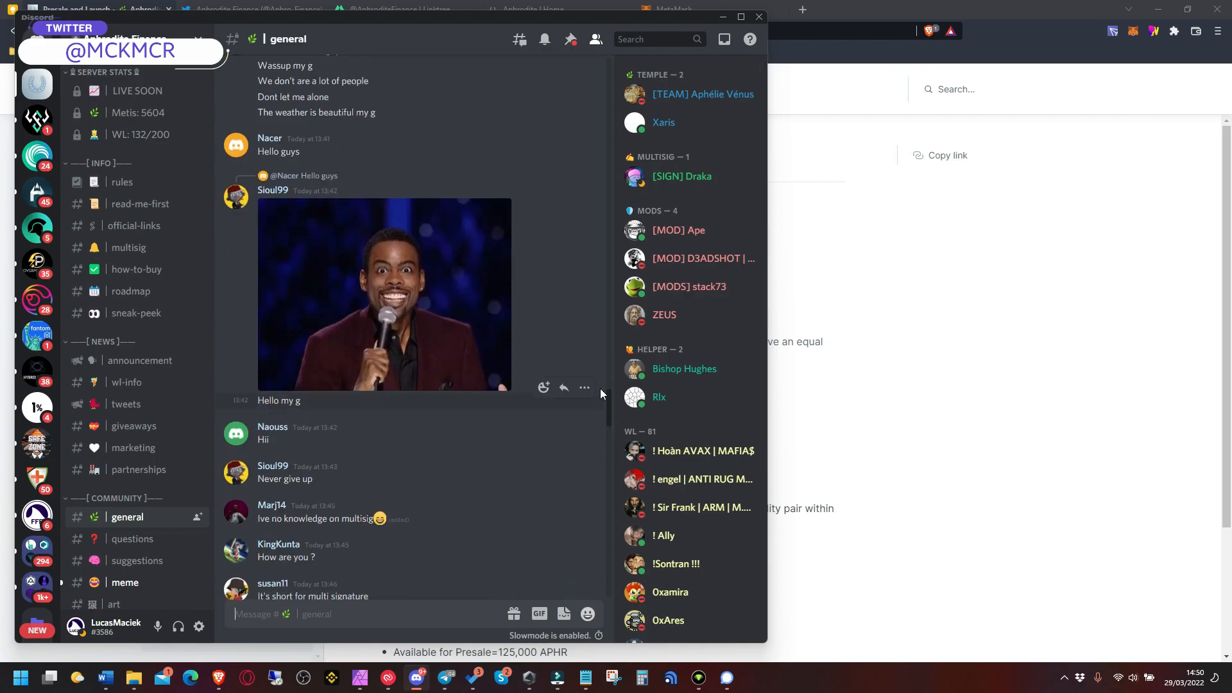
scroll(down, 3)
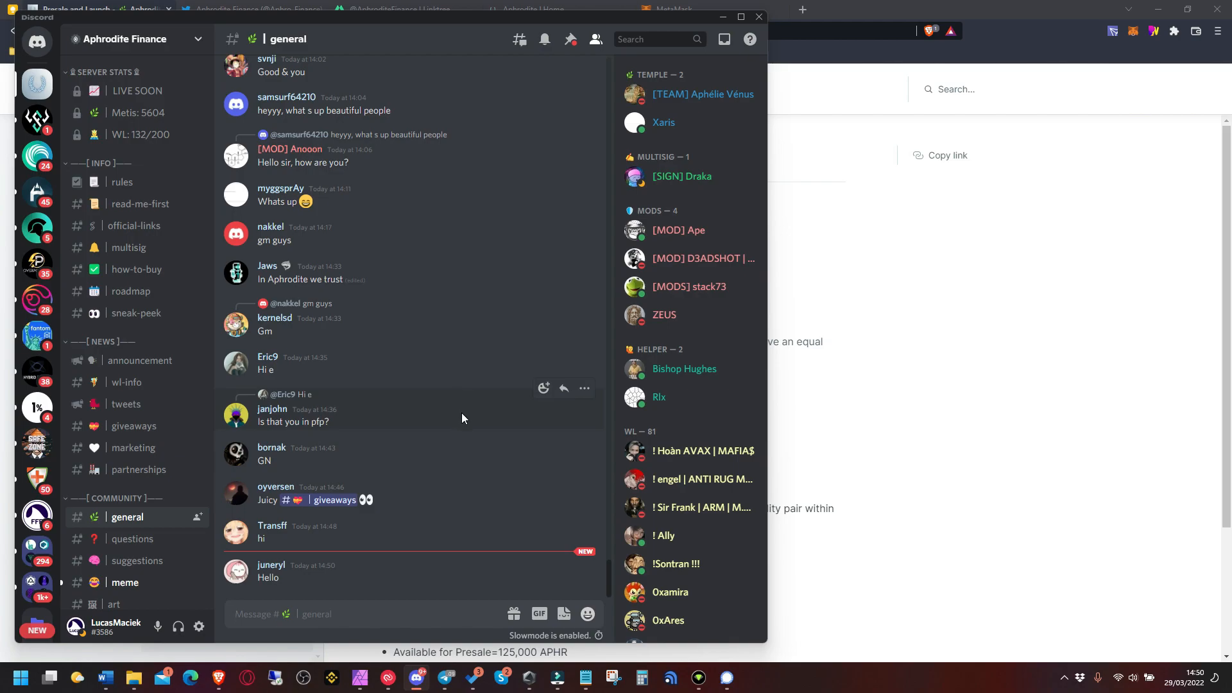
mouse_move(400, 411)
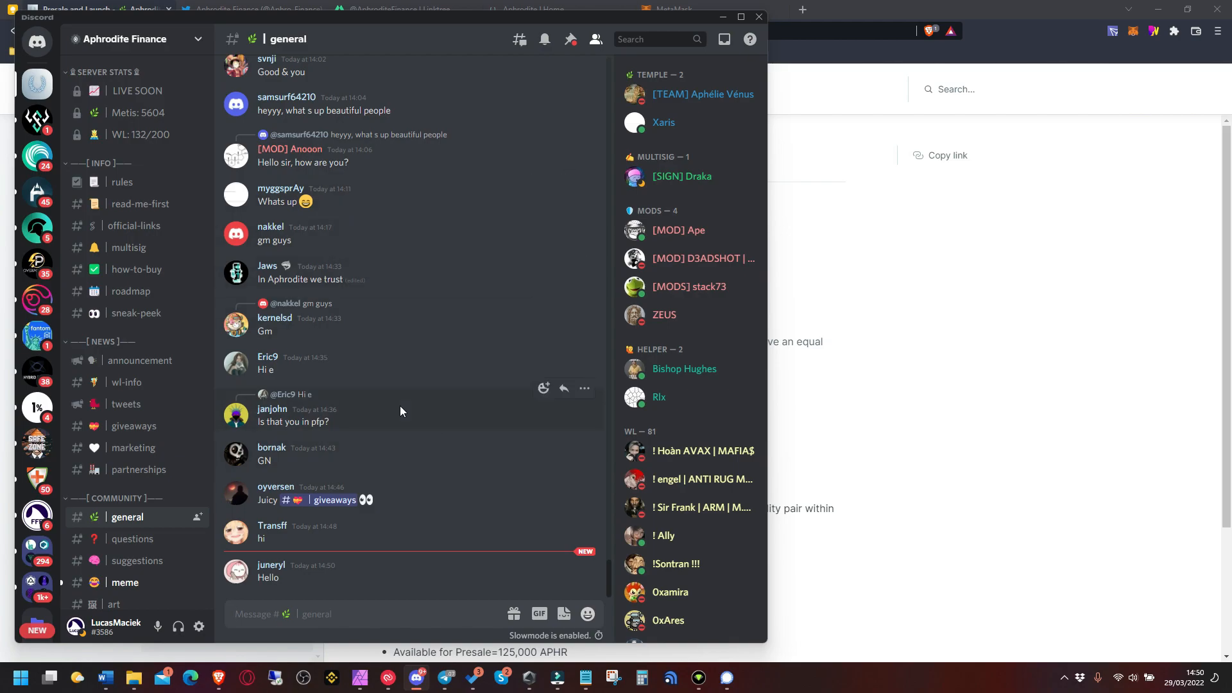